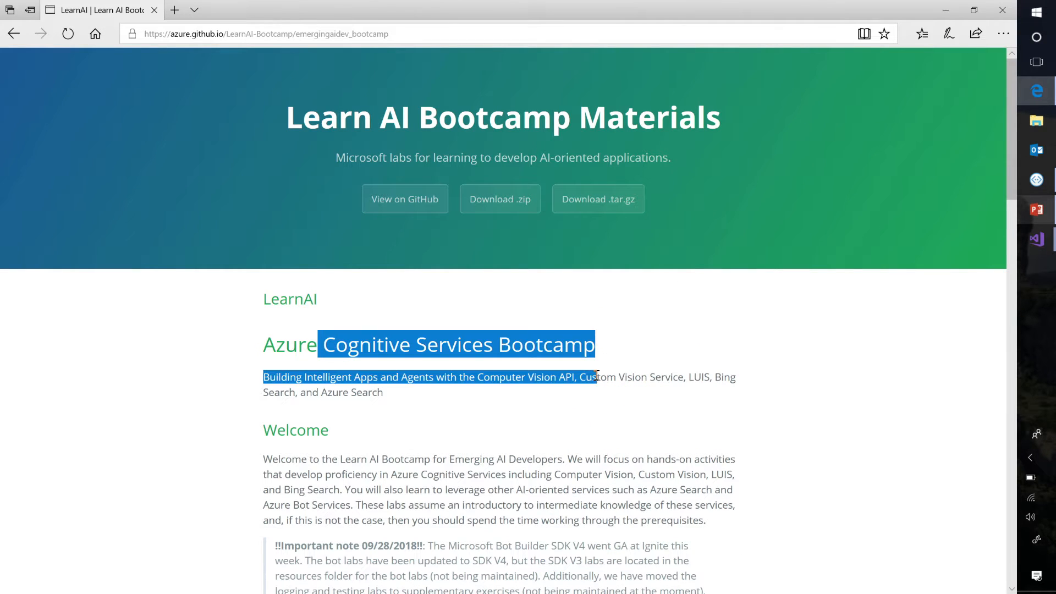
# Scroll to the bootcamp agenda and open the Lab 2.2: Building Intelligent Bots page
pyautogui.scroll(-3)
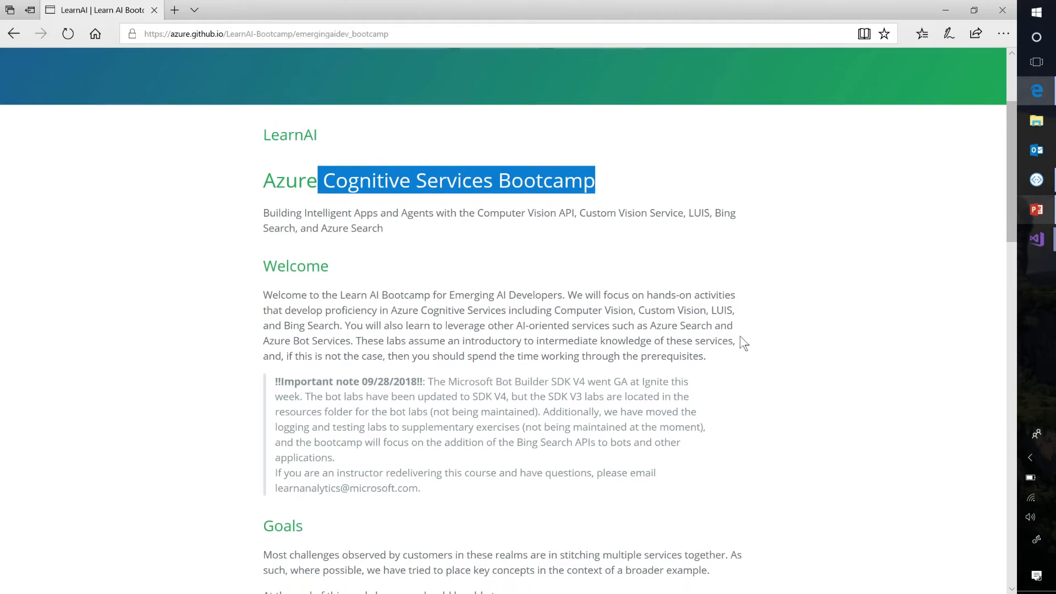
pyautogui.scroll(-3)
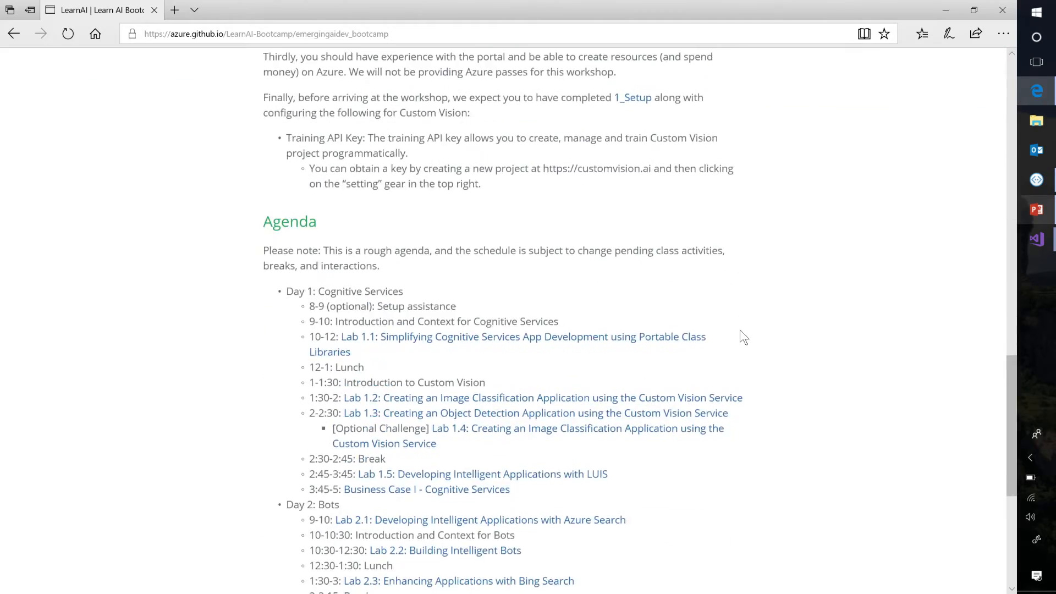
pyautogui.scroll(-3)
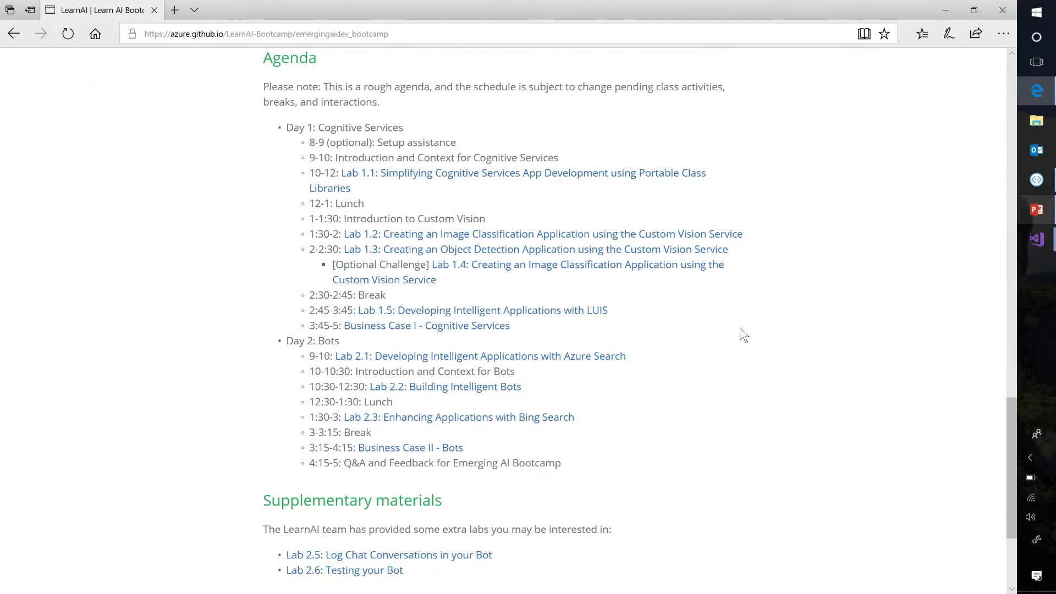
pyautogui.moveTo(502, 417)
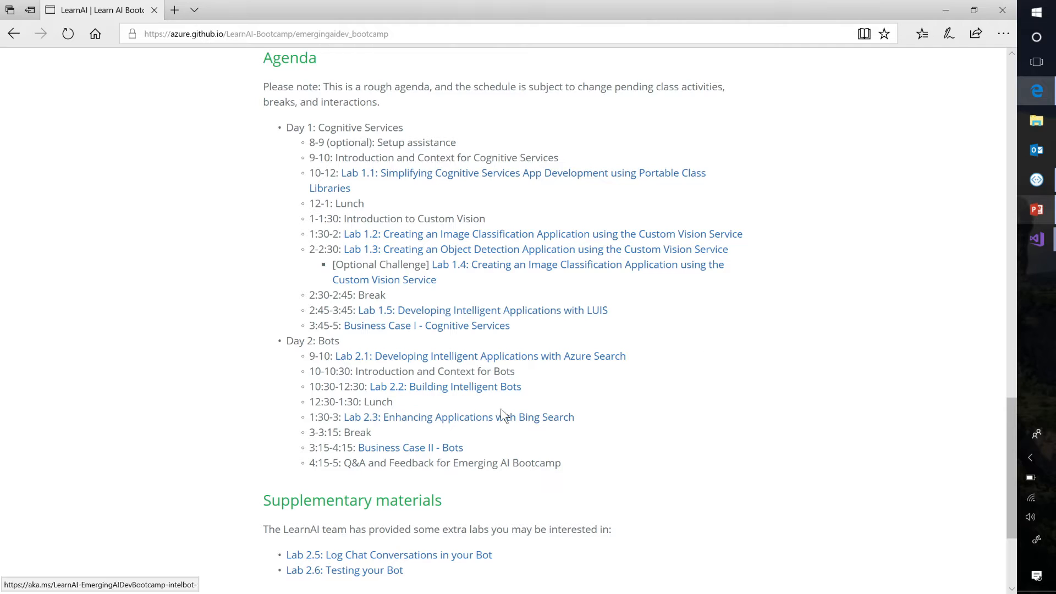
pyautogui.moveTo(707, 438)
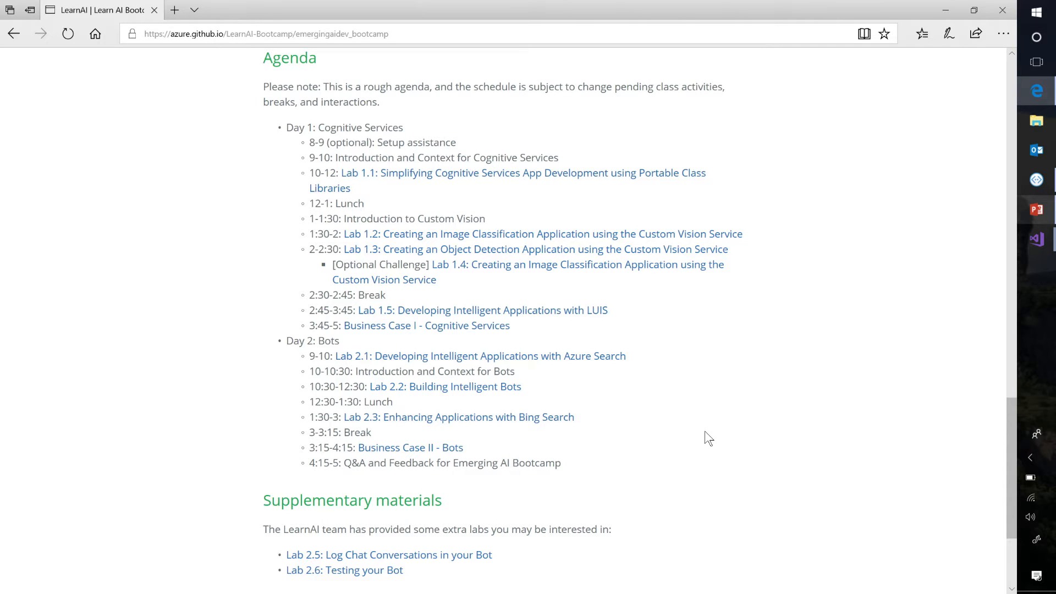
pyautogui.moveTo(531, 407)
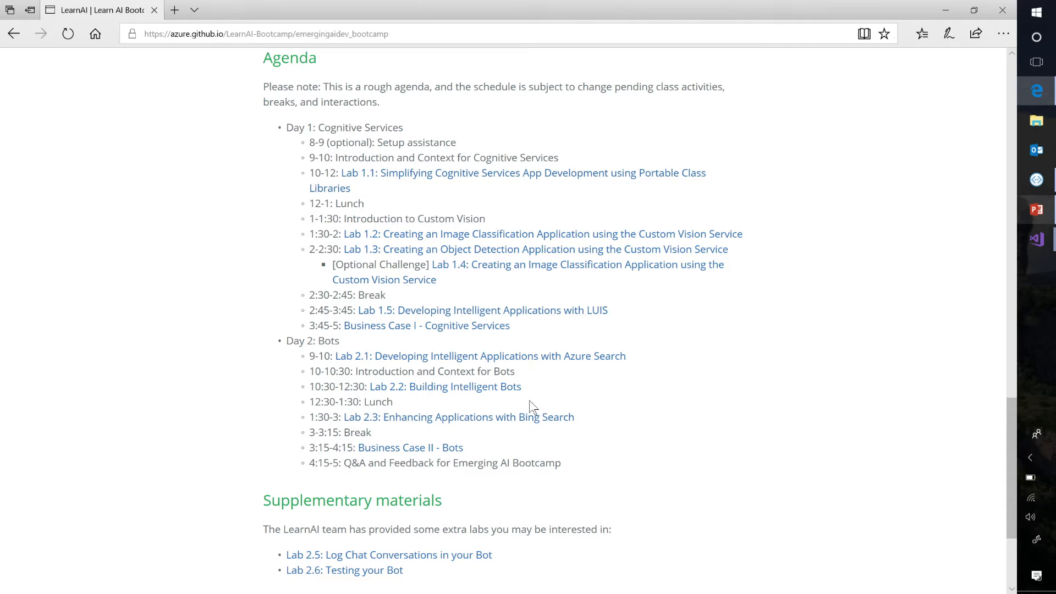
pyautogui.click(444, 386)
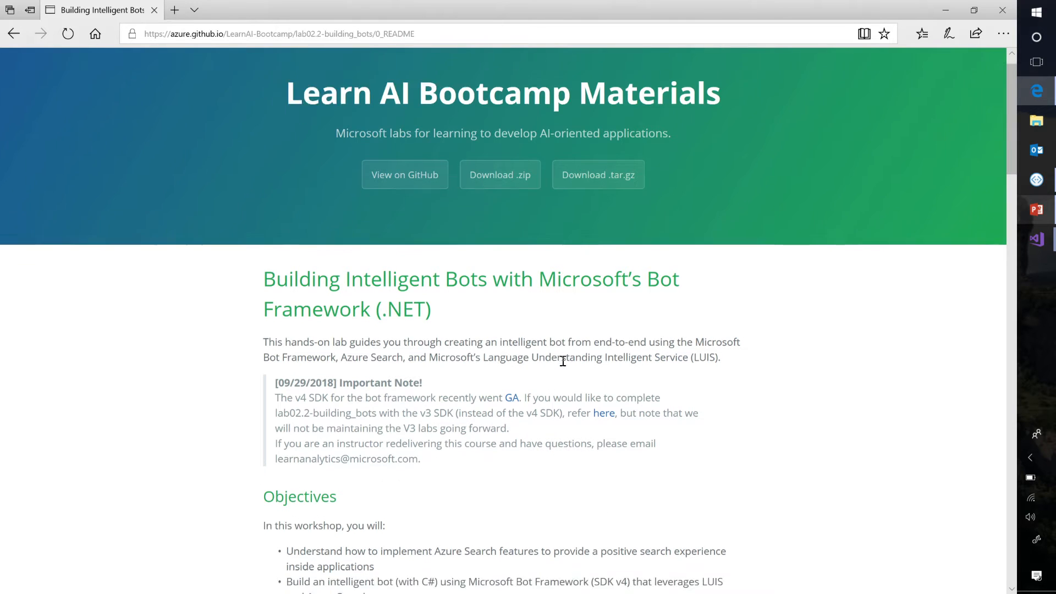
pyautogui.scroll(-3)
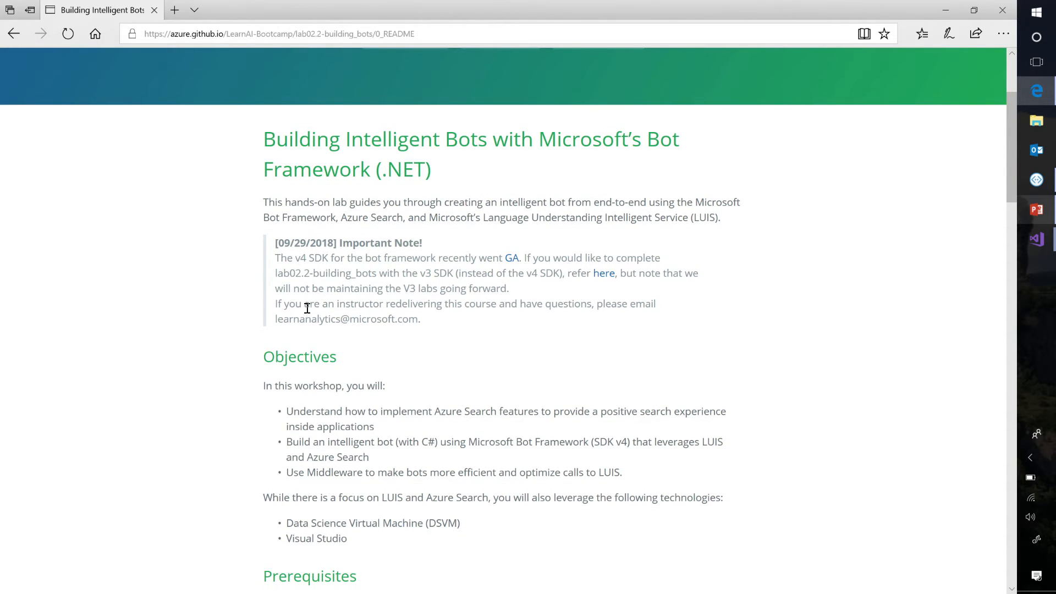
pyautogui.scroll(-3)
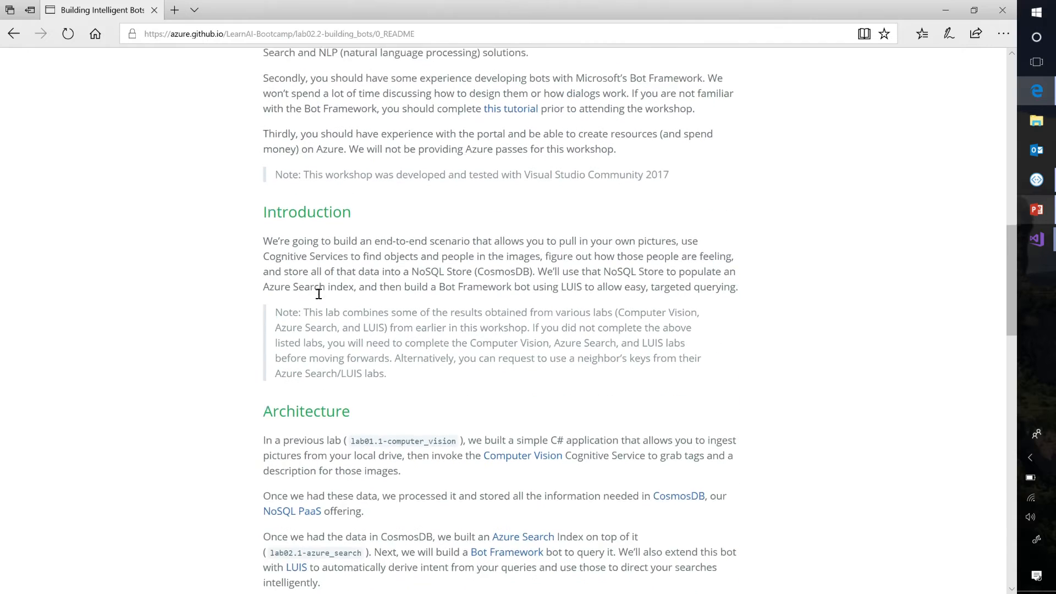
pyautogui.scroll(-3)
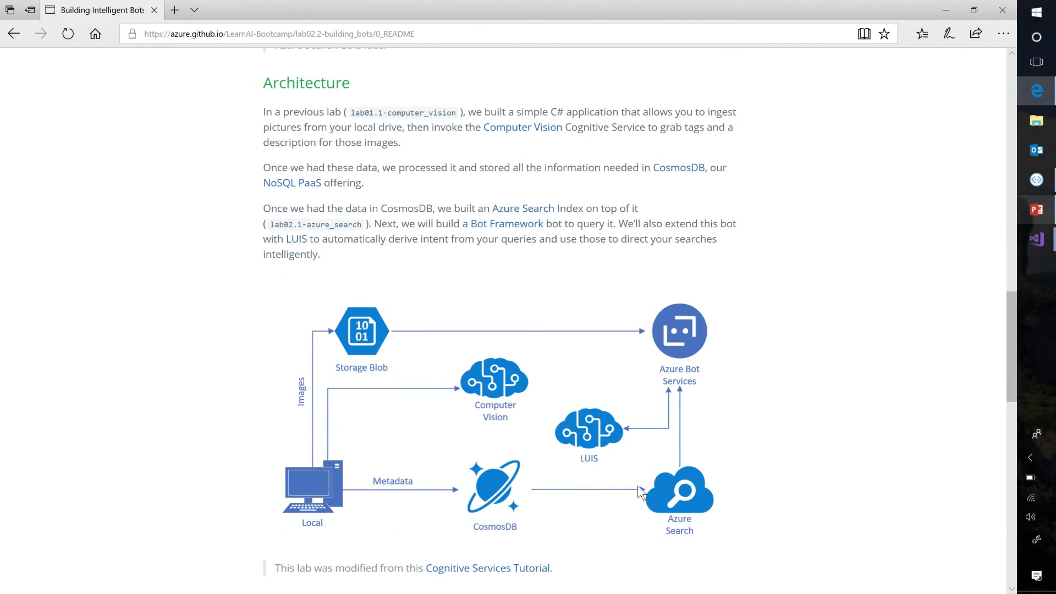
pyautogui.moveTo(683, 443)
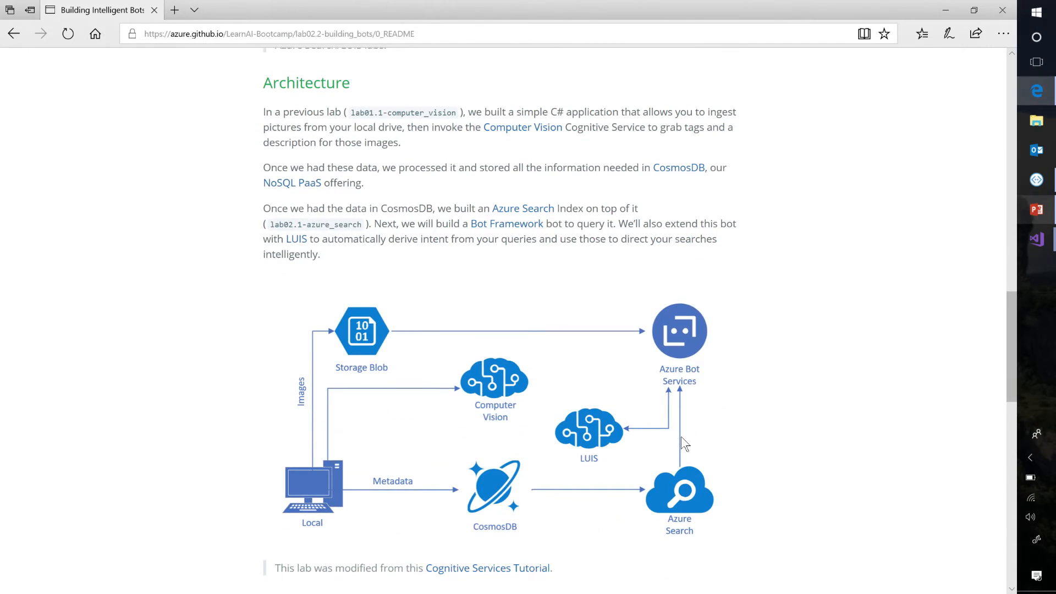
pyautogui.scroll(-3)
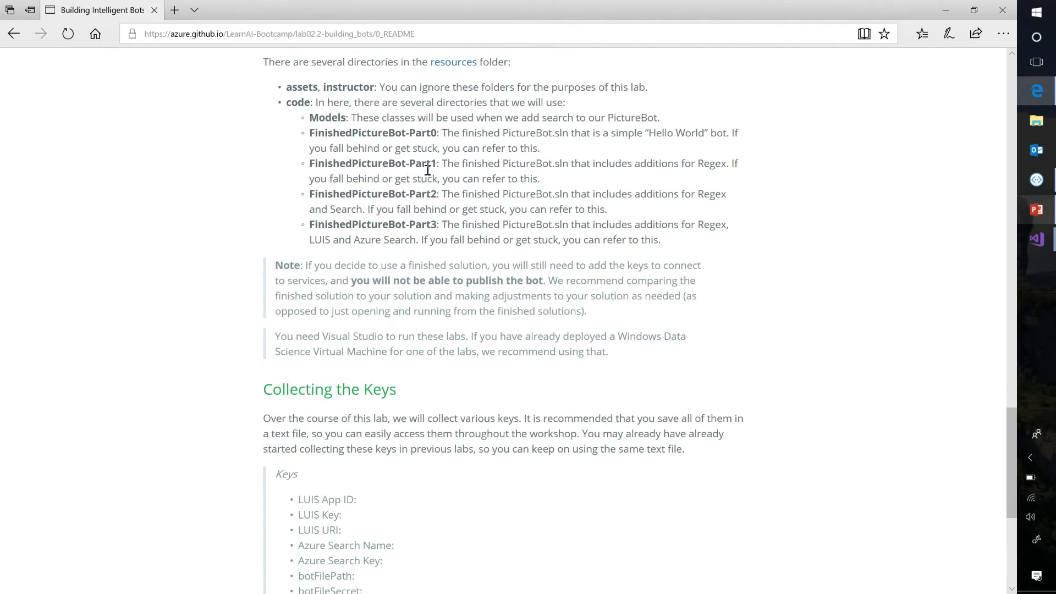
pyautogui.scroll(-3)
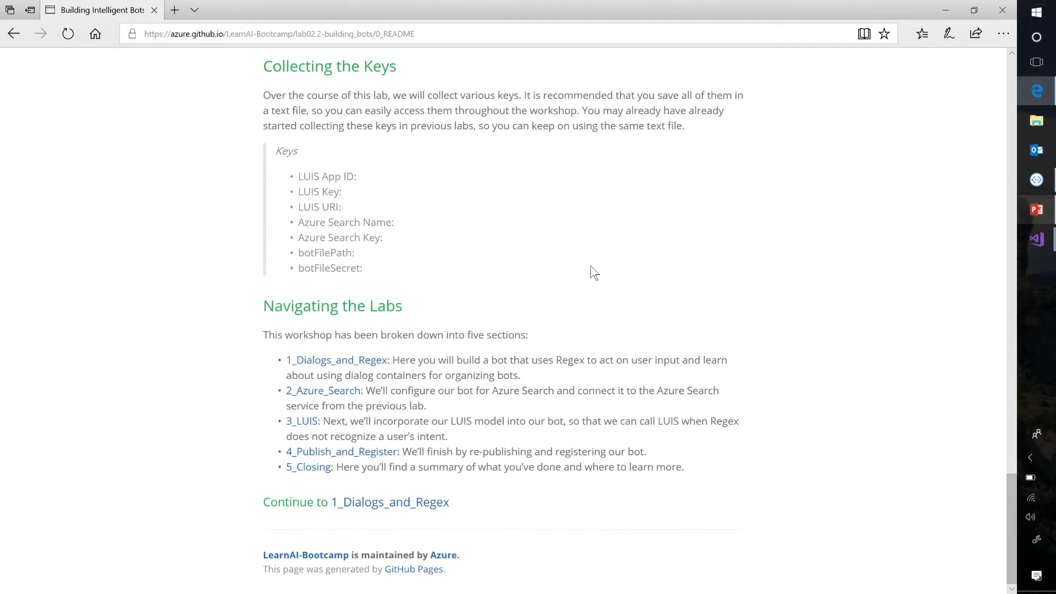
pyautogui.moveTo(370, 467)
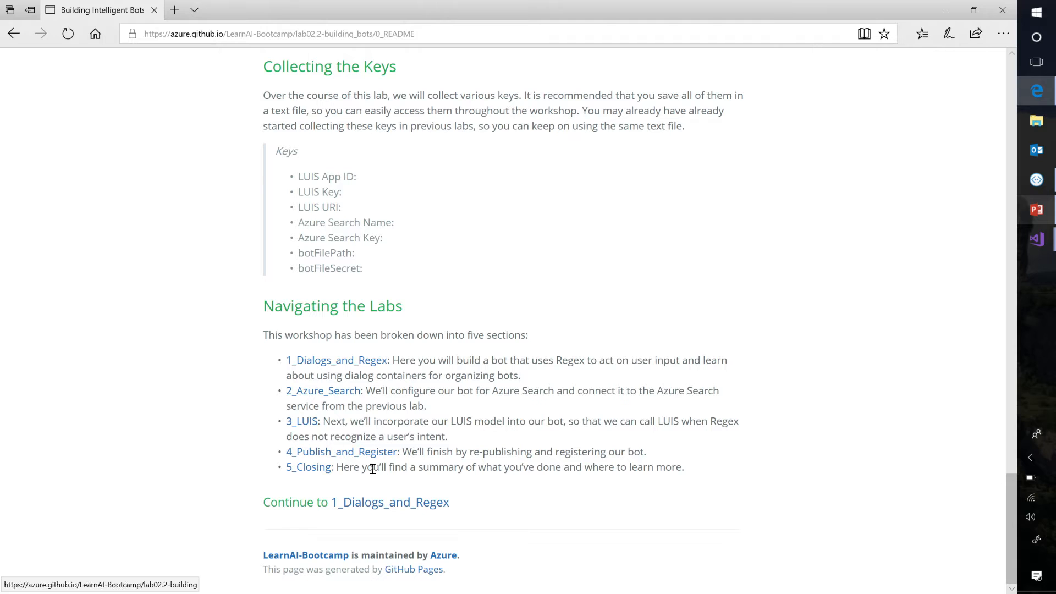
pyautogui.moveTo(1038, 254)
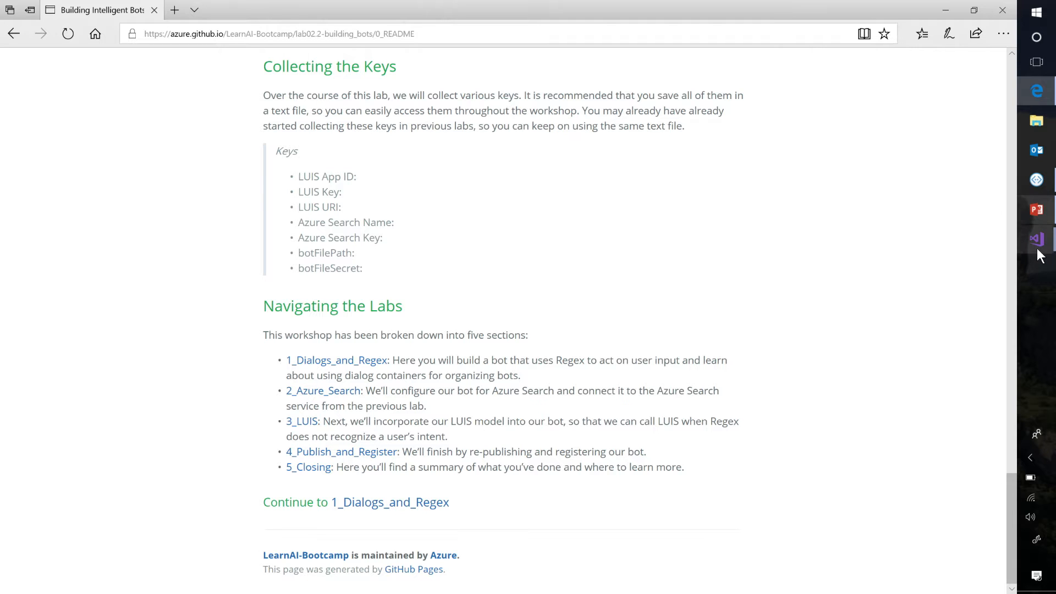
pyautogui.moveTo(1035, 239)
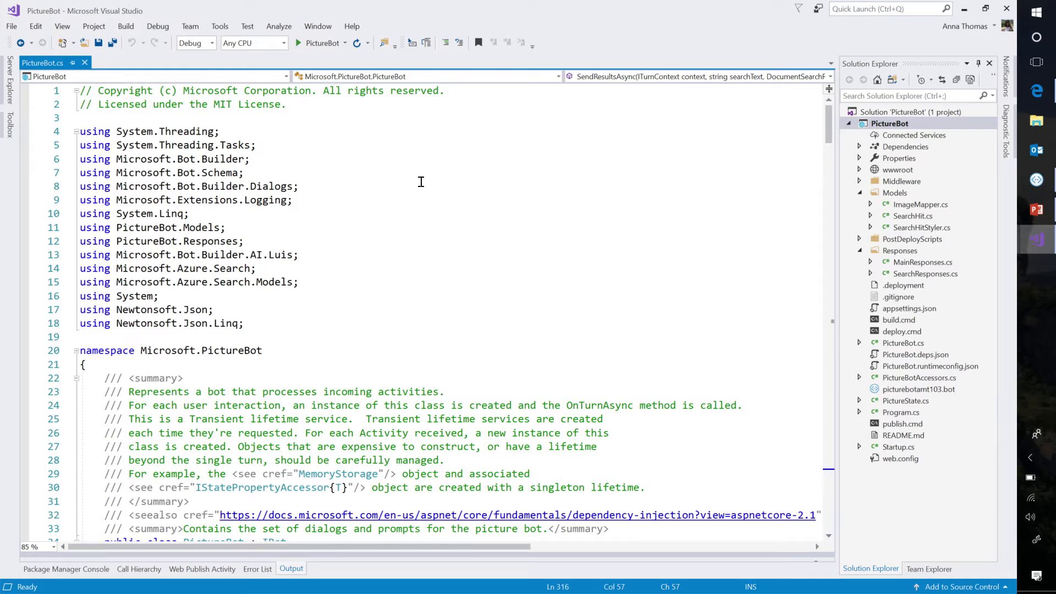
pyautogui.moveTo(409, 159)
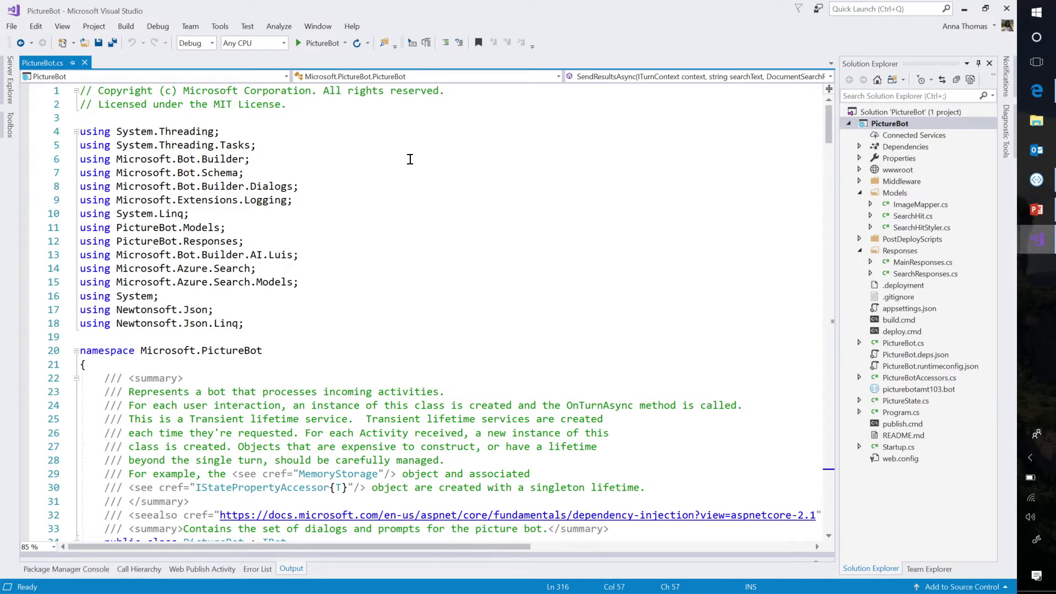
pyautogui.moveTo(386, 167)
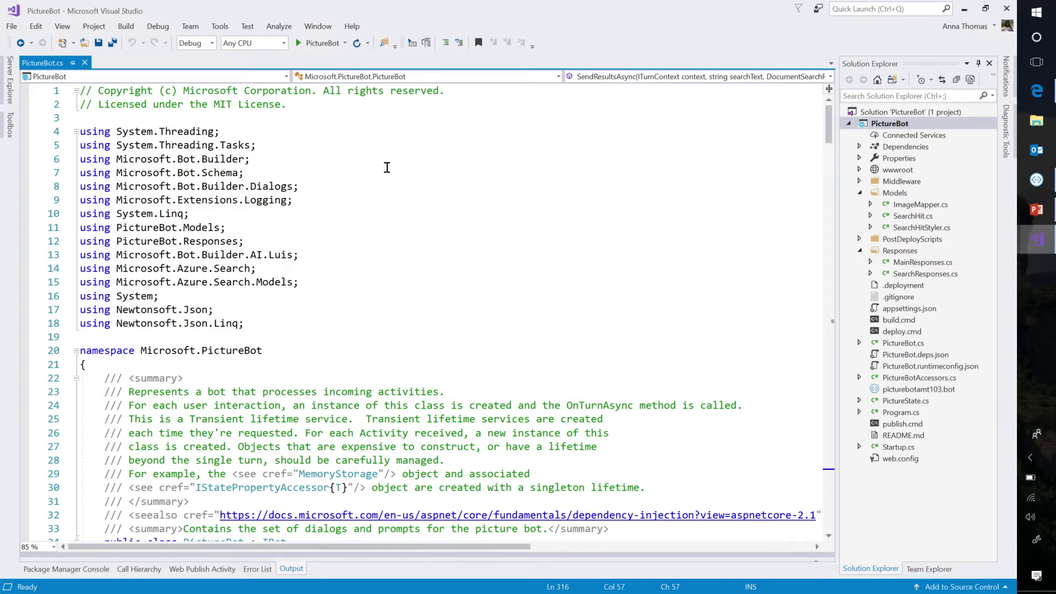
pyautogui.moveTo(395, 167)
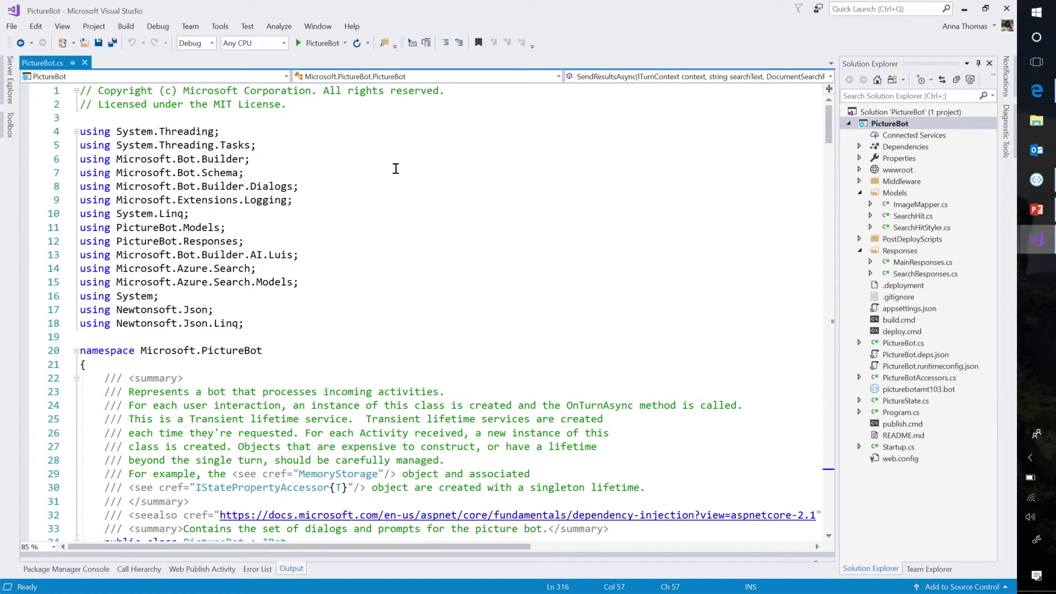
pyautogui.moveTo(864, 506)
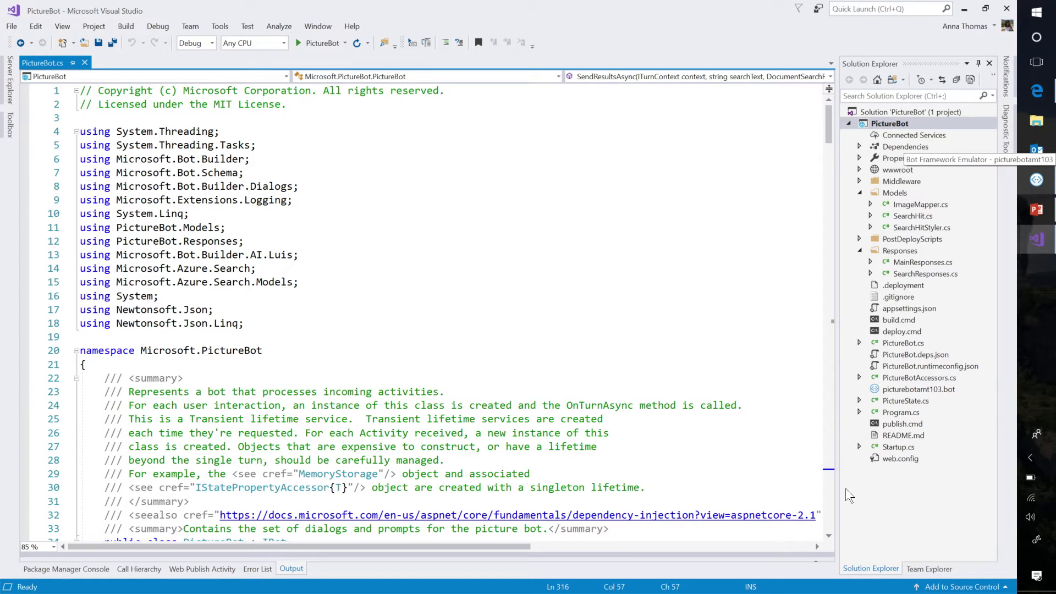
pyautogui.moveTo(732, 372)
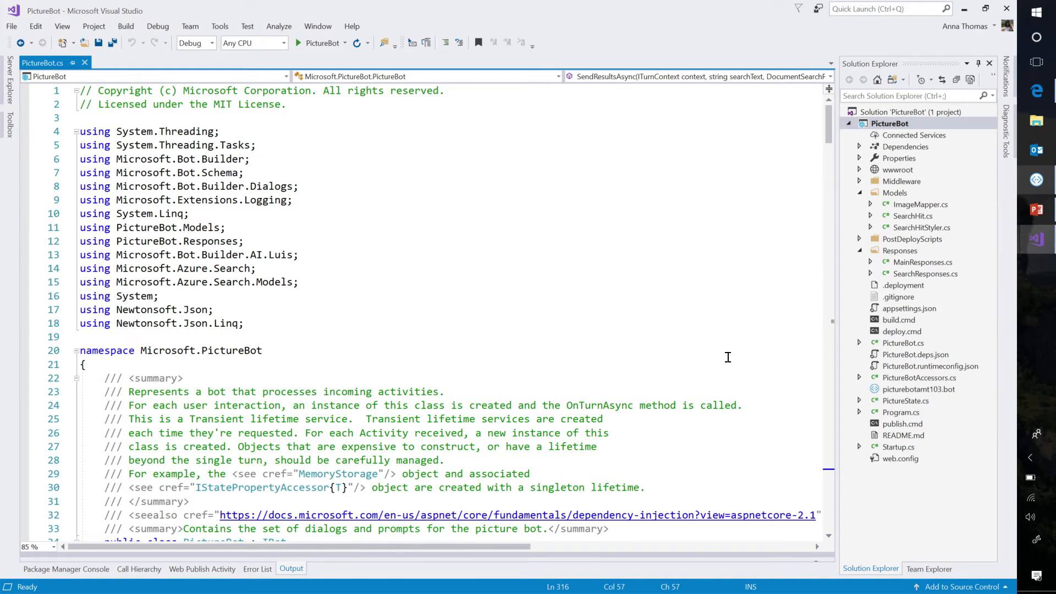
# Scroll PictureBot.cs down to the OnTurnAsync method
pyautogui.scroll(-3)
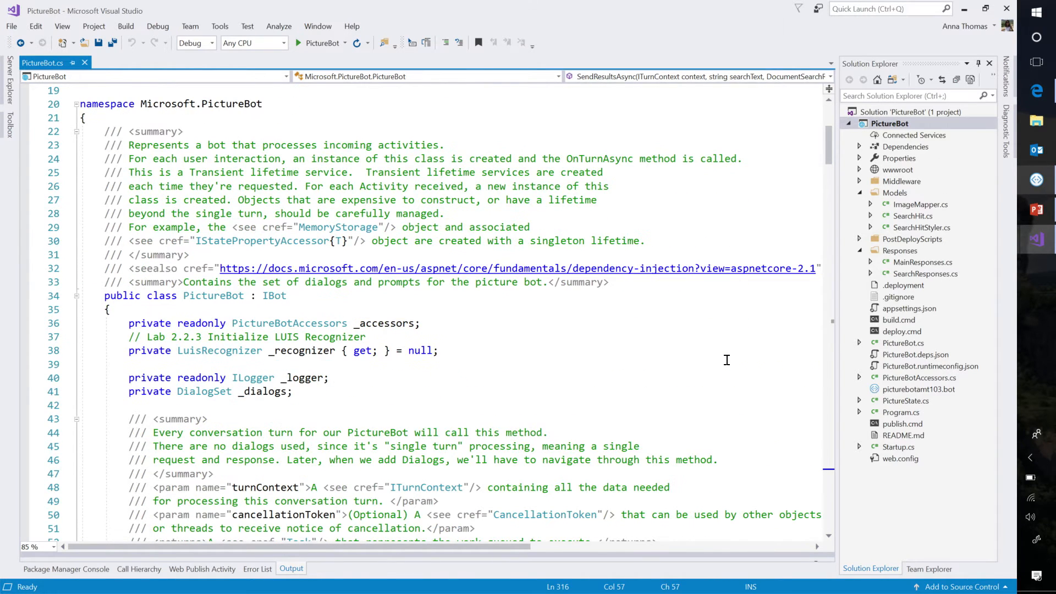
pyautogui.scroll(-3)
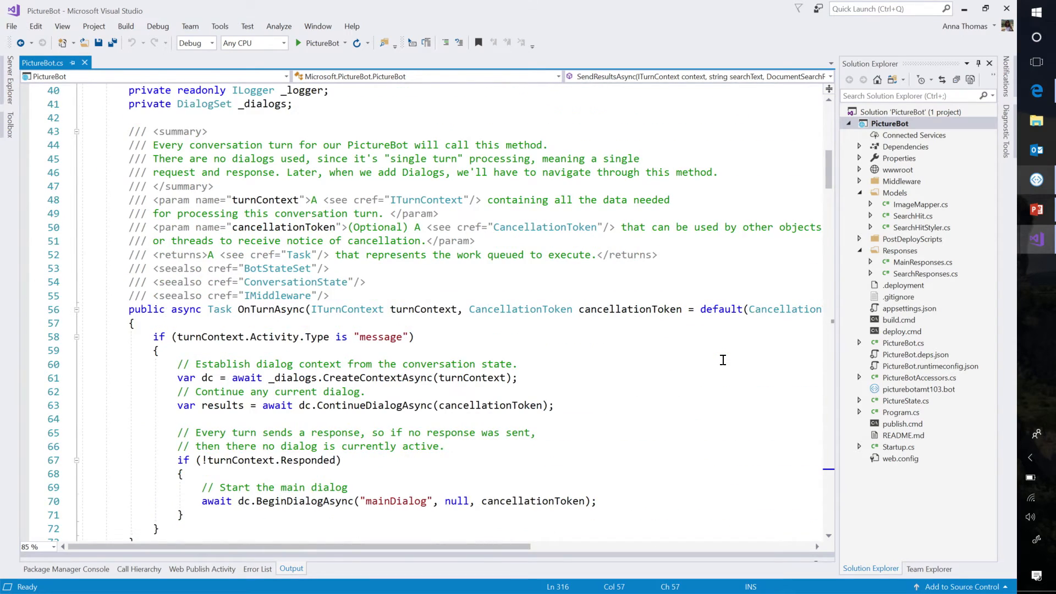
pyautogui.scroll(-3)
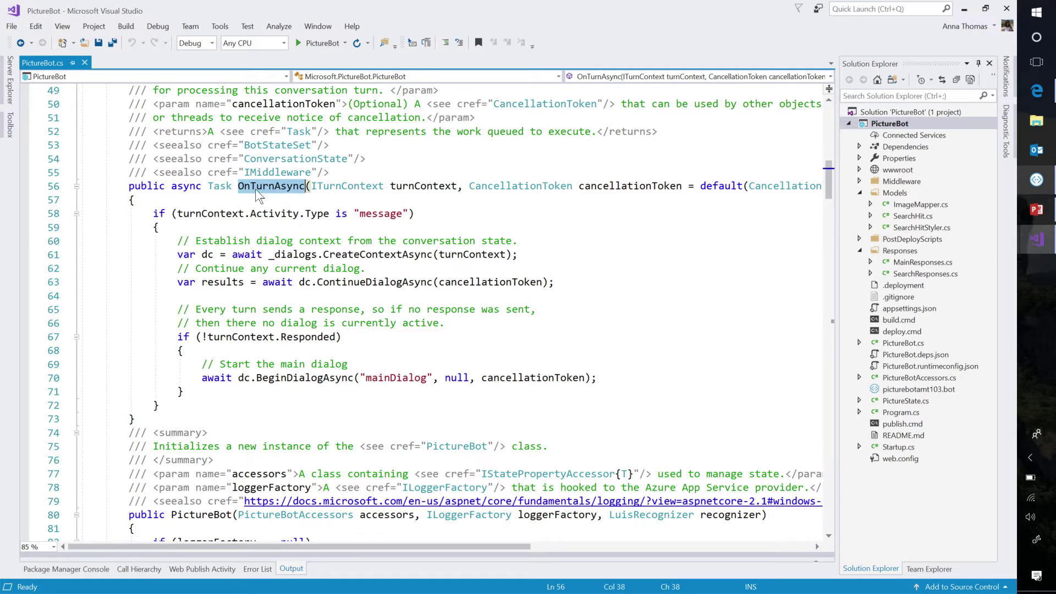
pyautogui.moveTo(549, 242)
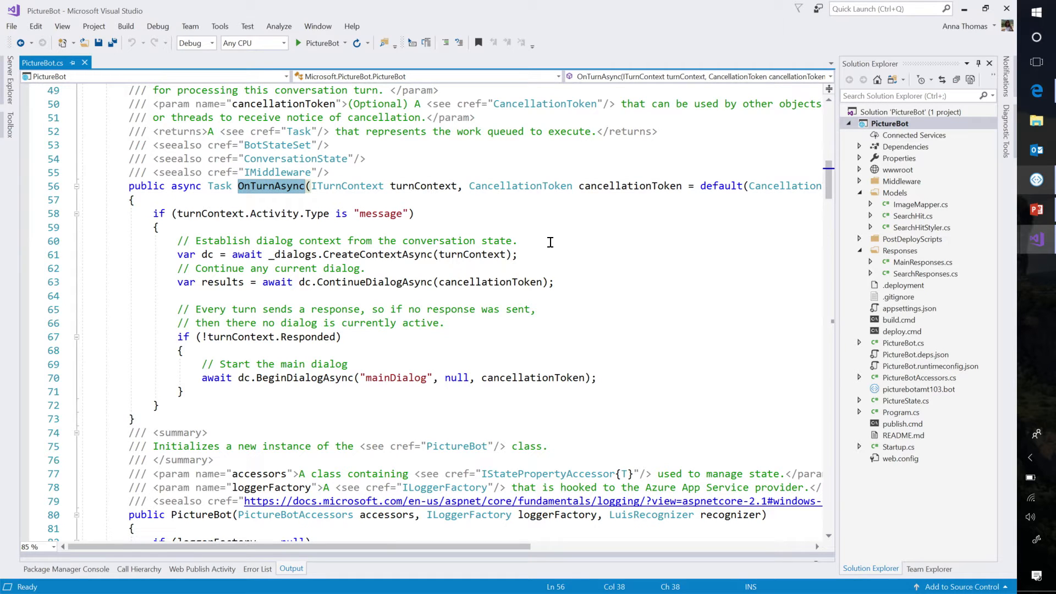
pyautogui.scroll(-3)
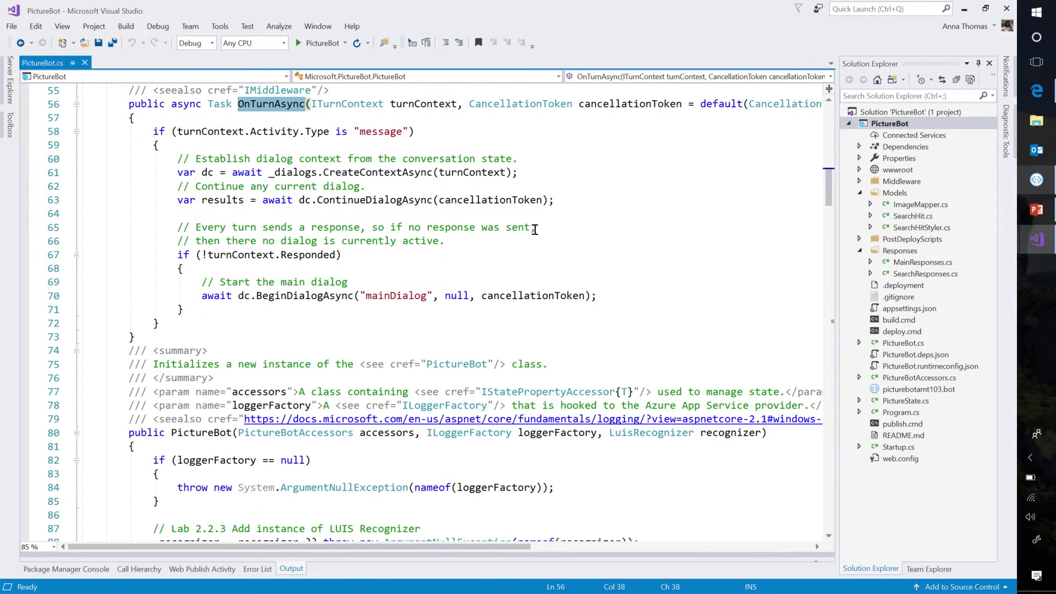
pyautogui.moveTo(299, 132)
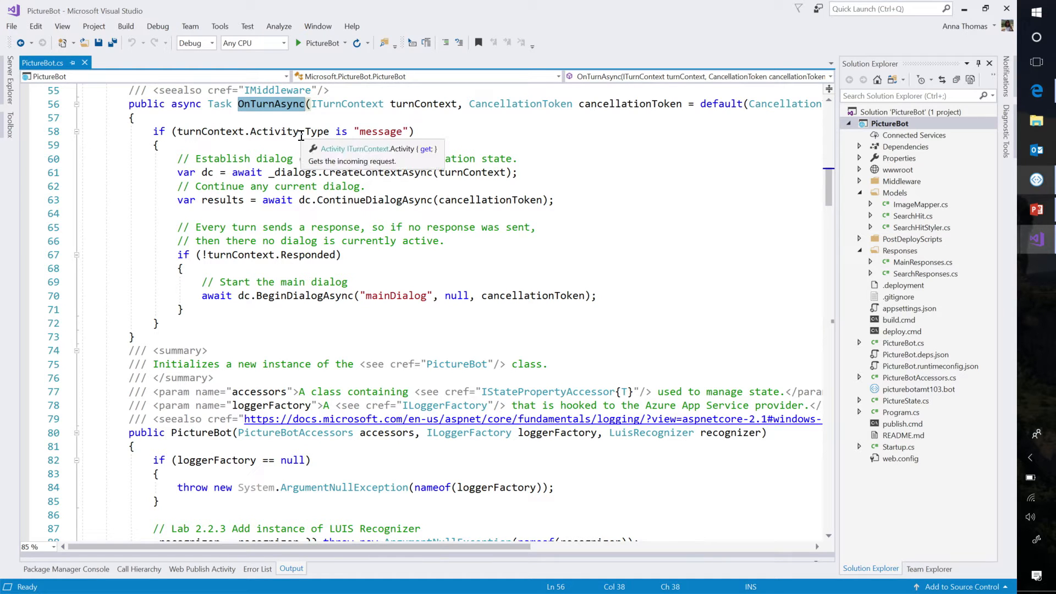
pyautogui.click(378, 131)
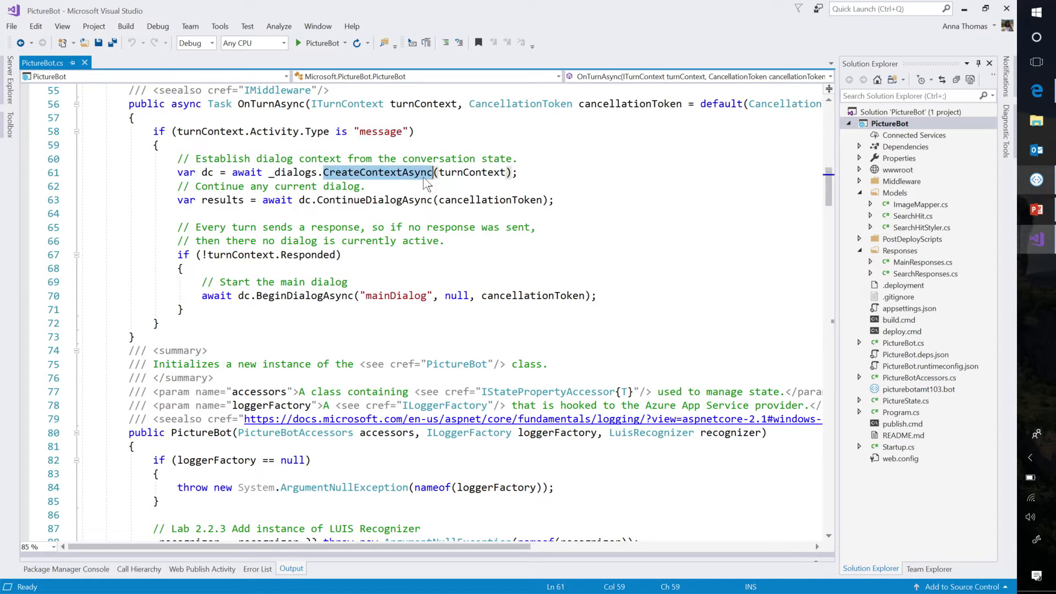
pyautogui.moveTo(662, 212)
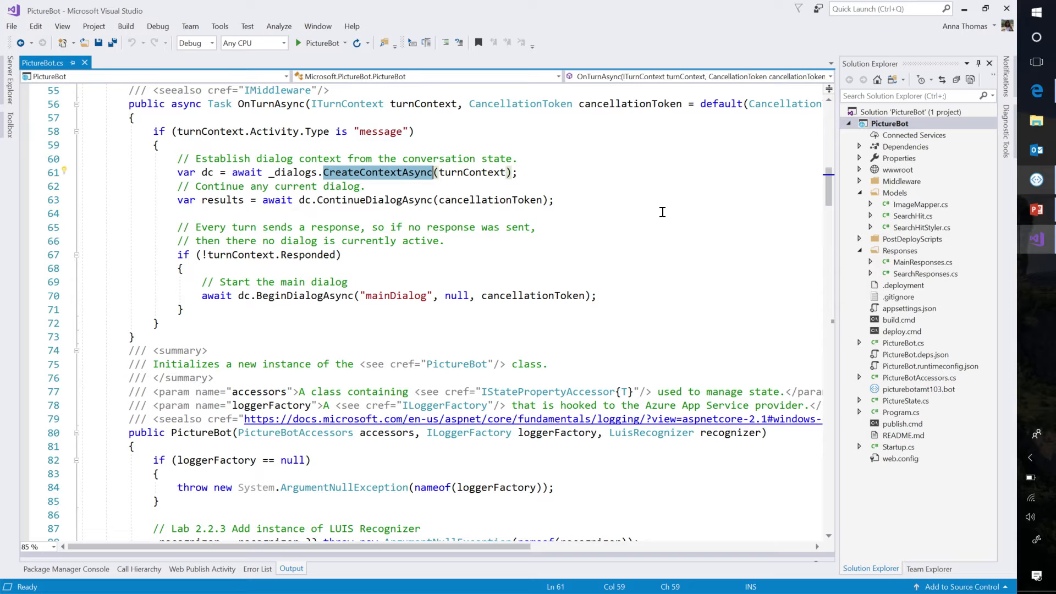
pyautogui.moveTo(440, 161)
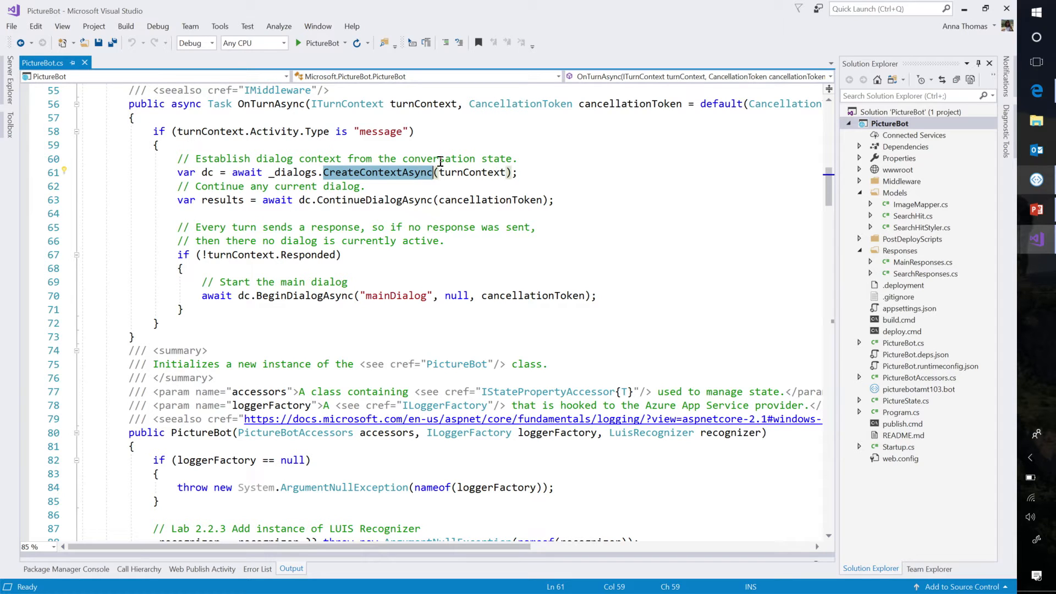
pyautogui.moveTo(240, 200)
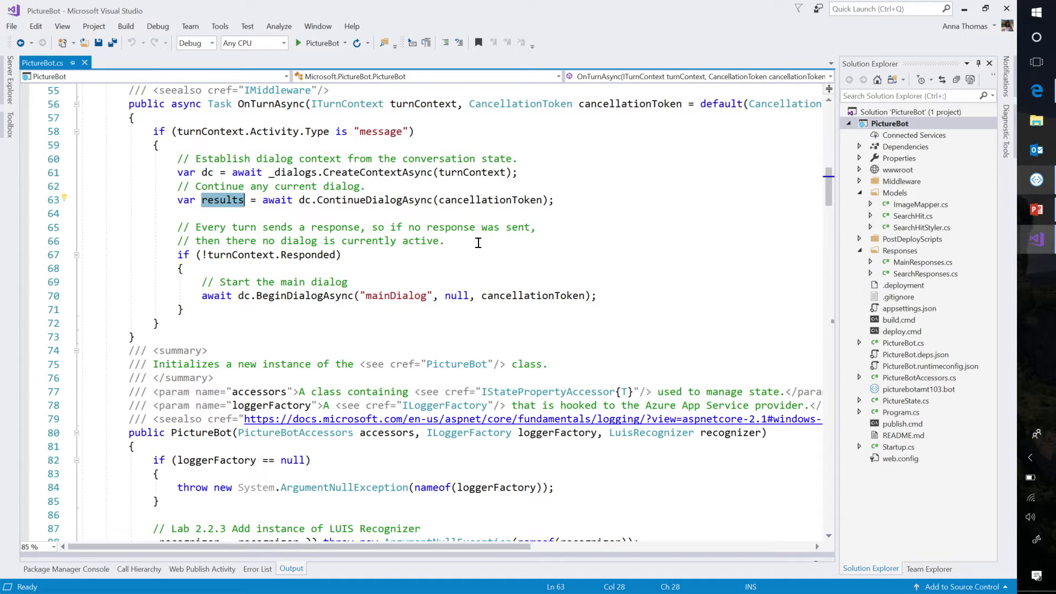
pyautogui.doubleClick(396, 296)
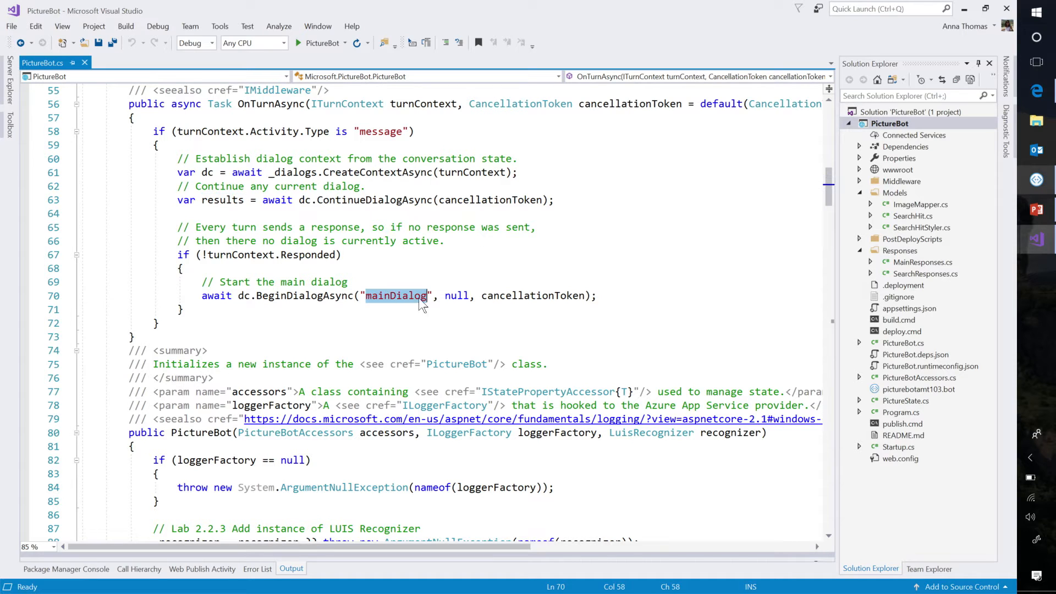
pyautogui.moveTo(585, 306)
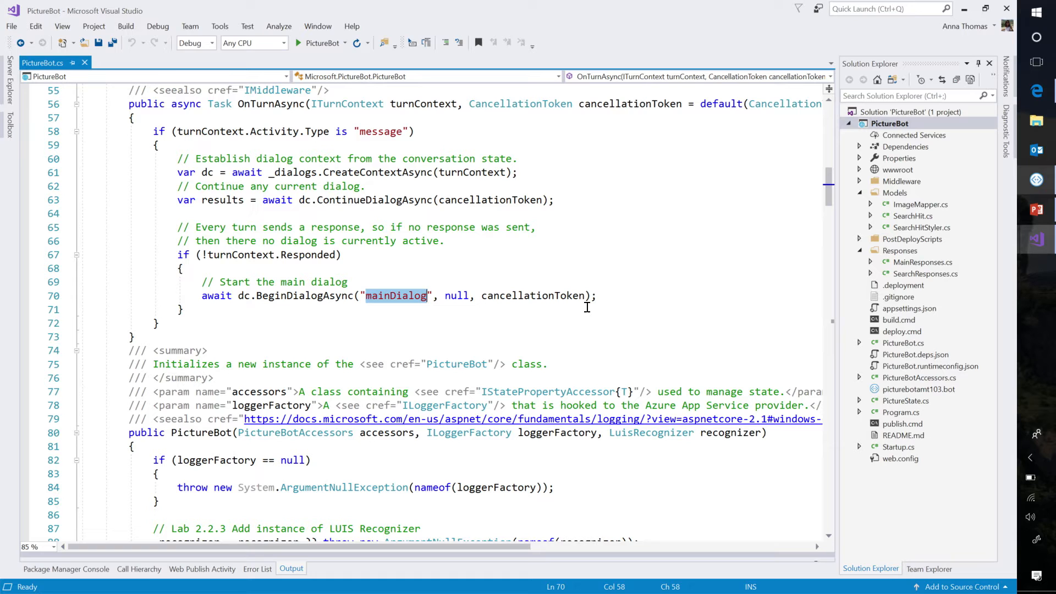
pyautogui.scroll(-3)
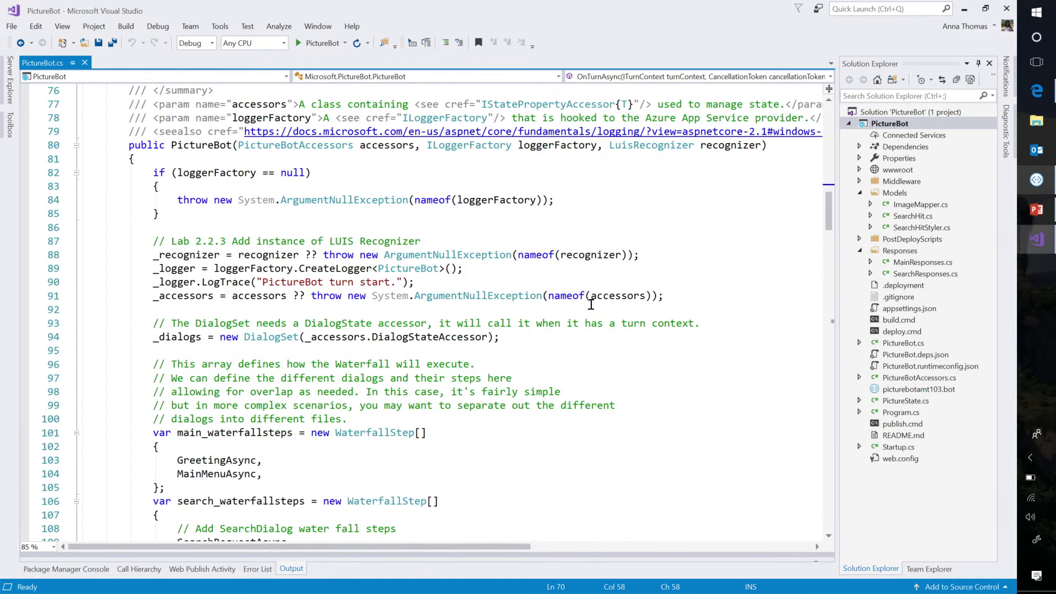
pyautogui.scroll(-3)
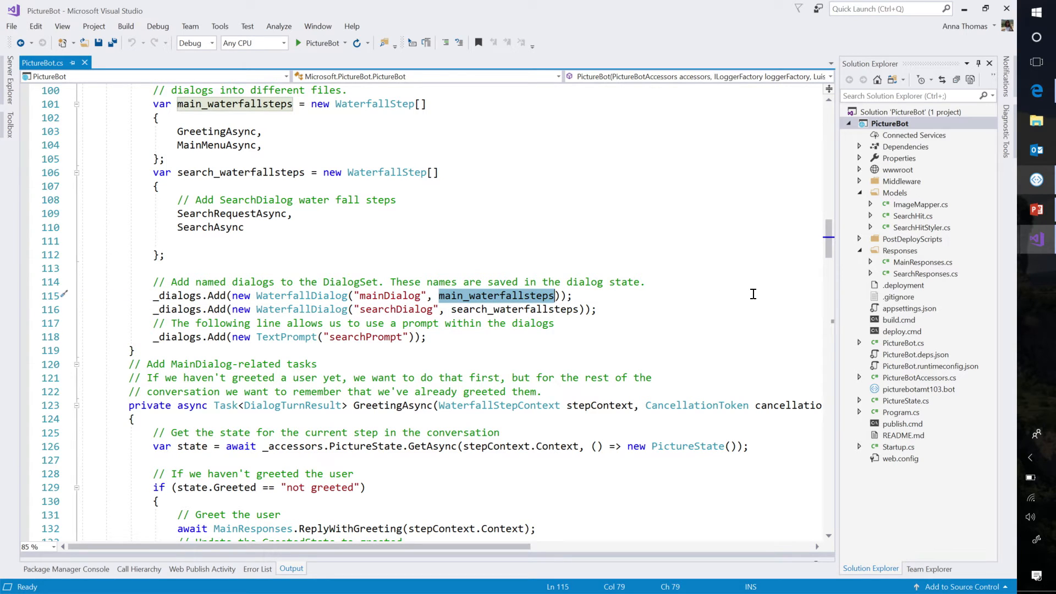
pyautogui.moveTo(268, 125)
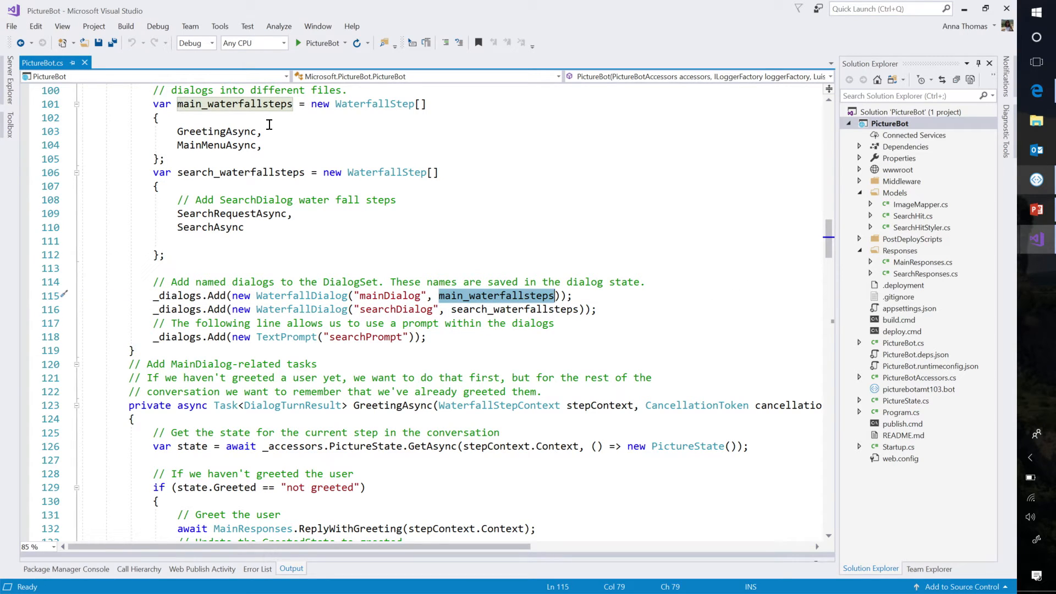
pyautogui.doubleClick(216, 145)
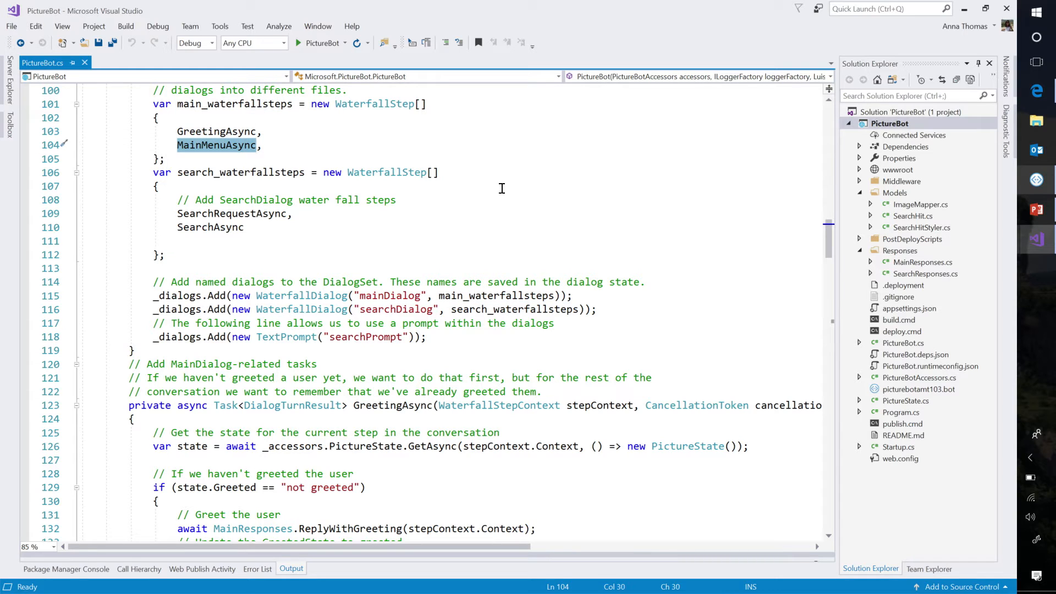
pyautogui.click(232, 214)
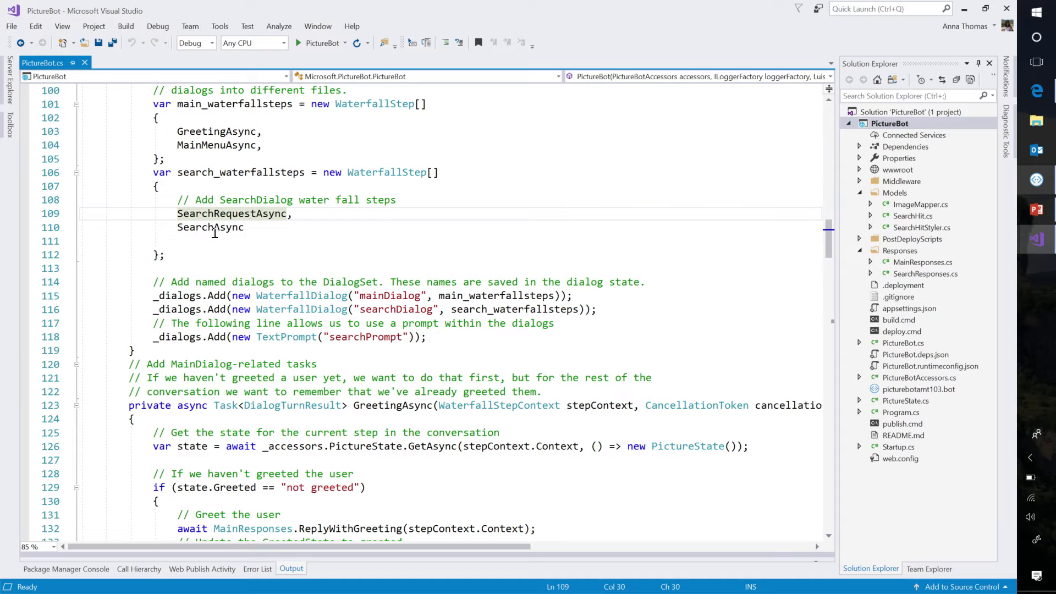
pyautogui.doubleClick(211, 227)
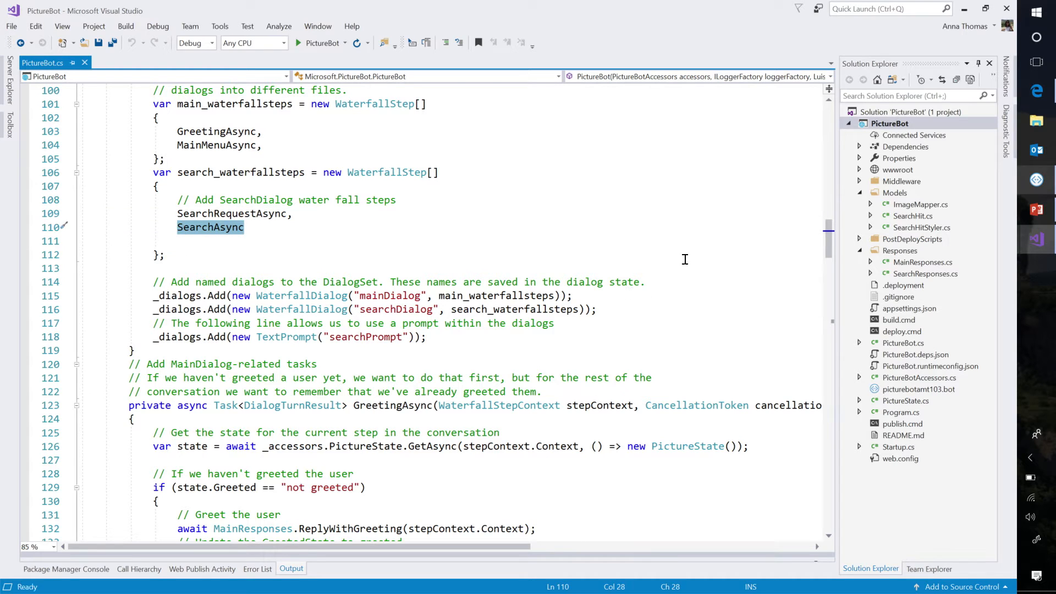
pyautogui.moveTo(254, 348)
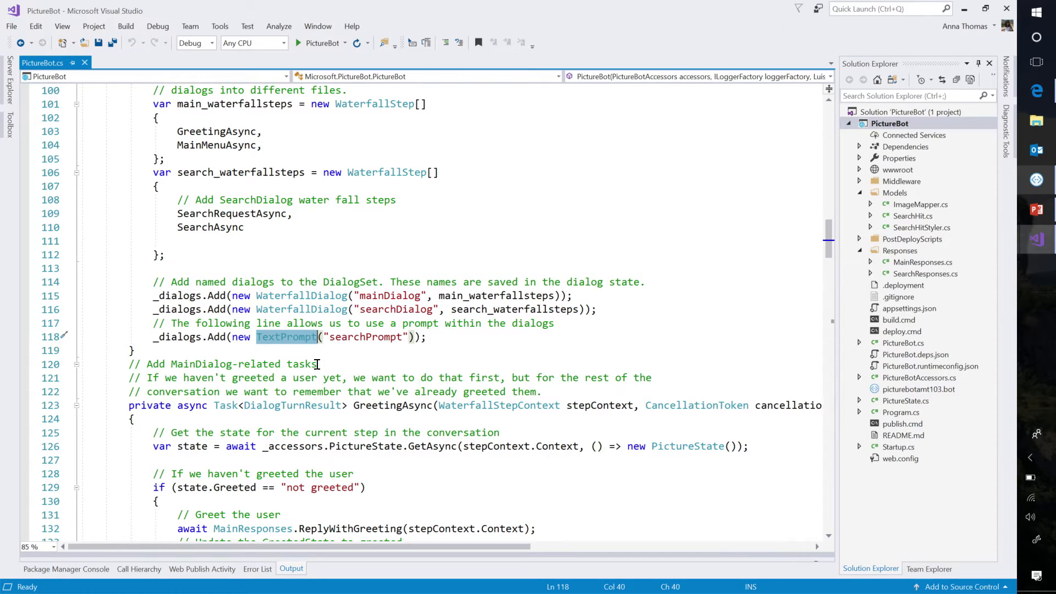
pyautogui.scroll(-3)
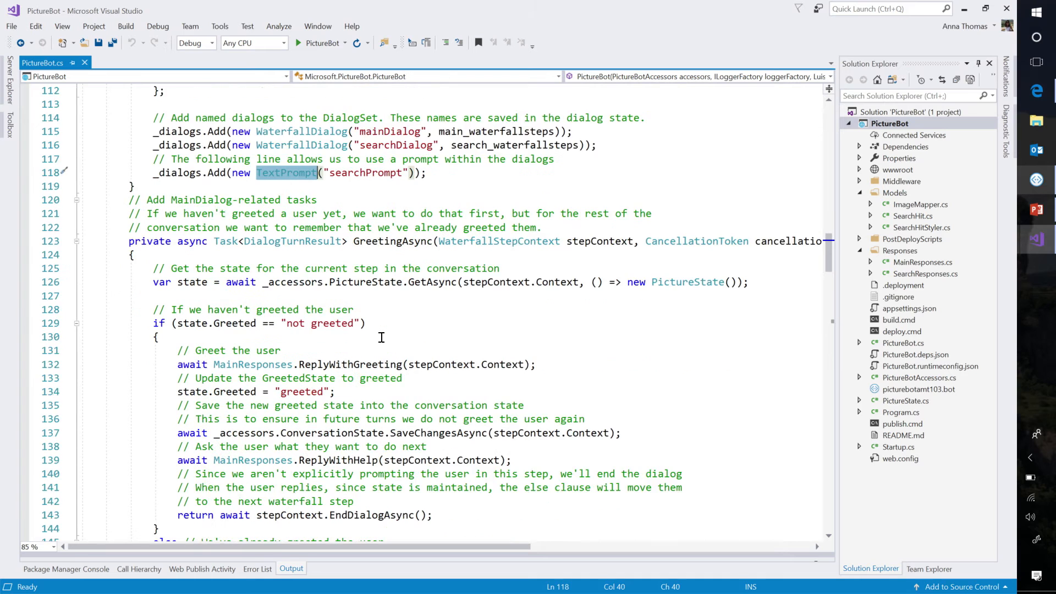
pyautogui.scroll(-3)
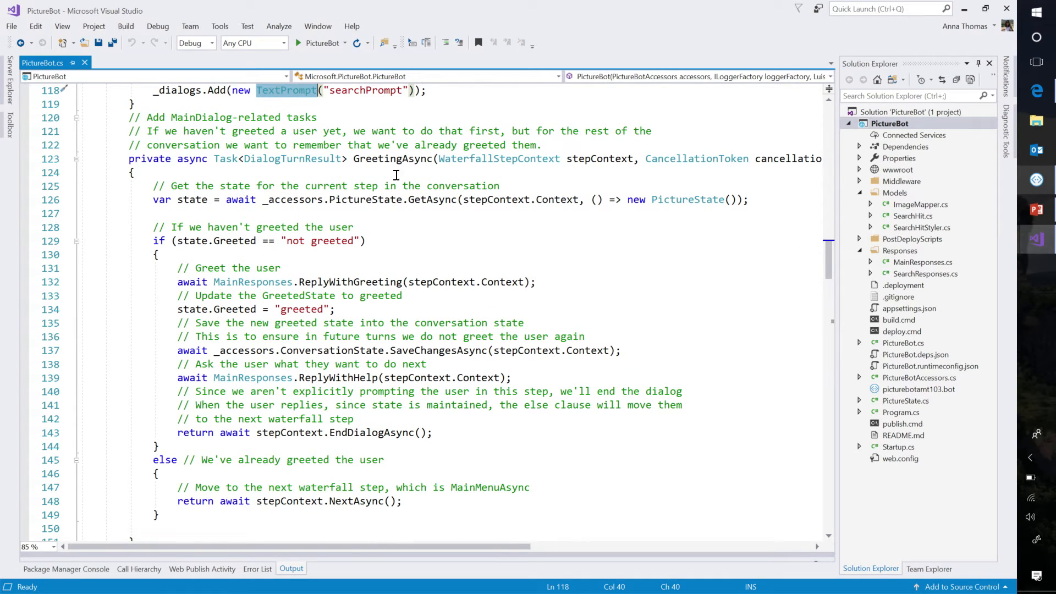
pyautogui.click(393, 159)
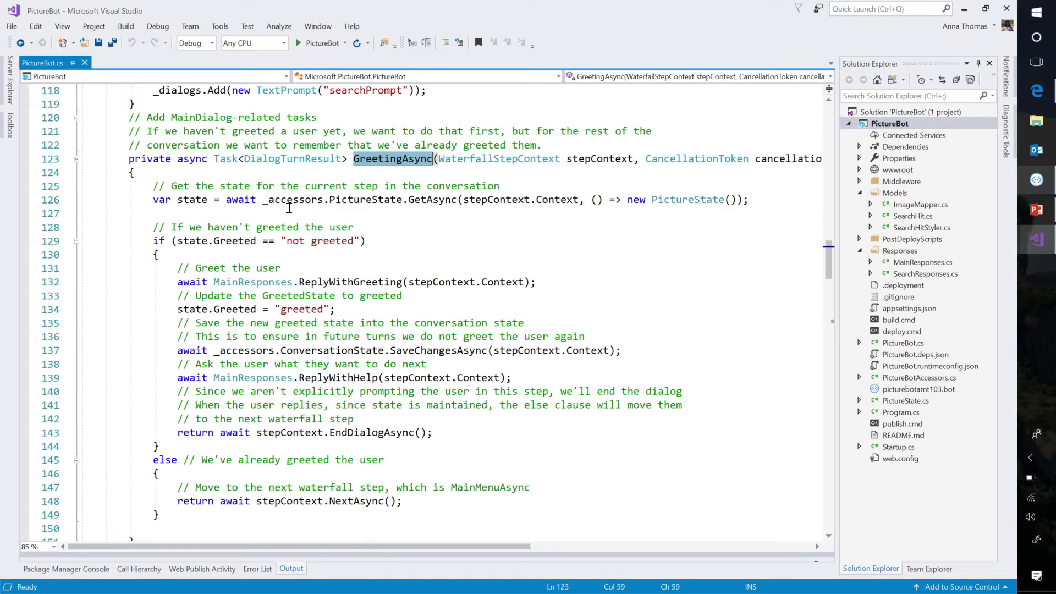
pyautogui.doubleClick(192, 199)
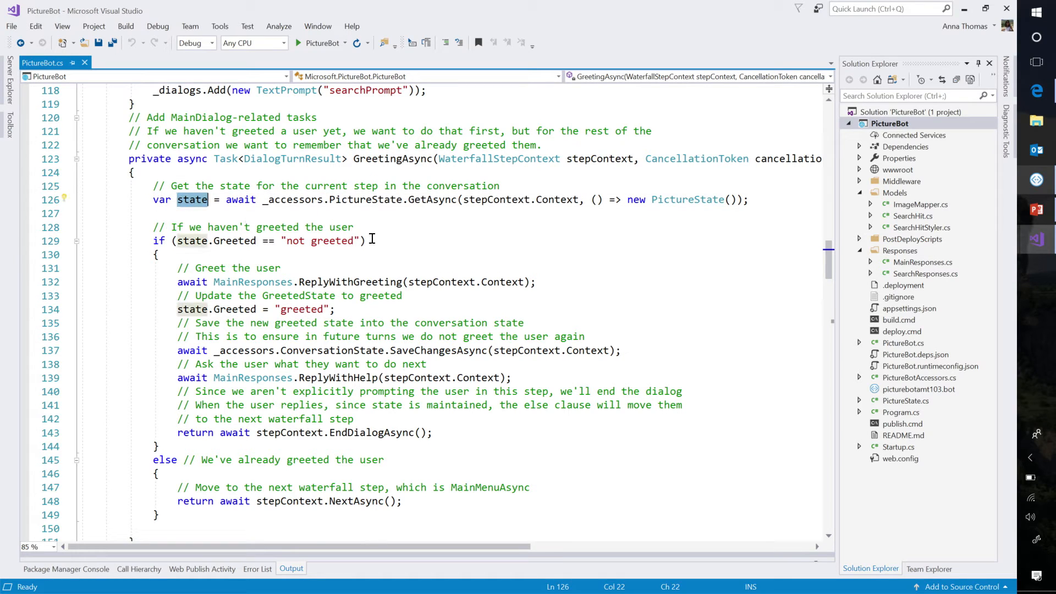
pyautogui.moveTo(330, 240)
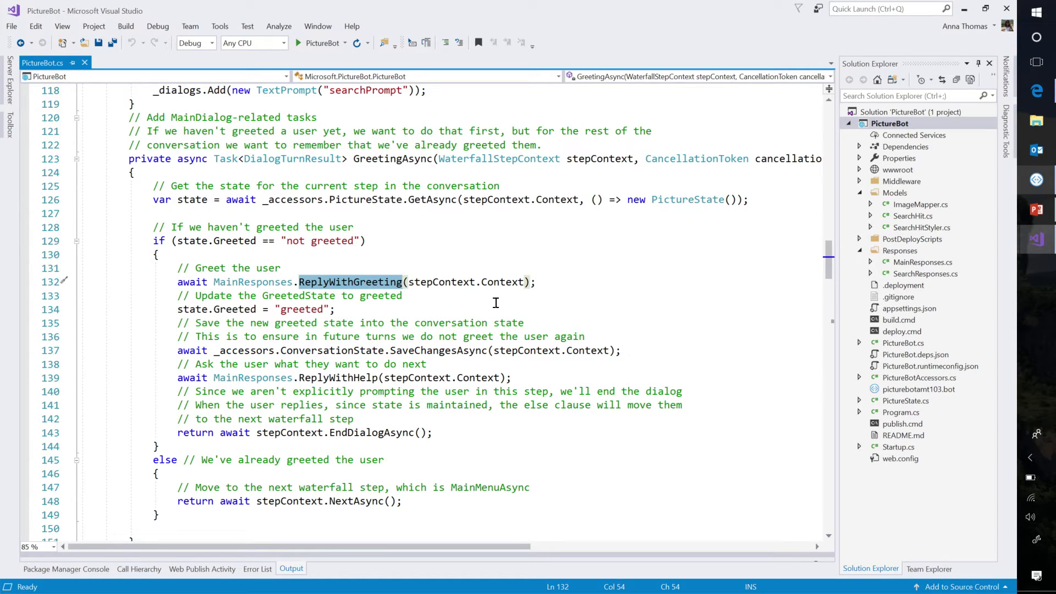
pyautogui.doubleClick(301, 309)
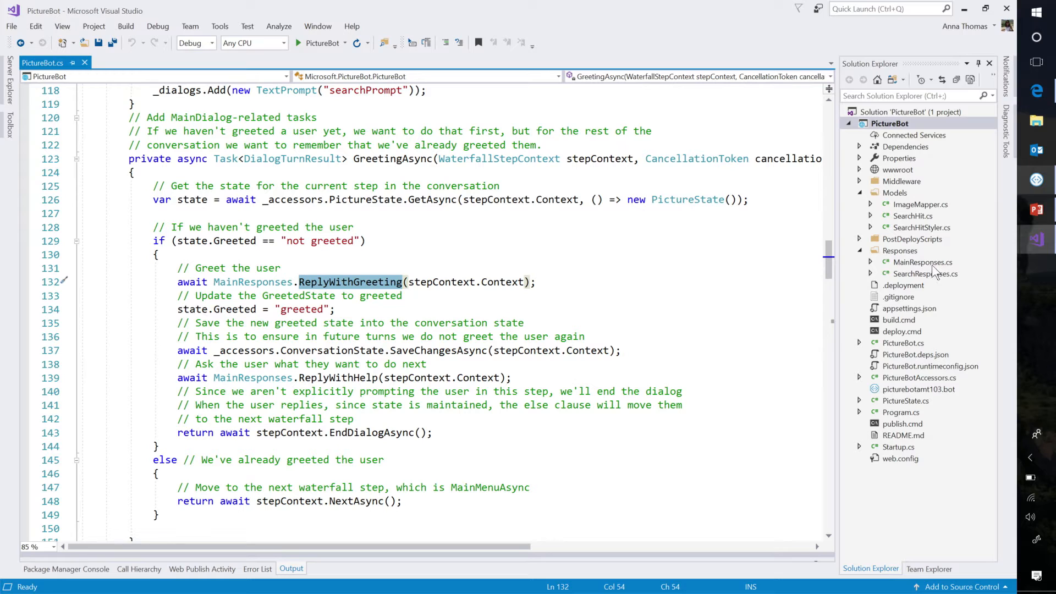
pyautogui.moveTo(893, 268)
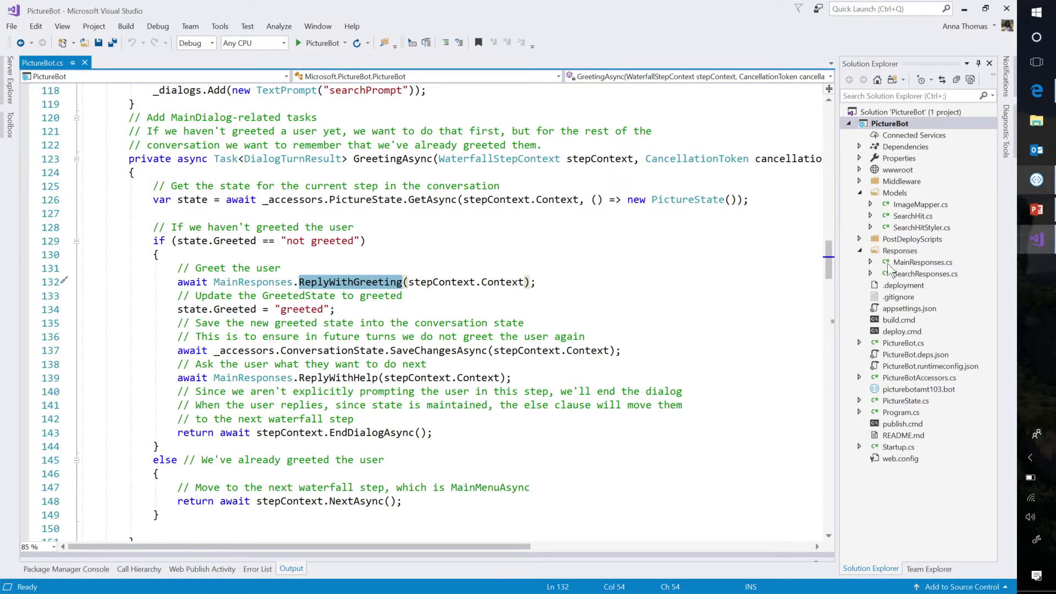
pyautogui.moveTo(631, 273)
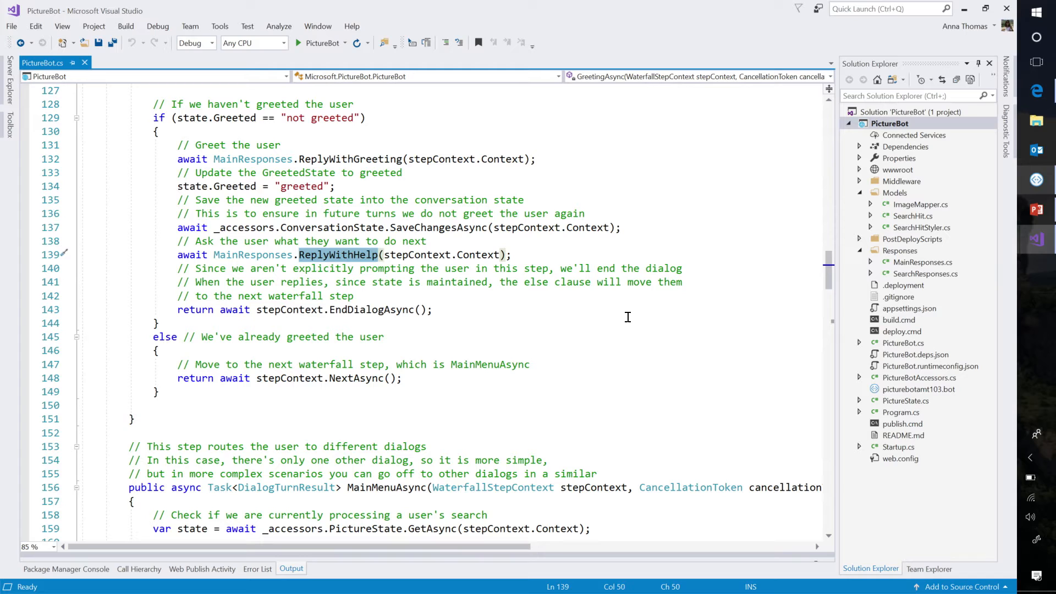
pyautogui.moveTo(526, 309)
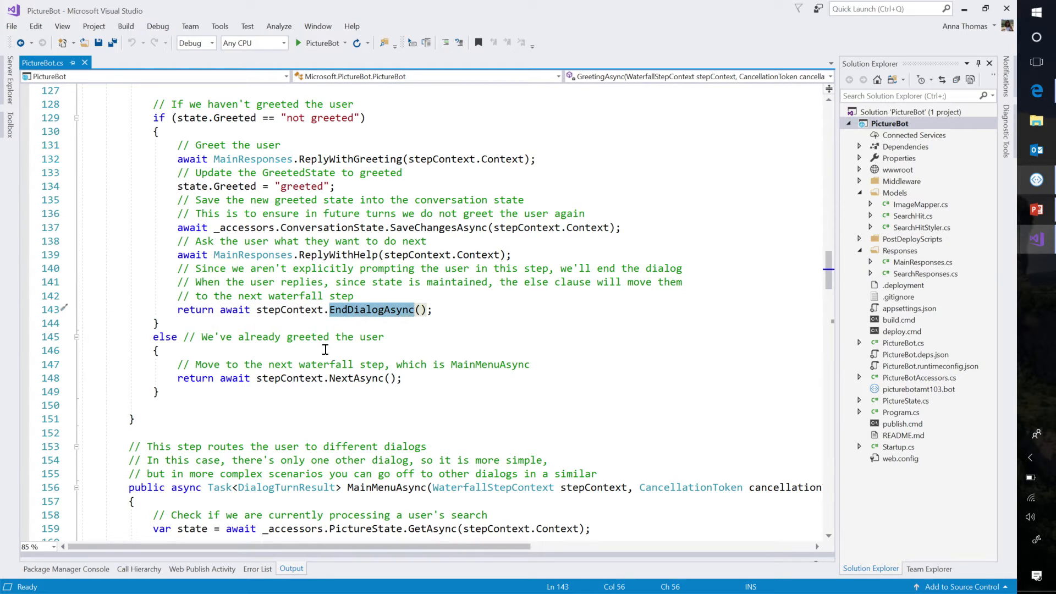
pyautogui.doubleClick(316, 117)
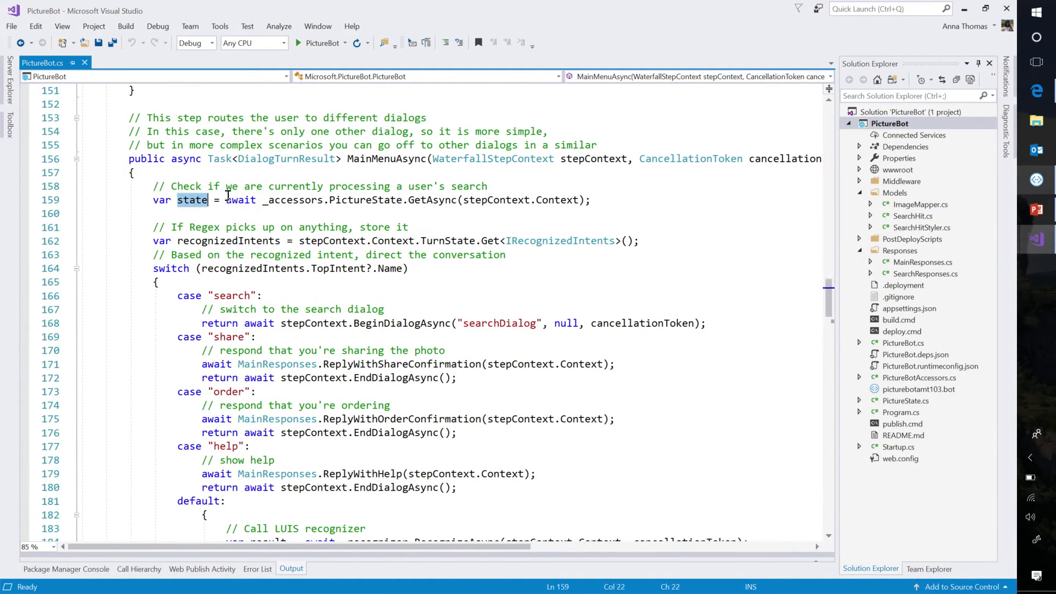
pyautogui.doubleClick(228, 240)
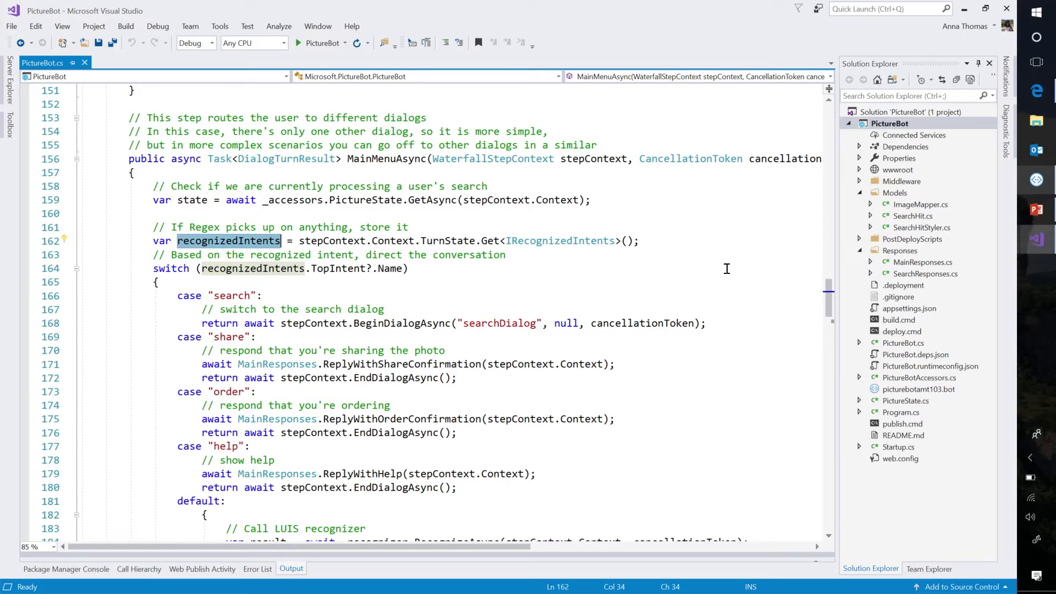
pyautogui.moveTo(766, 247)
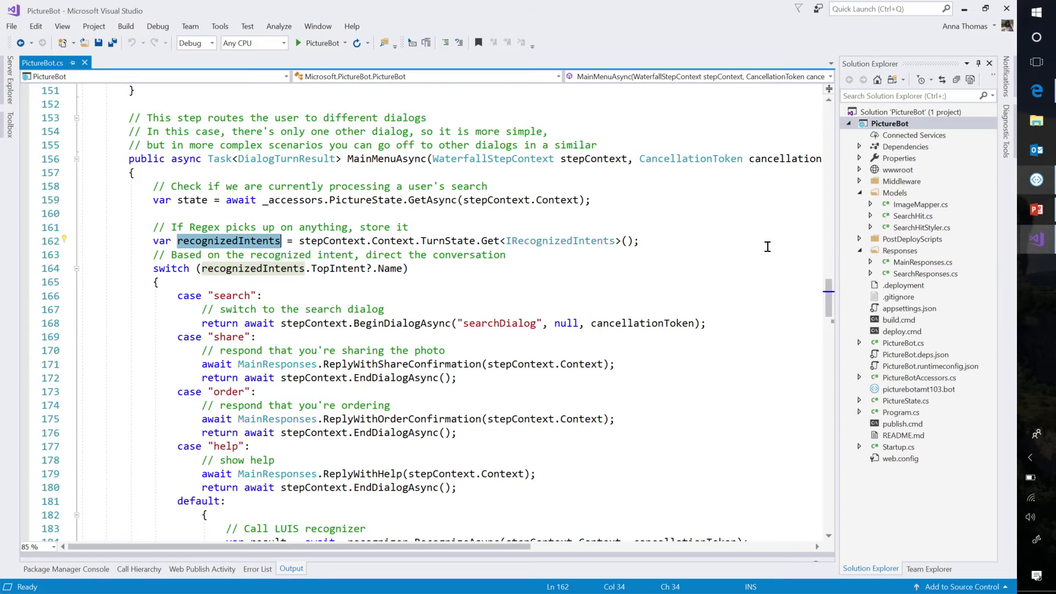
pyautogui.scroll(-3)
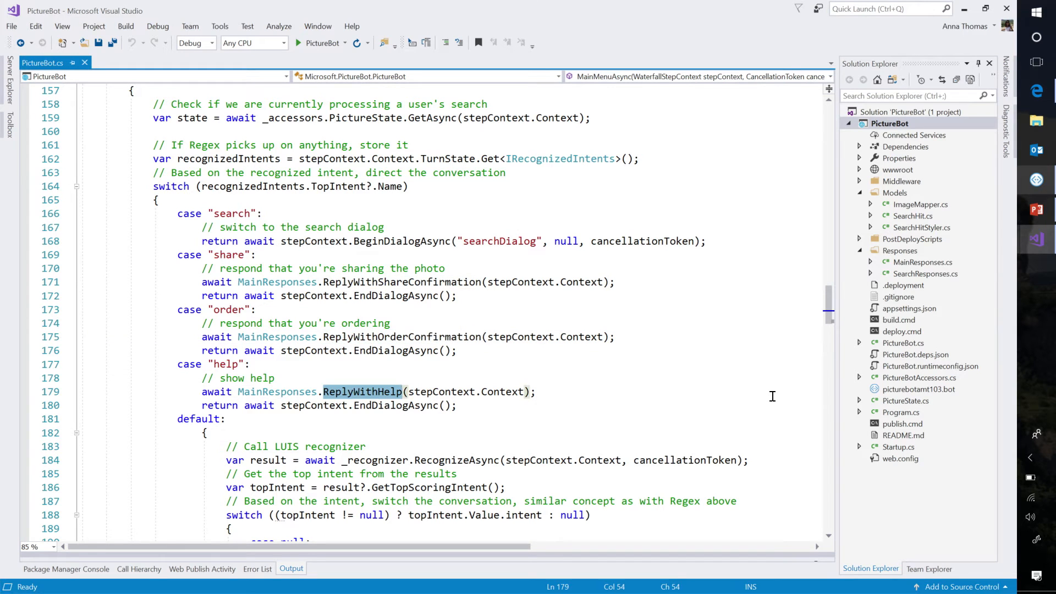
pyautogui.moveTo(510, 247)
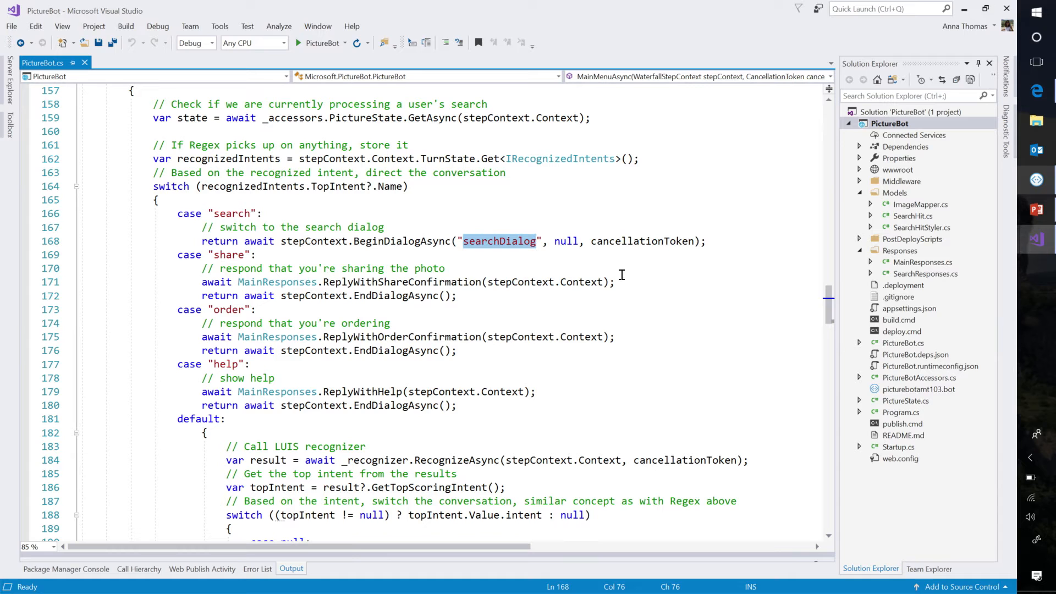
pyautogui.scroll(-3)
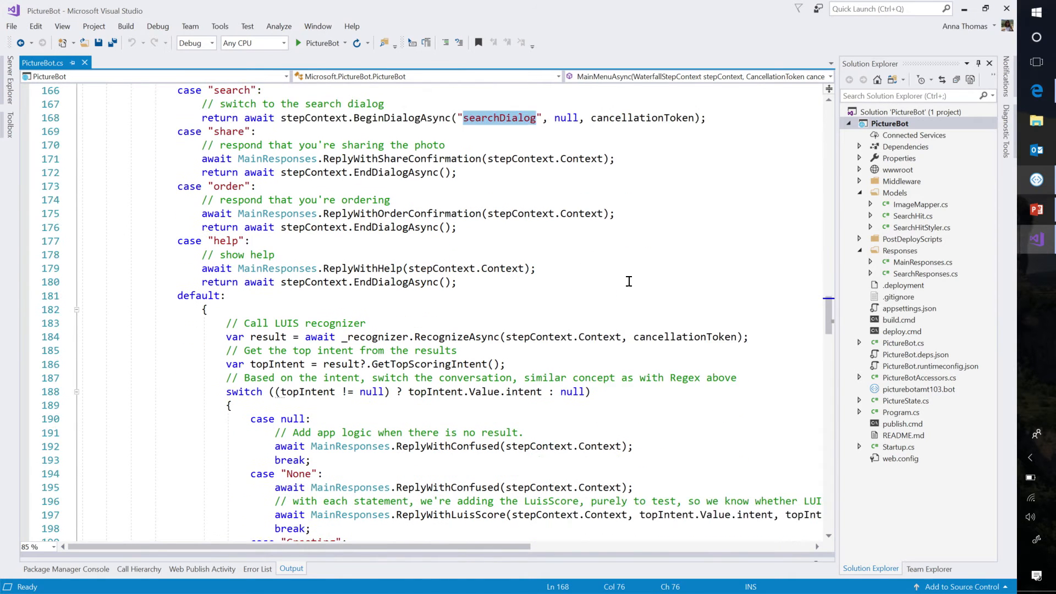
# Highlight the LUIS result and topIntent variables, then scroll to the intent cases
pyautogui.scroll(-3)
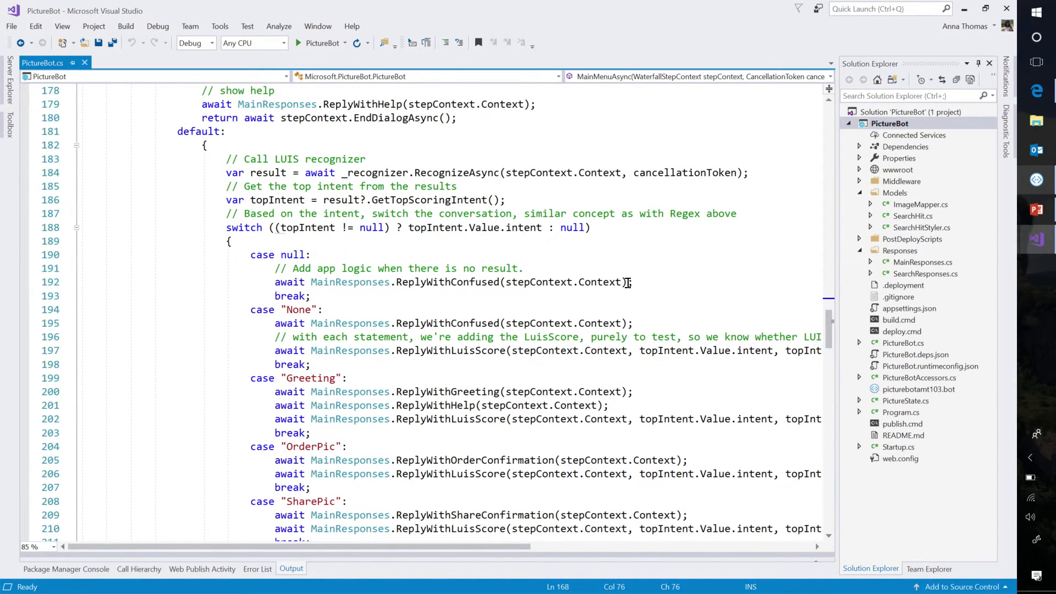
pyautogui.scroll(-3)
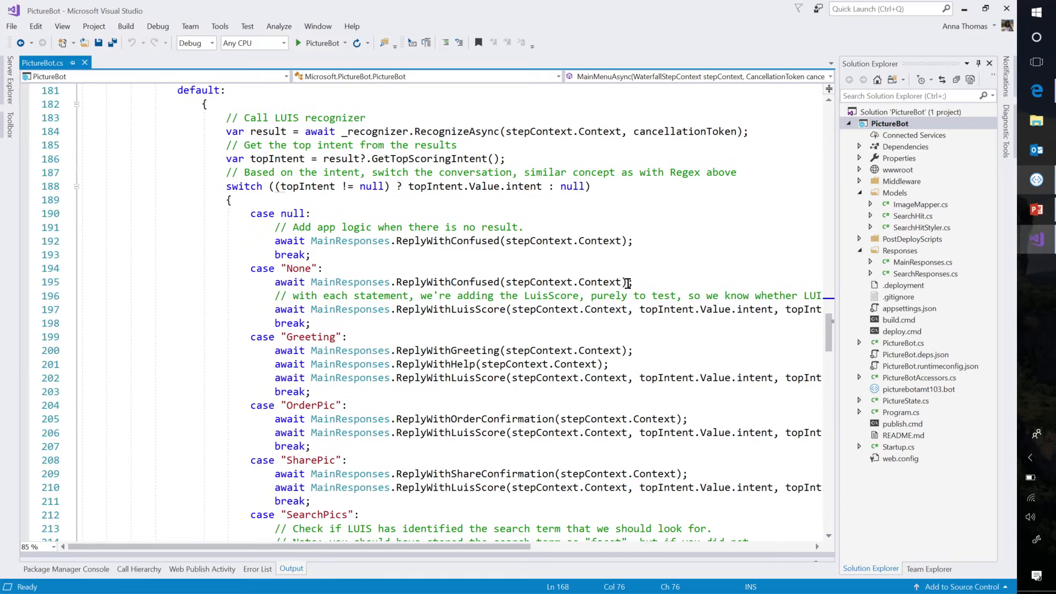
pyautogui.moveTo(610, 241)
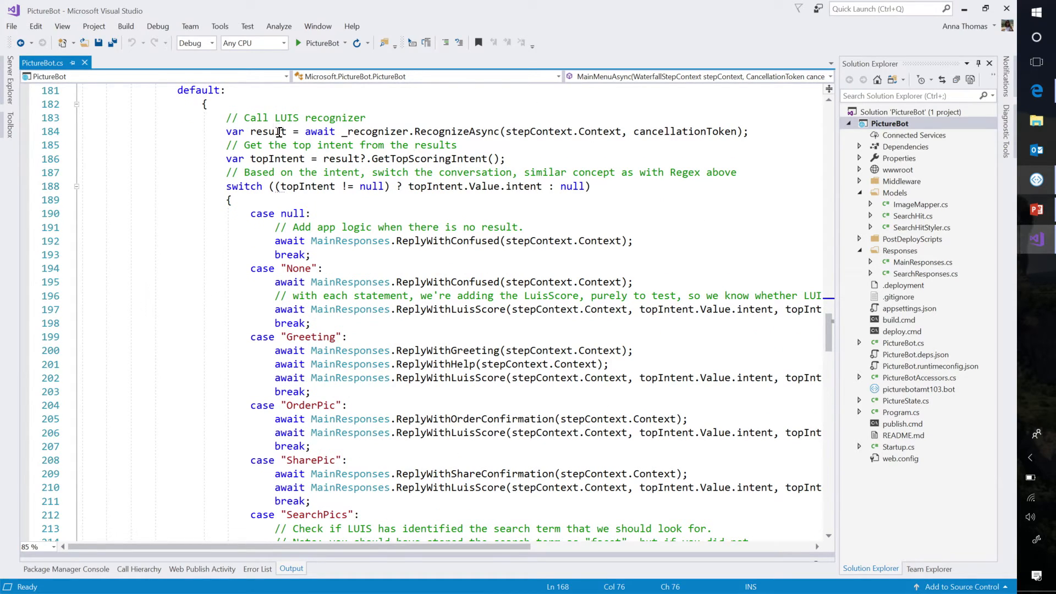
pyautogui.doubleClick(267, 132)
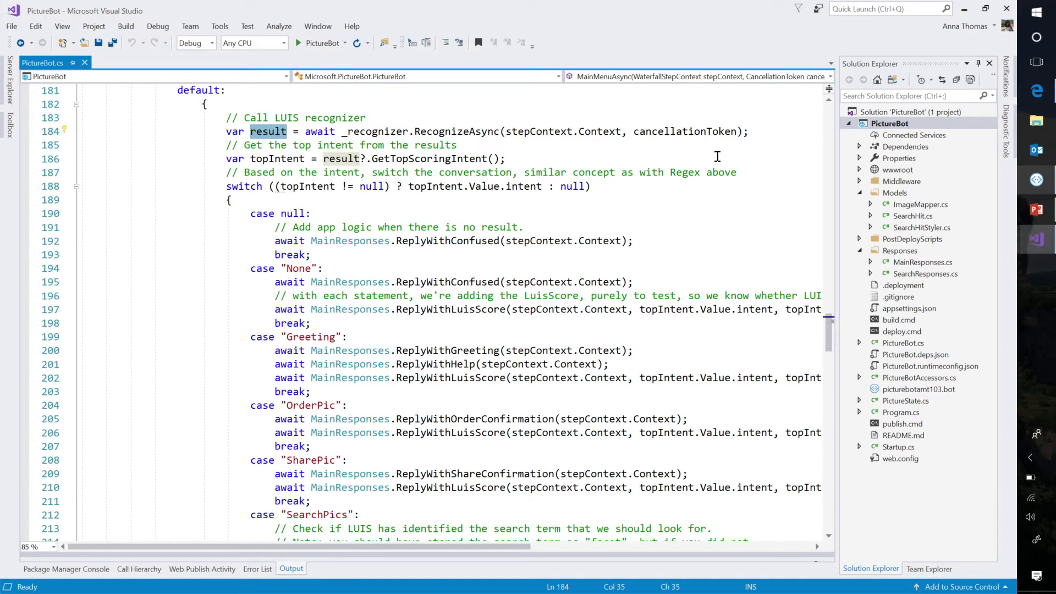
pyautogui.click(276, 159)
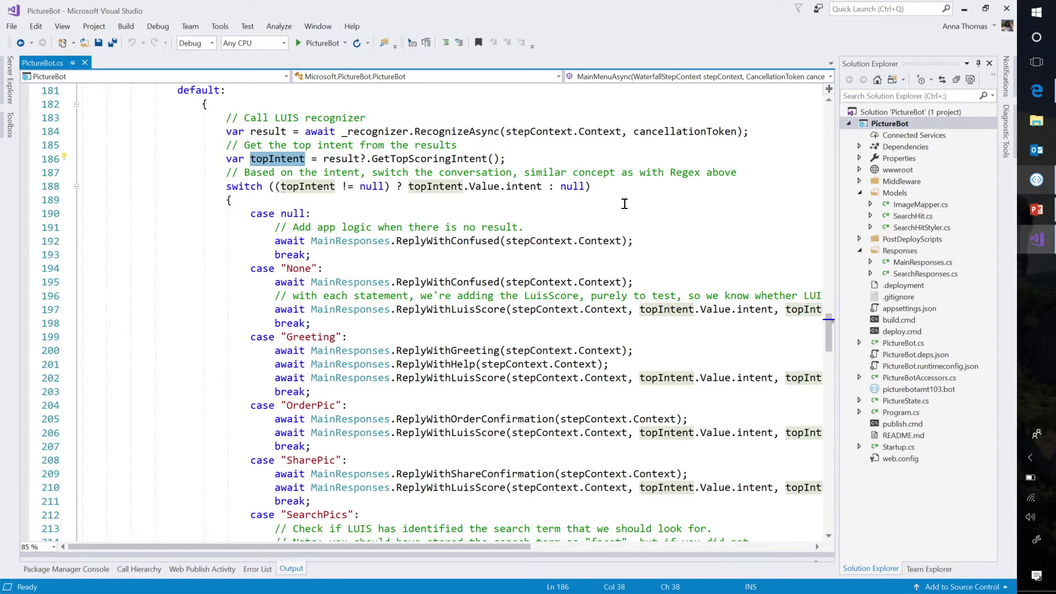
pyautogui.scroll(-3)
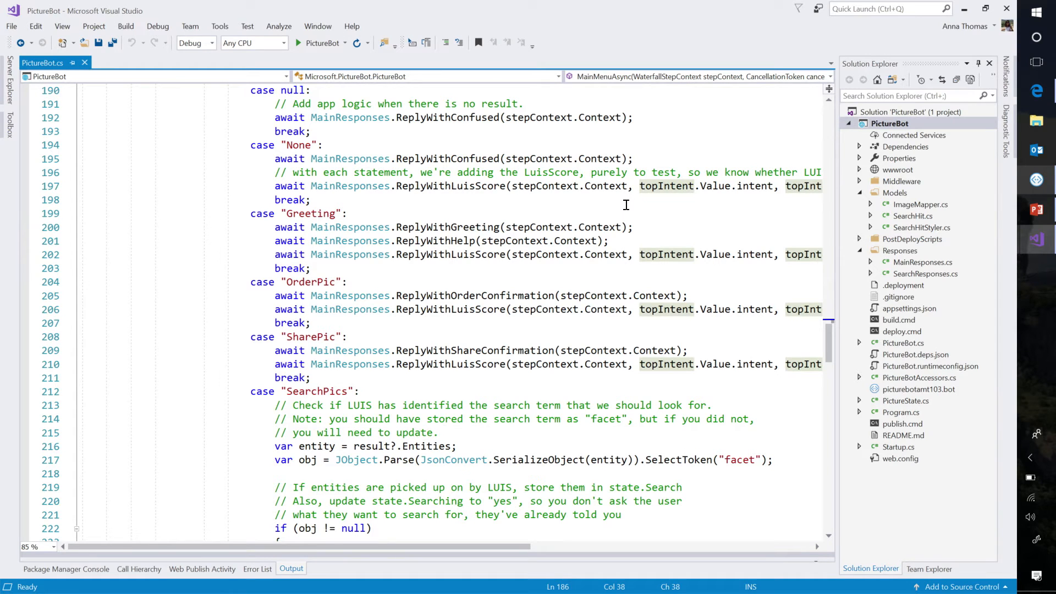
pyautogui.moveTo(477, 189)
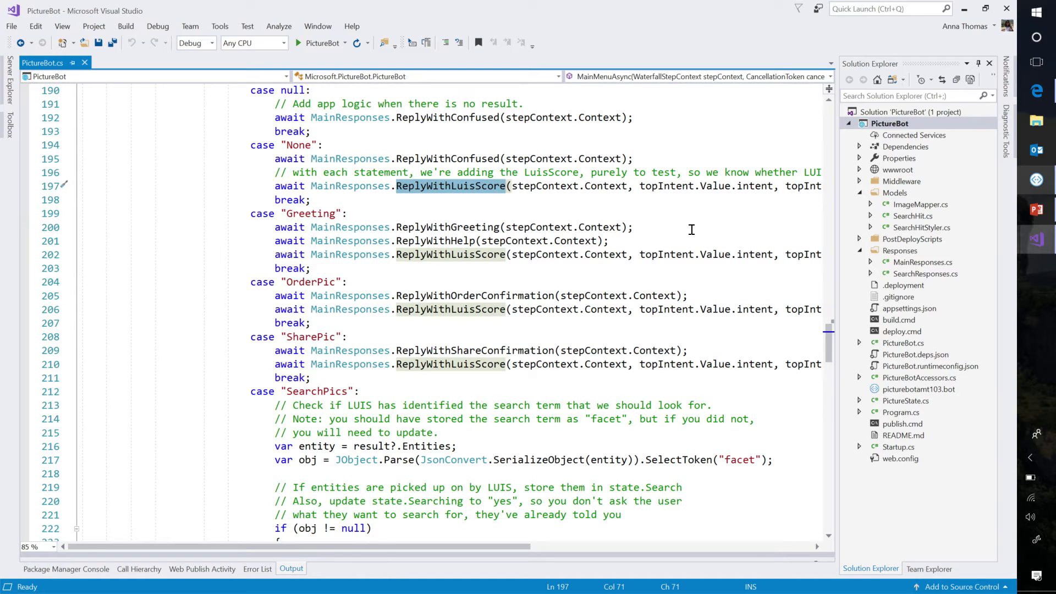
pyautogui.scroll(-3)
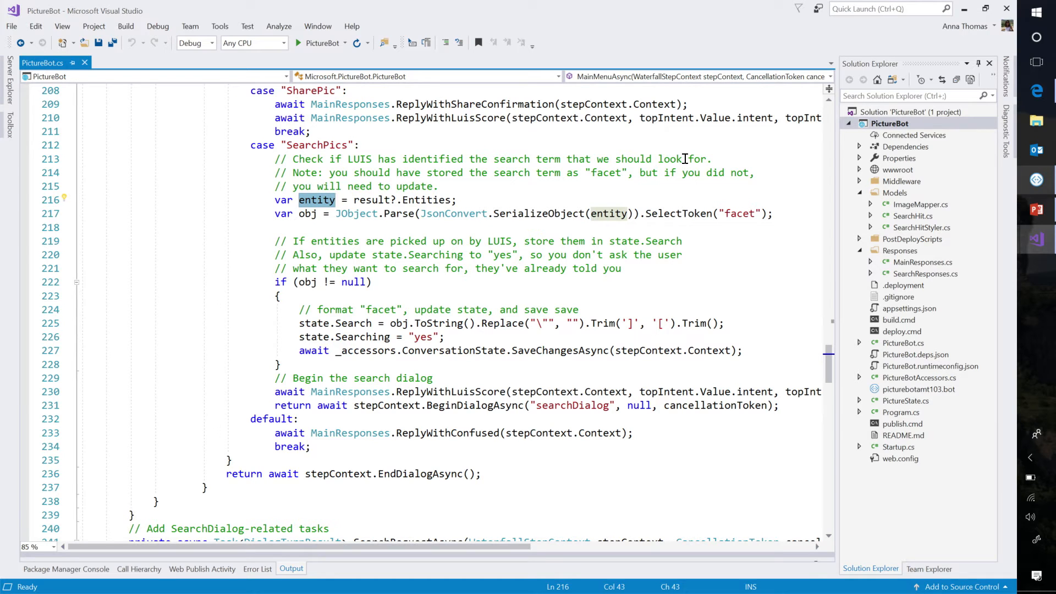
pyautogui.moveTo(317, 199)
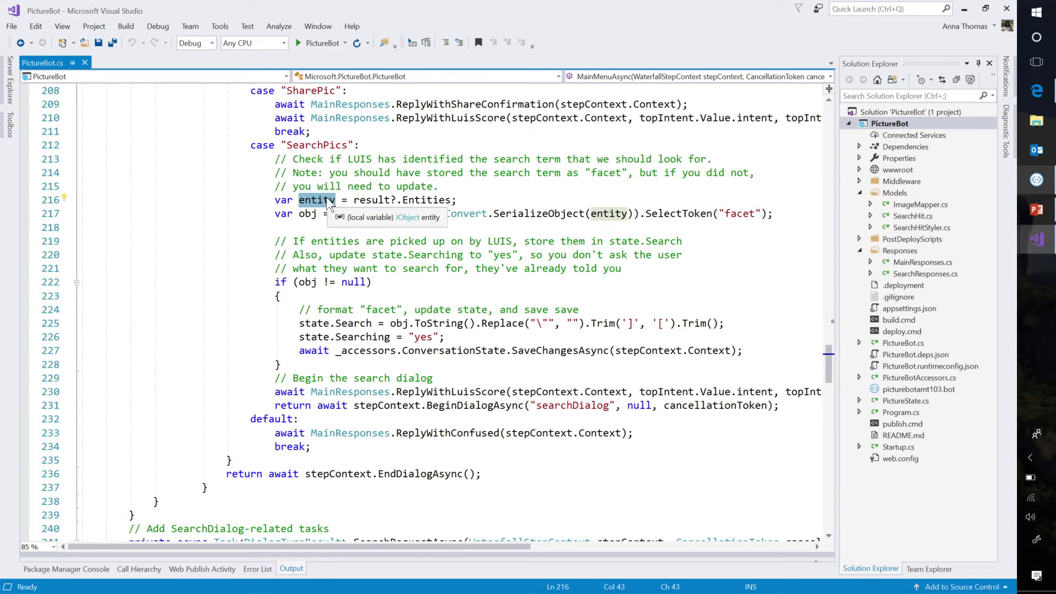
# Scroll through the SearchPics case, highlighting searchDialog, down to SearchRequestAsync
pyautogui.scroll(-3)
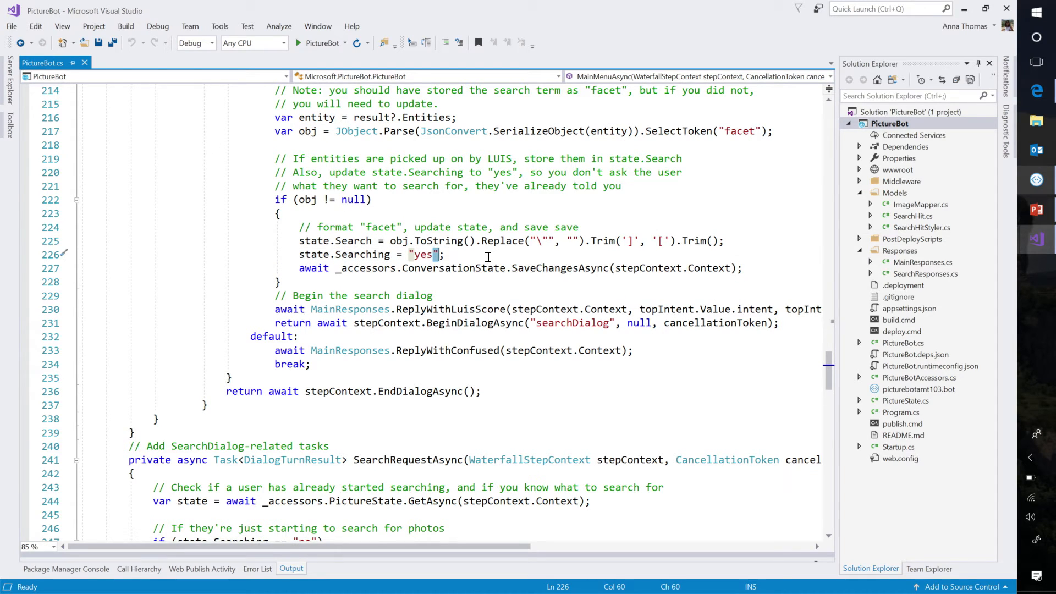
pyautogui.scroll(-3)
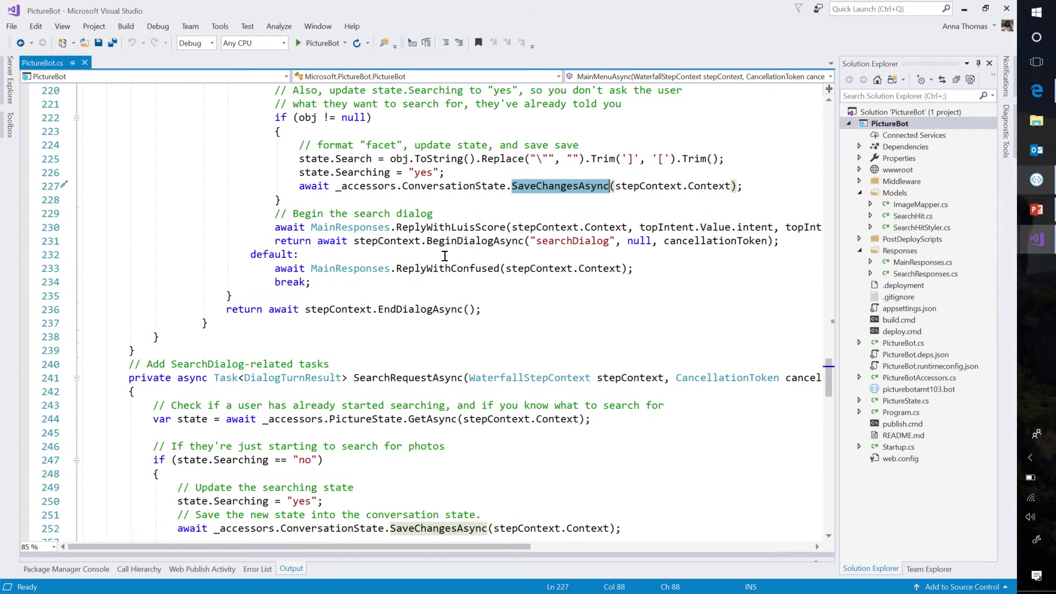
pyautogui.doubleClick(572, 240)
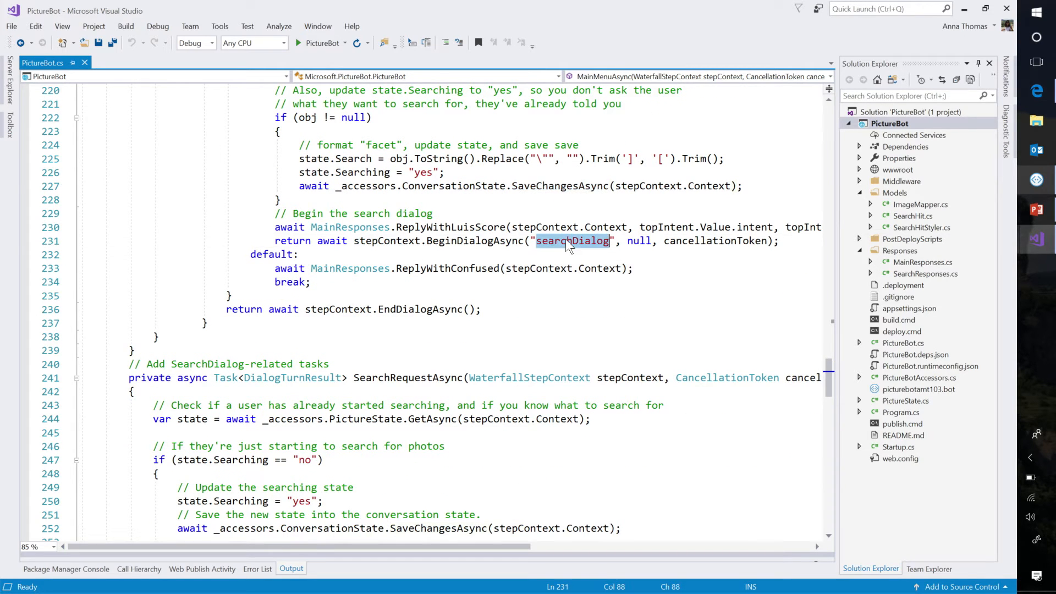
pyautogui.scroll(-3)
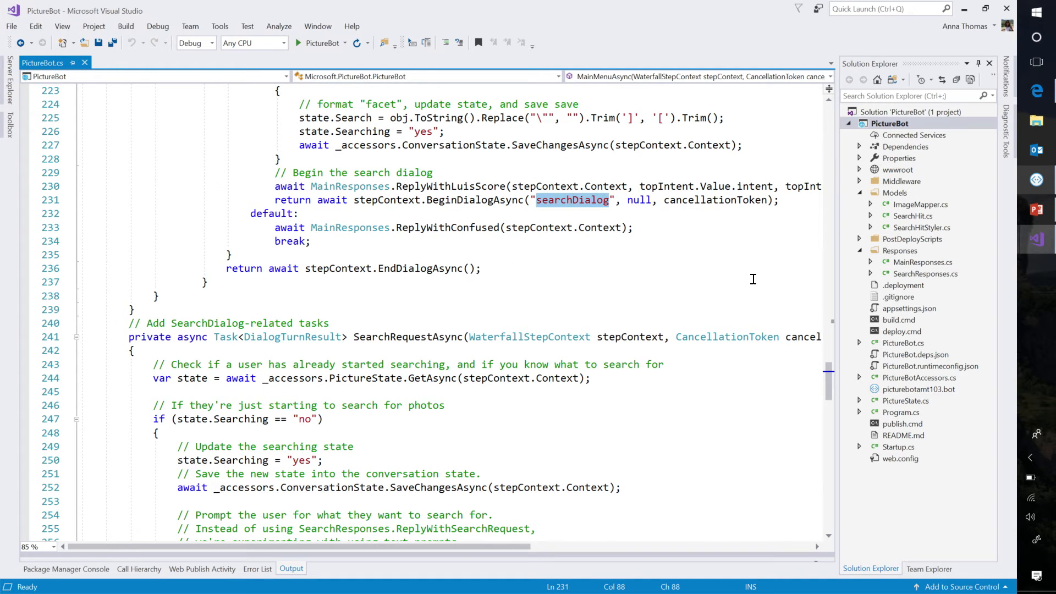
# Highlight SearchRequestAsync and its 'no' Searching check, then scroll to SearchAsync
pyautogui.scroll(-3)
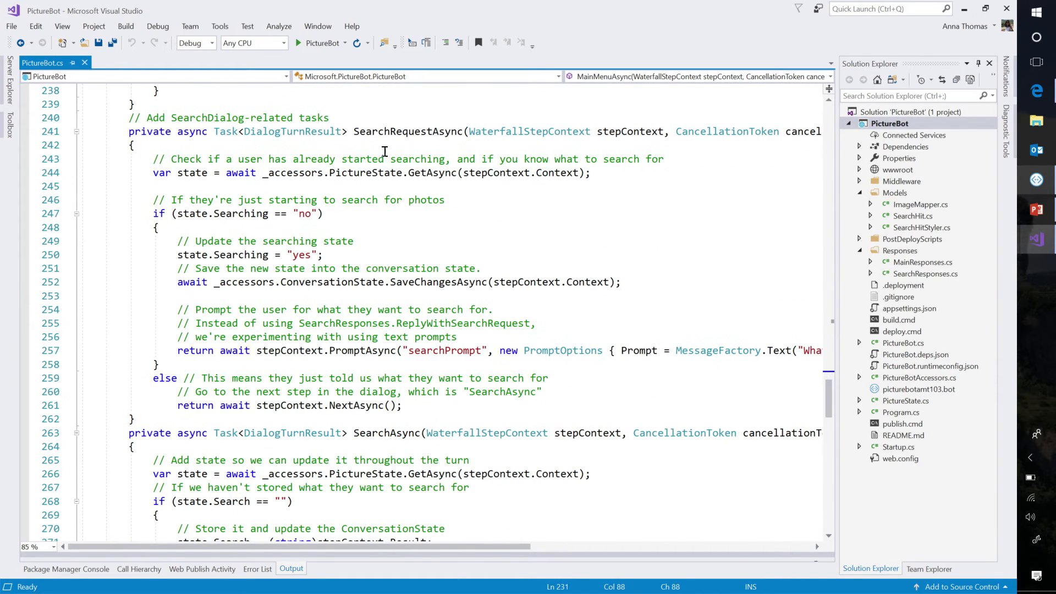
pyautogui.doubleClick(407, 131)
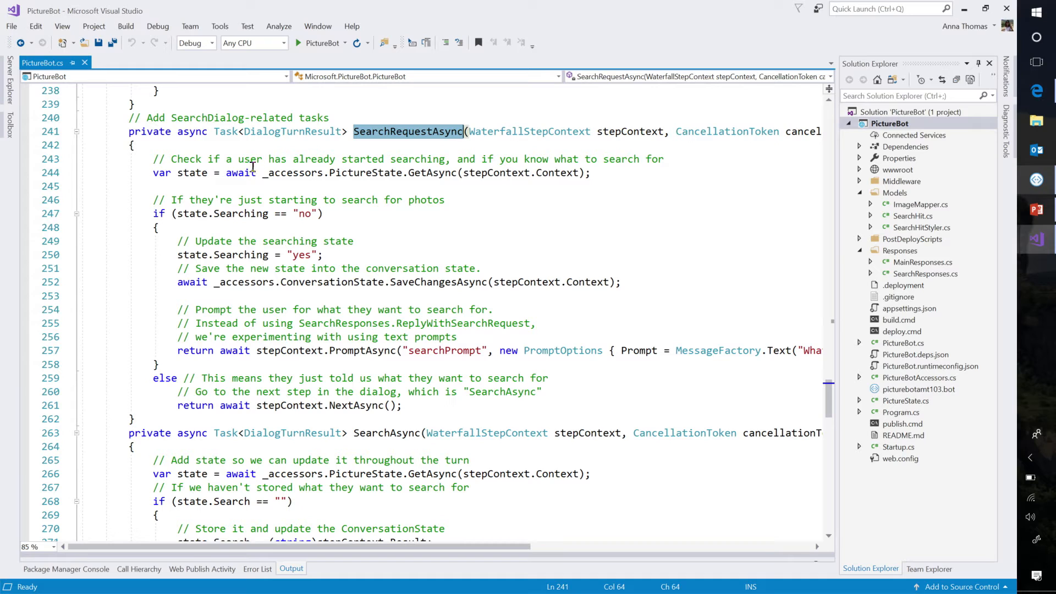
pyautogui.doubleClick(192, 172)
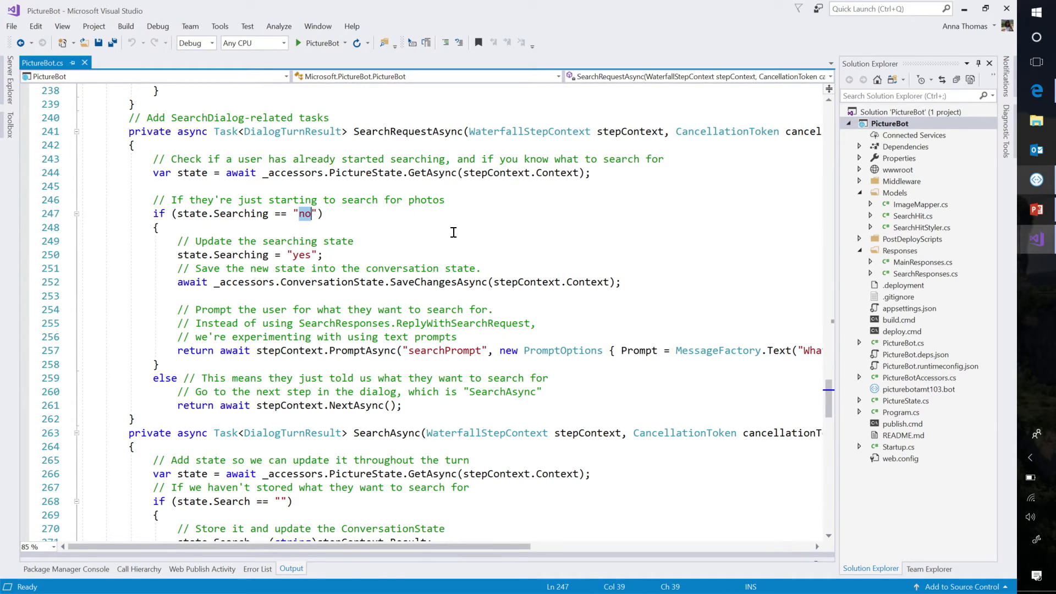
pyautogui.moveTo(305, 256)
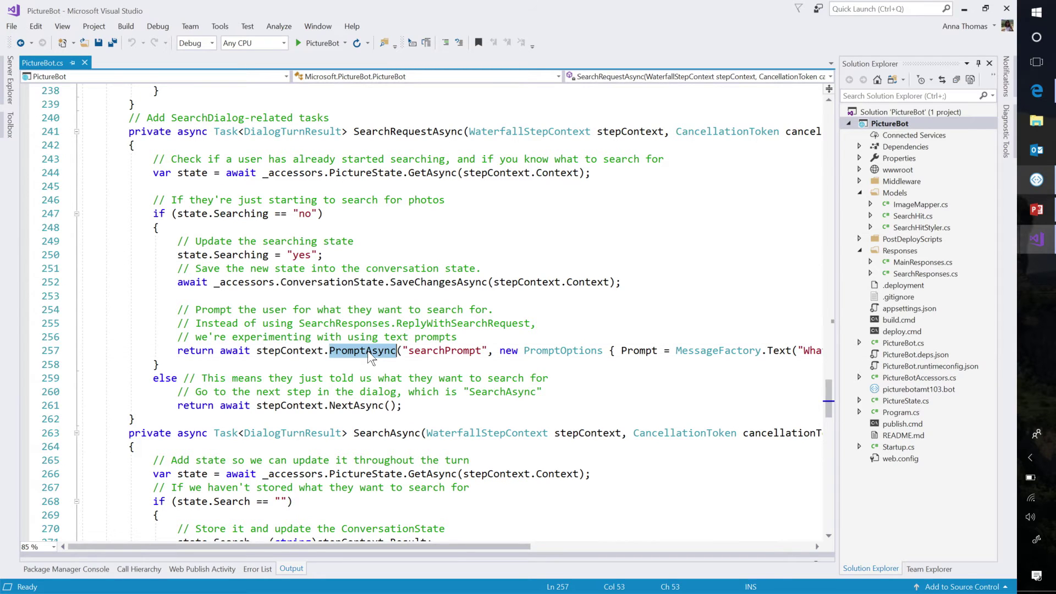
pyautogui.moveTo(447, 420)
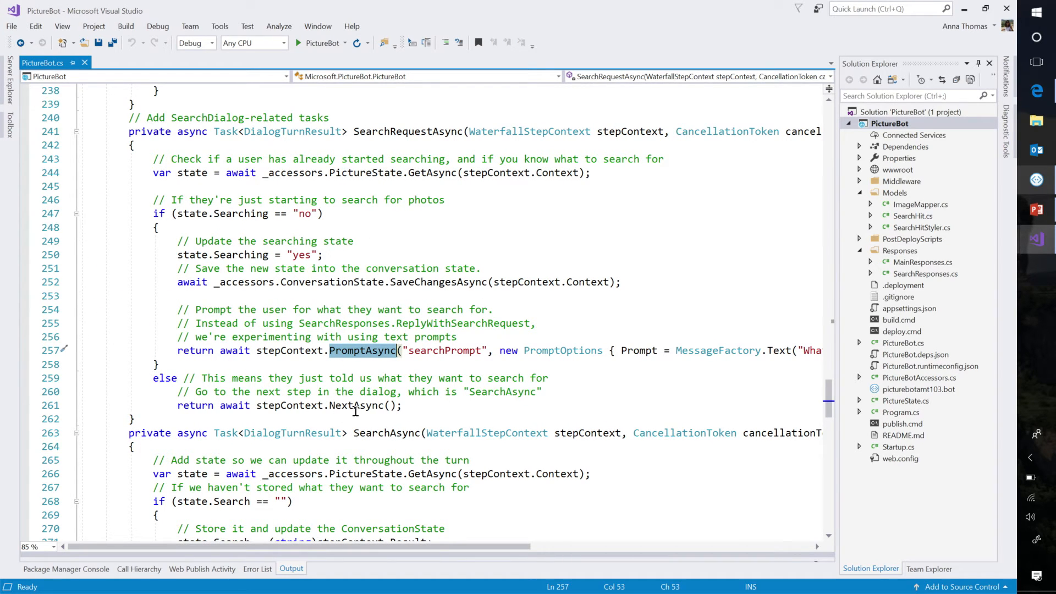
pyautogui.scroll(-3)
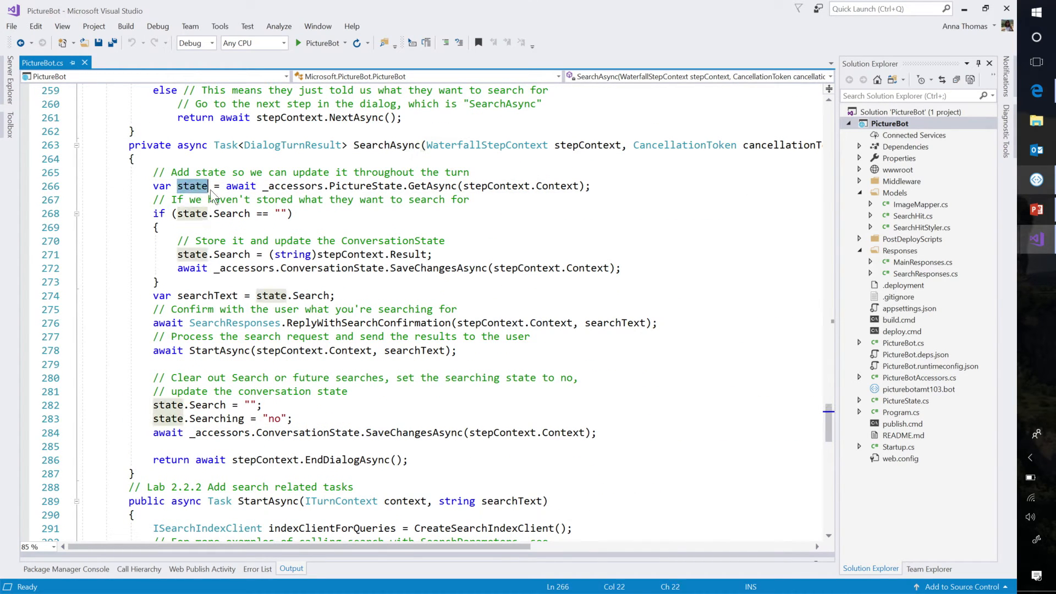
# Point out SearchAsync's Search check, confirmation reply, searchText and StartAsync call
pyautogui.click(281, 213)
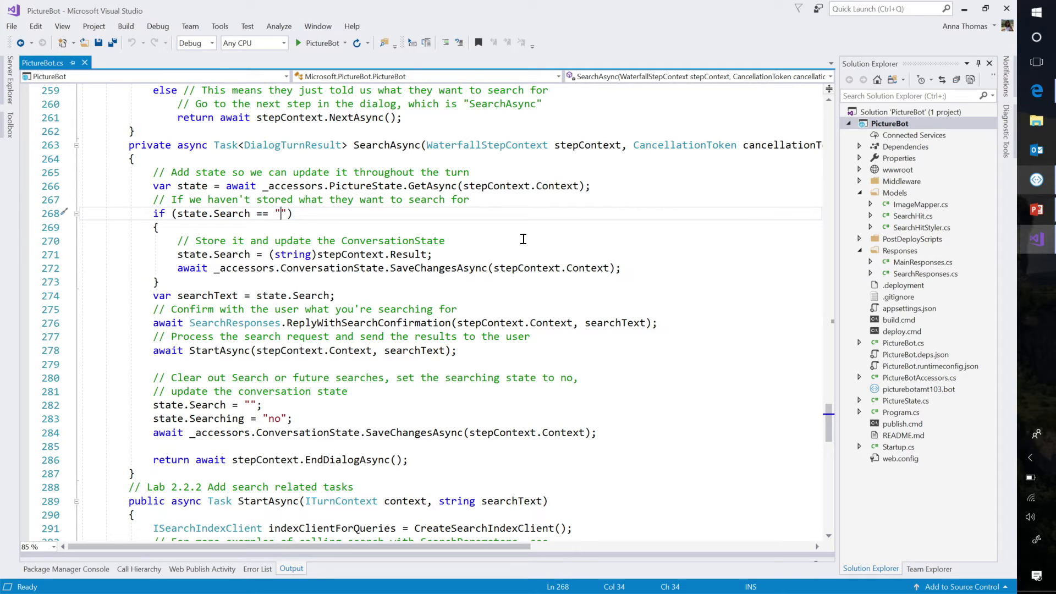
pyautogui.doubleClick(351, 254)
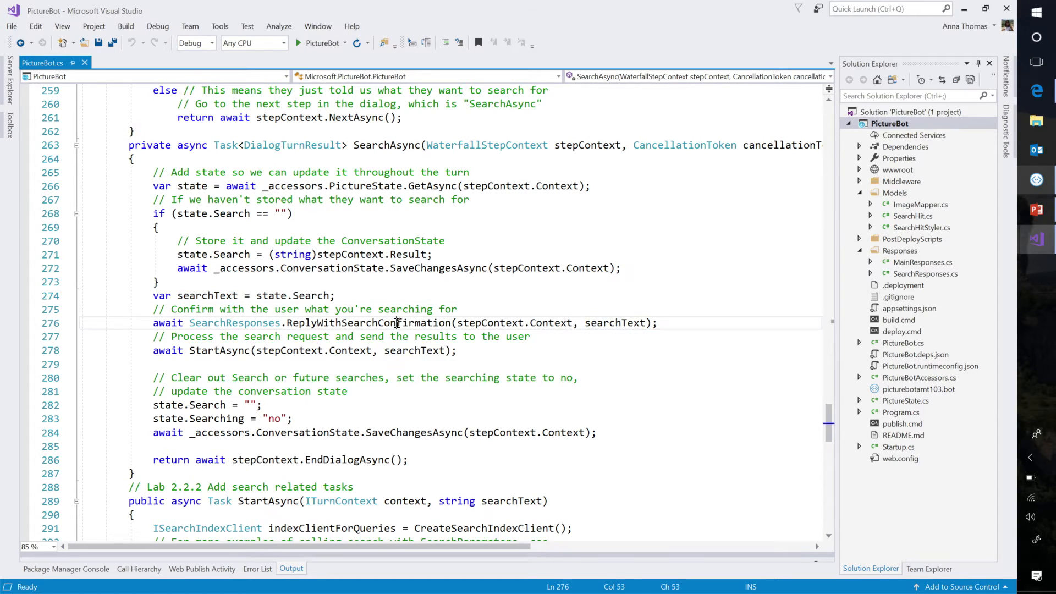
pyautogui.doubleClick(614, 322)
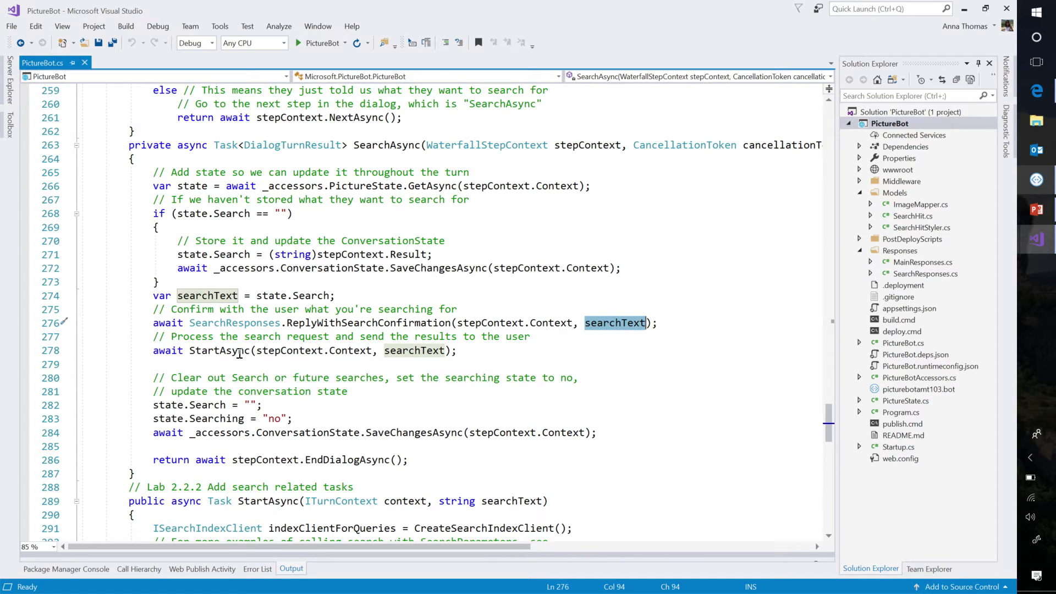
pyautogui.click(218, 350)
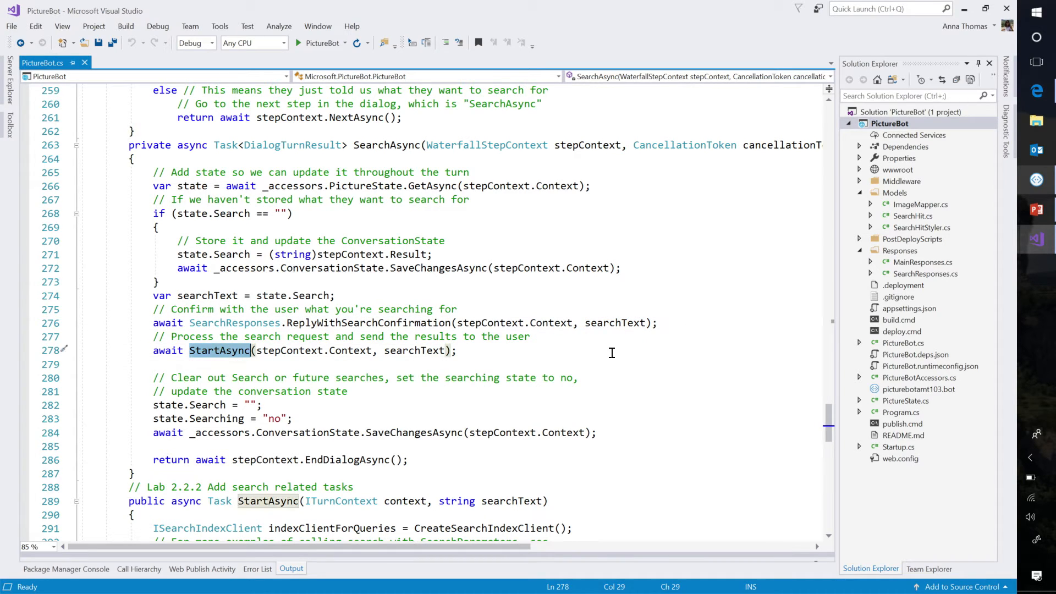
pyautogui.scroll(-3)
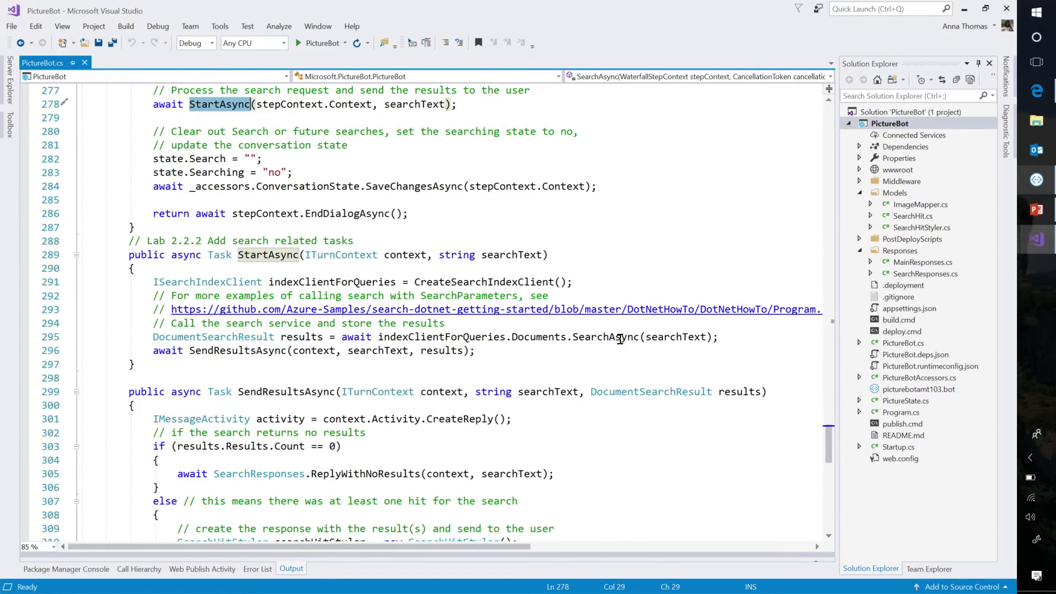
# Highlight the SendResultsAsync call in the StartAsync search code
pyautogui.scroll(-3)
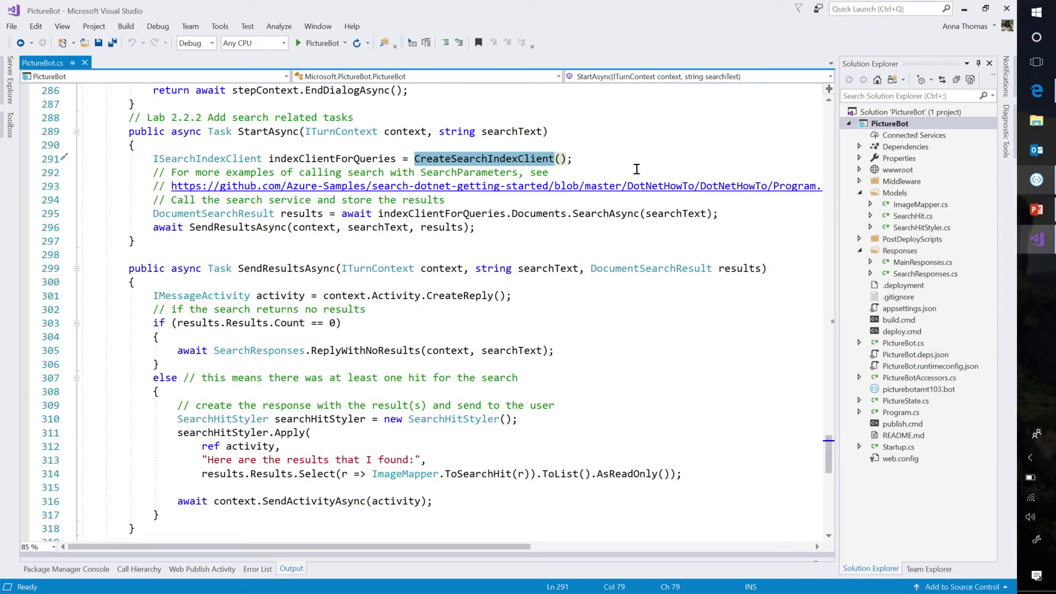
pyautogui.moveTo(631, 174)
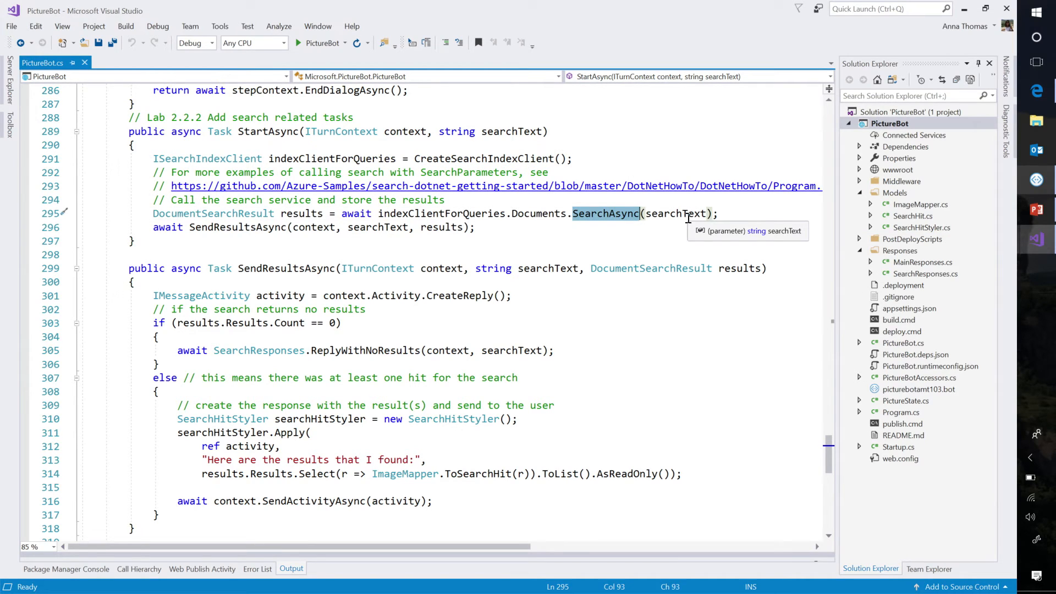
pyautogui.moveTo(209, 229)
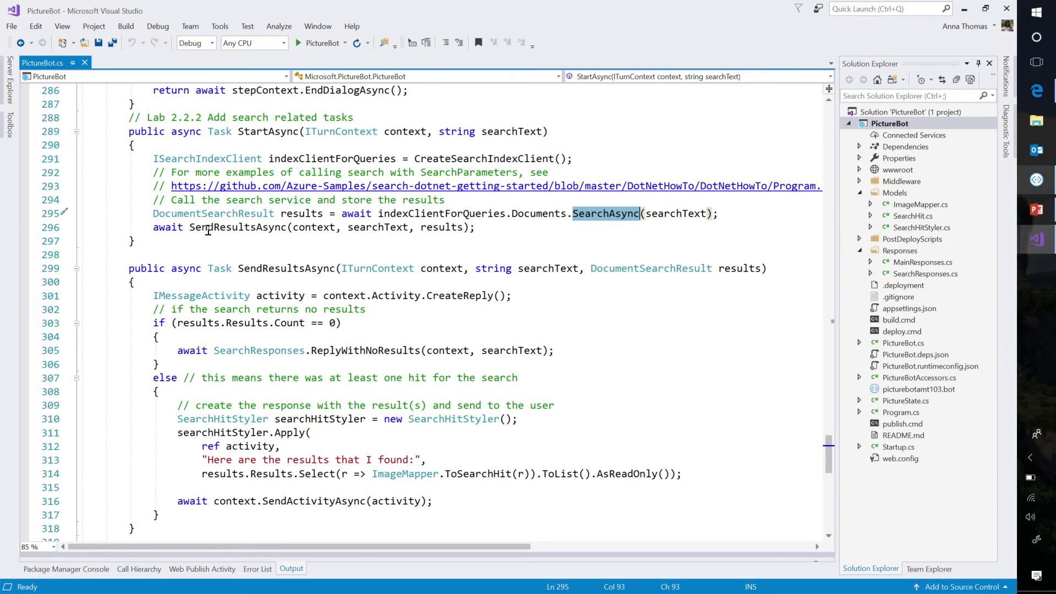
pyautogui.click(237, 227)
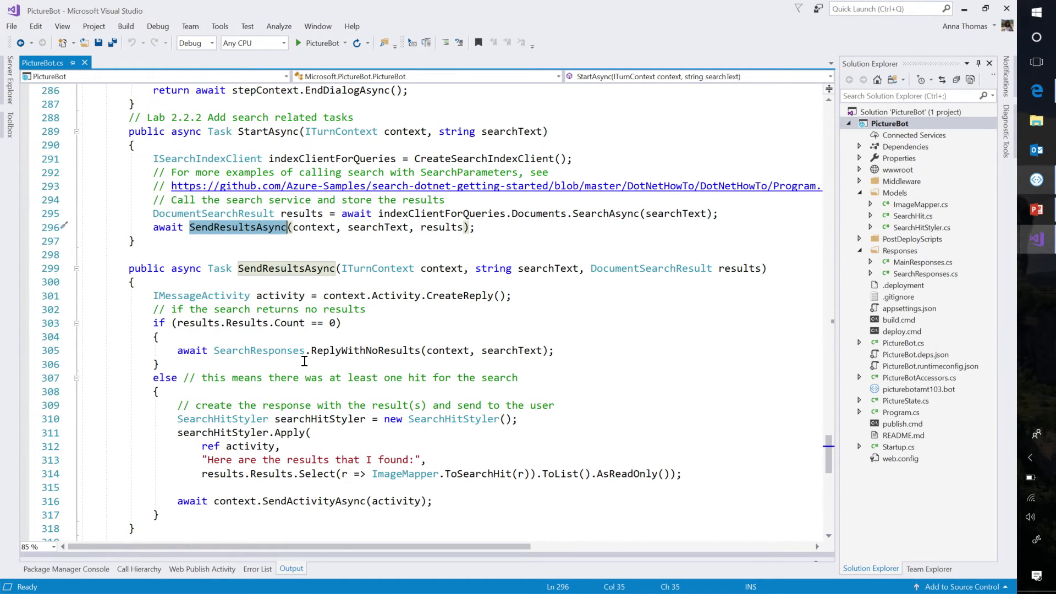
pyautogui.scroll(-3)
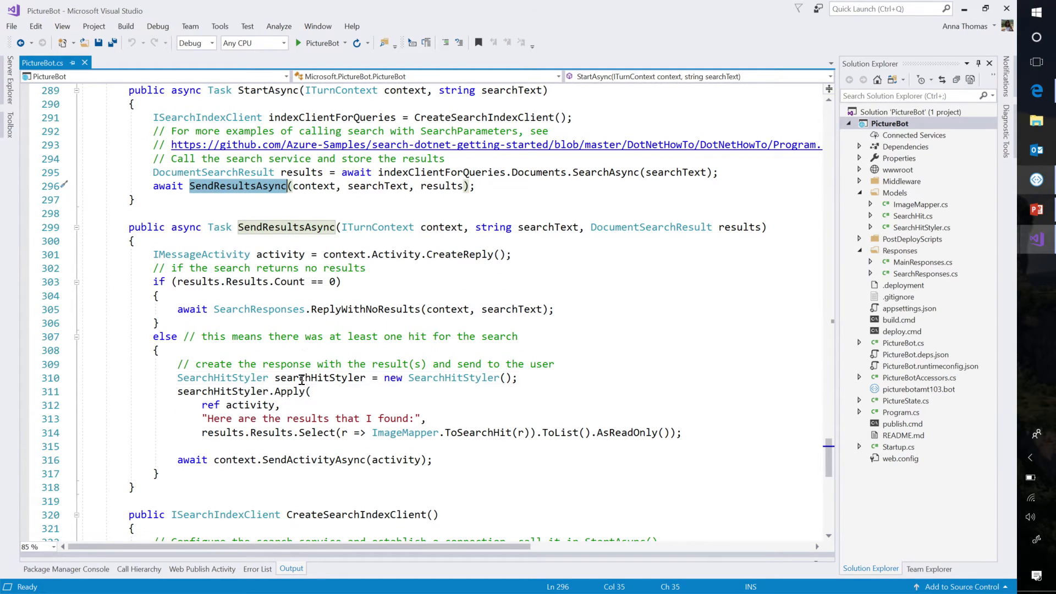
# Highlight searchHitStyler uses, run PictureBot with debugging, and switch to Bot Framework Emulator
pyautogui.doubleClick(319, 378)
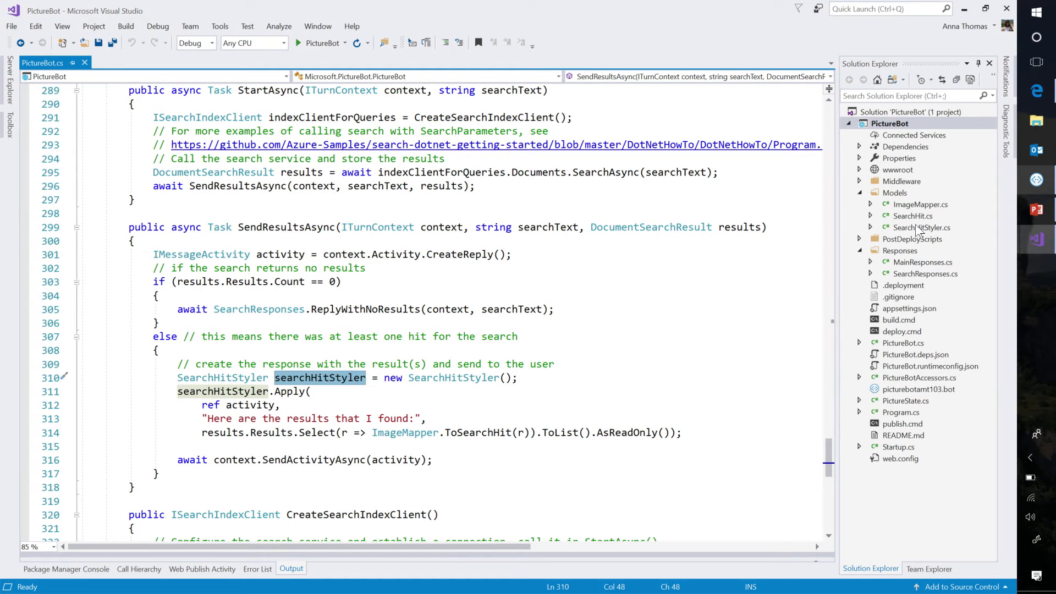
pyautogui.moveTo(337, 413)
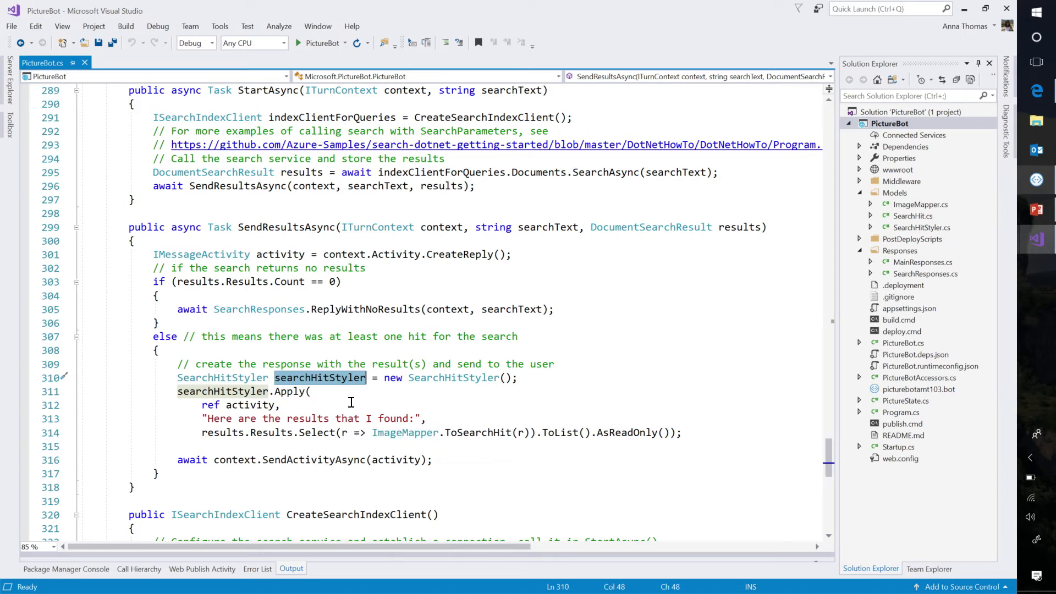
pyautogui.scroll(-3)
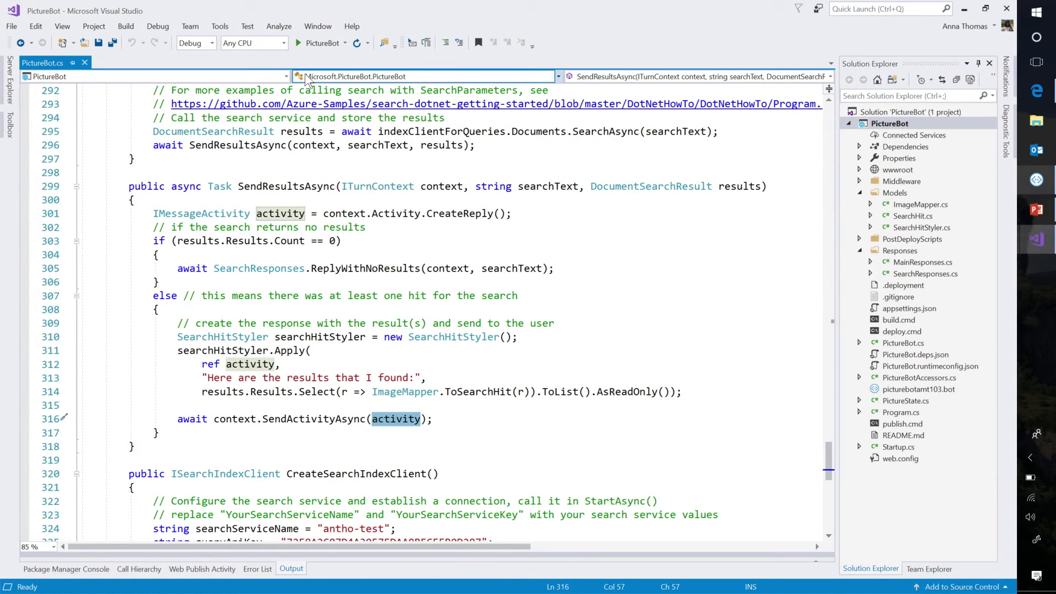
pyautogui.click(298, 42)
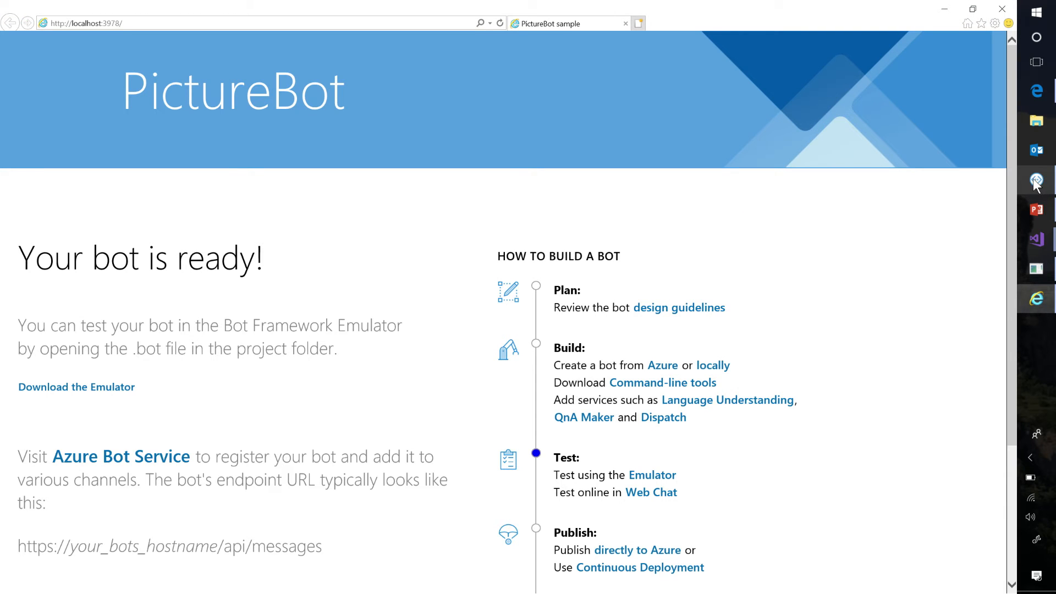
pyautogui.click(1035, 180)
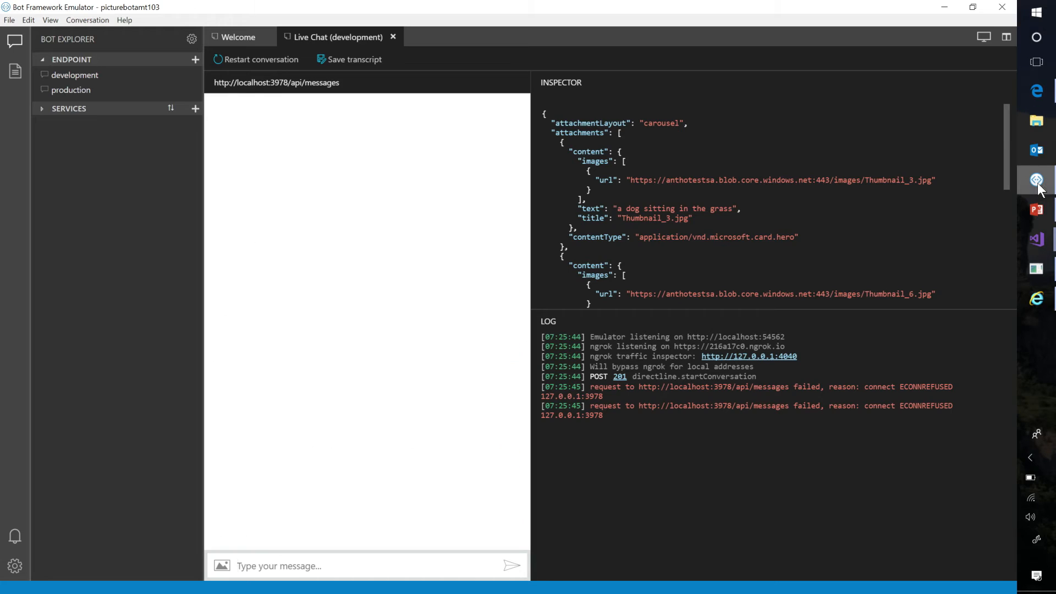
# Send 'hiya bot', 'search pics' and 'dogs', then browse the dog picture carousel
pyautogui.click(261, 59)
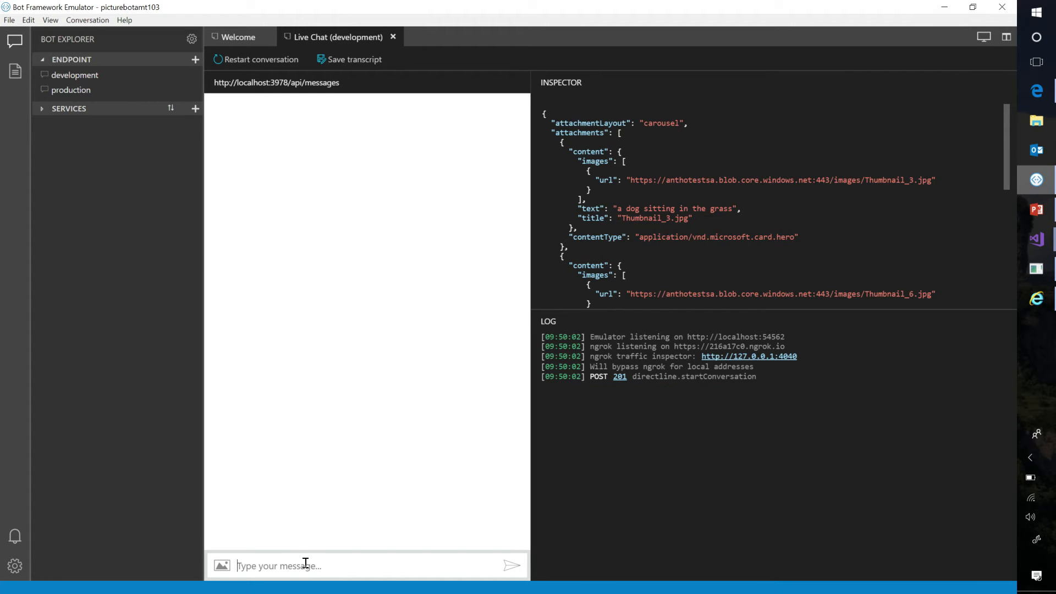
pyautogui.write('h')
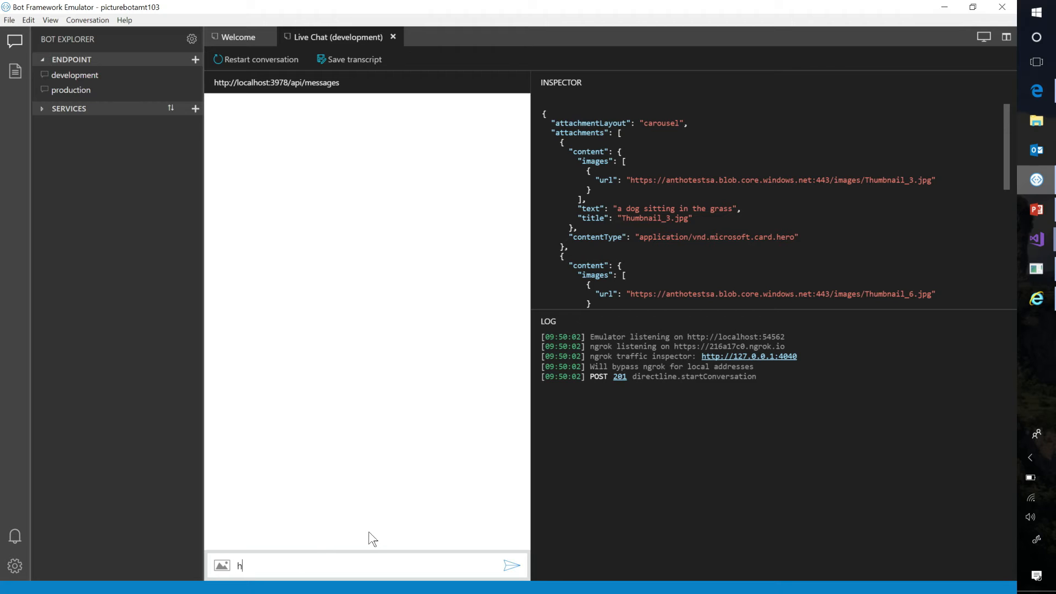
pyautogui.click(510, 565)
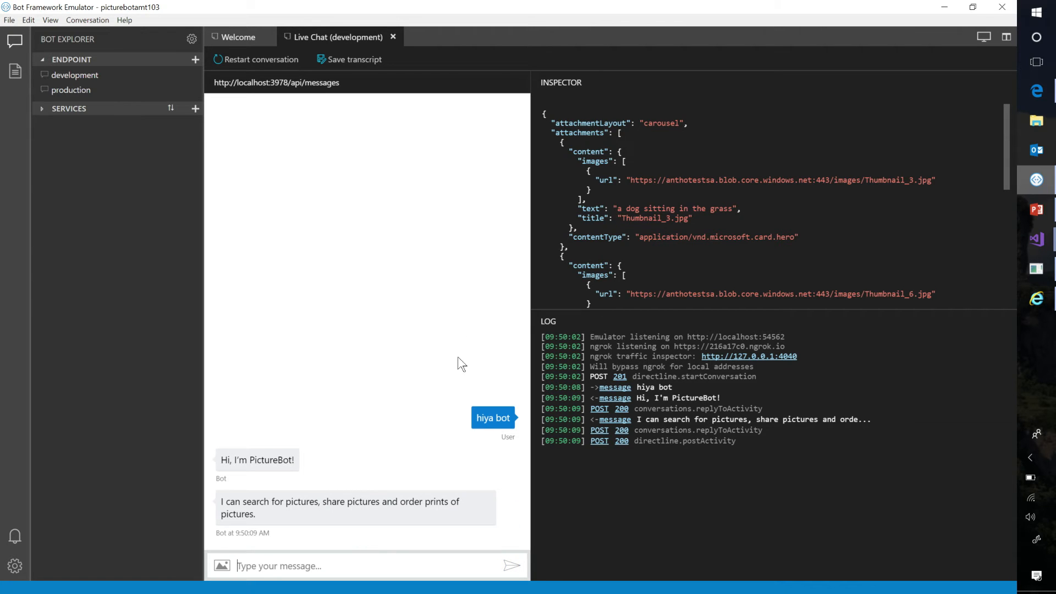
pyautogui.moveTo(376, 525)
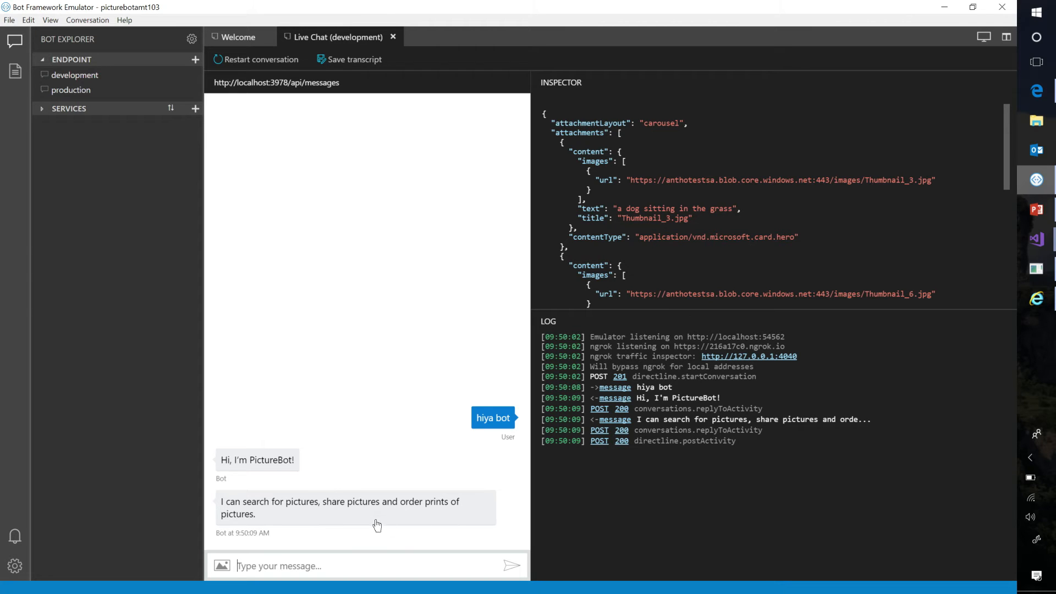
pyautogui.write('sear')
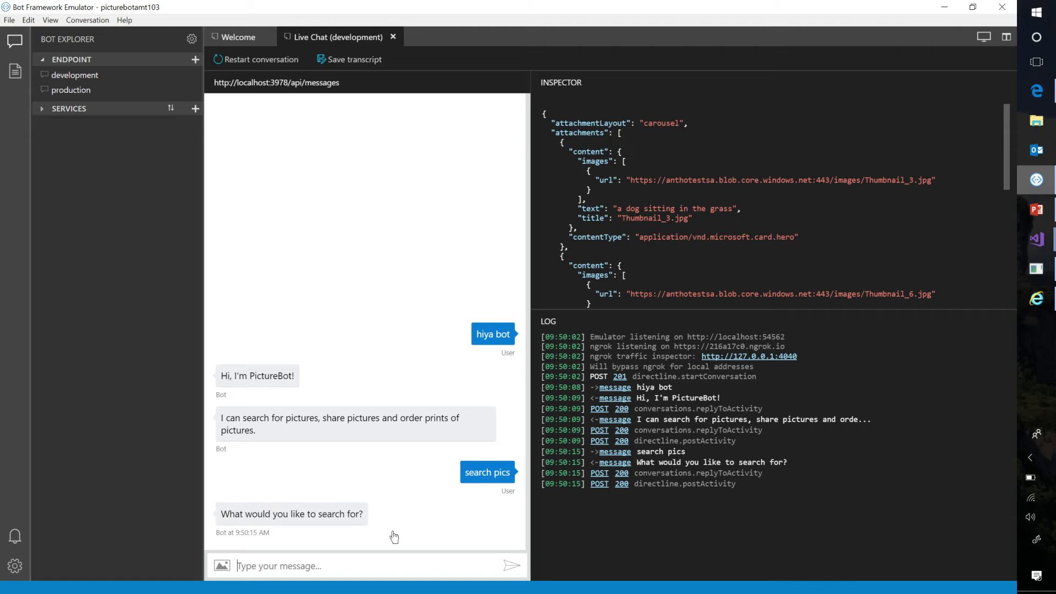
pyautogui.write('dogs')
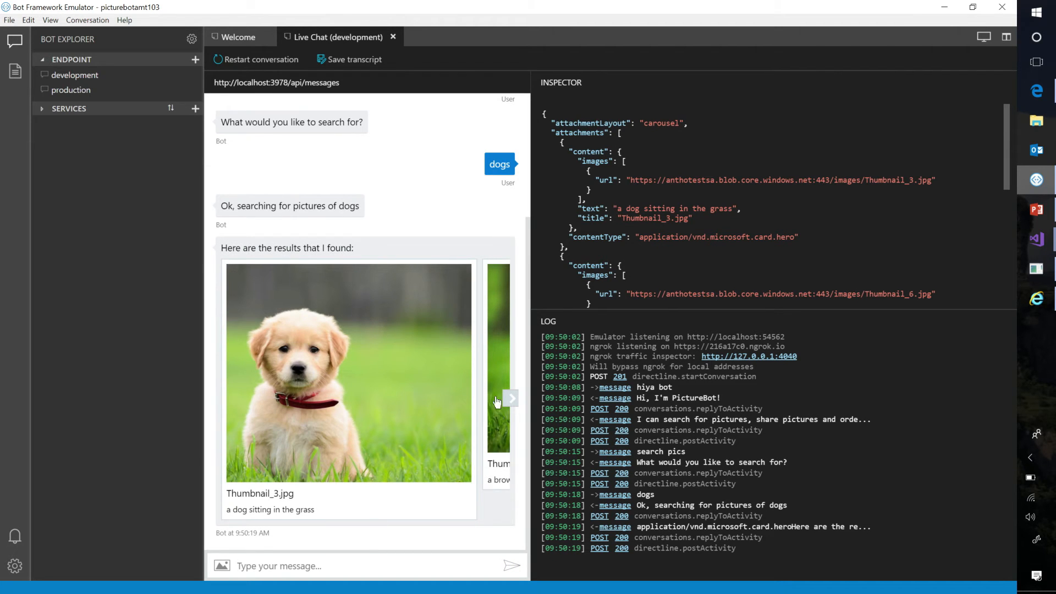
pyautogui.click(510, 397)
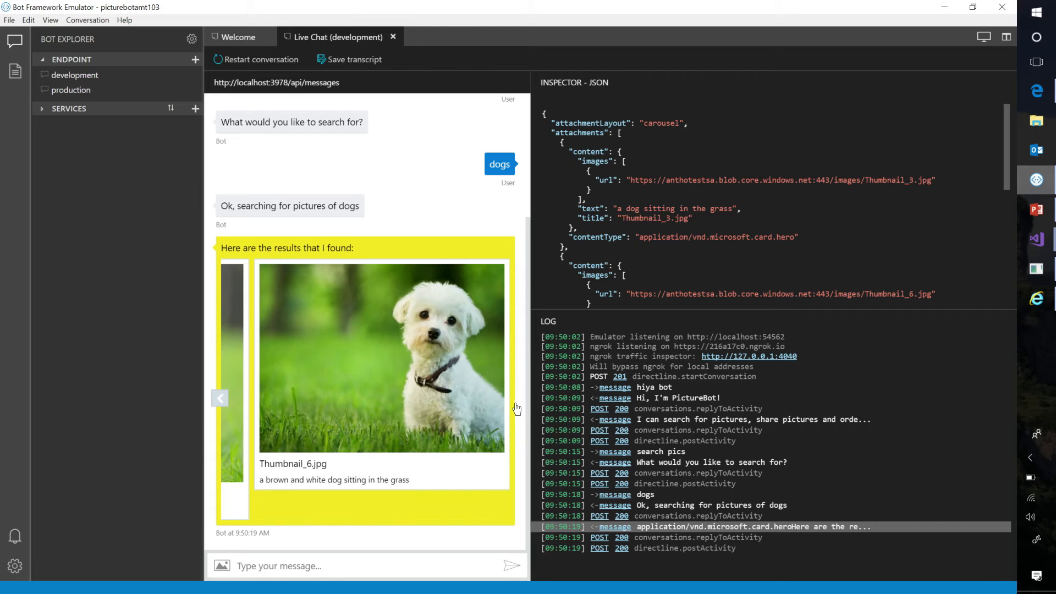
pyautogui.click(324, 566)
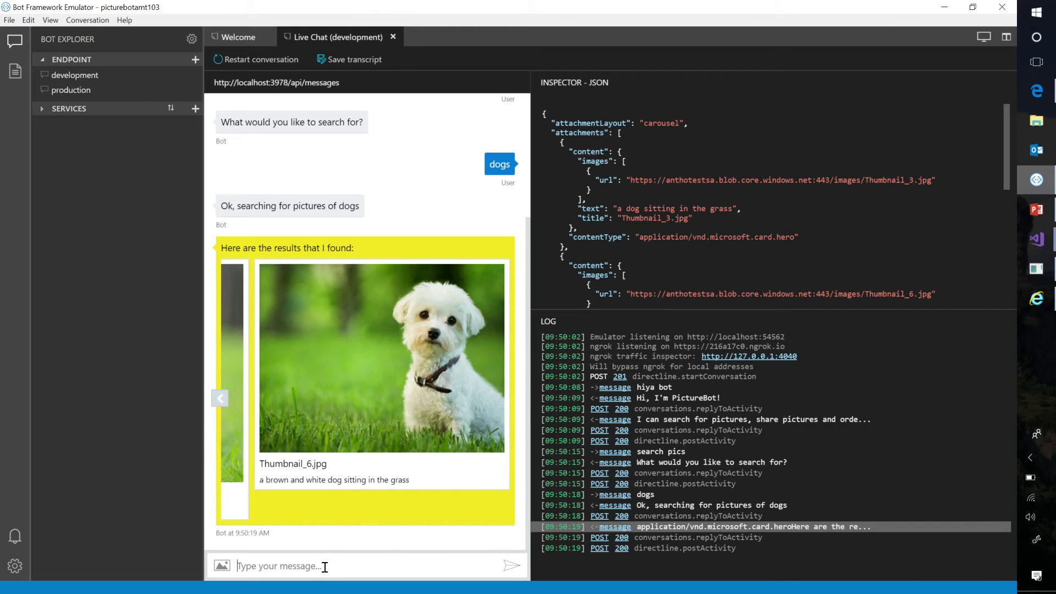
# Send 'show me swimming cats photos', inspect the replies' JSON, and return to Visual Studio
pyautogui.write('show me swimming cats photo')
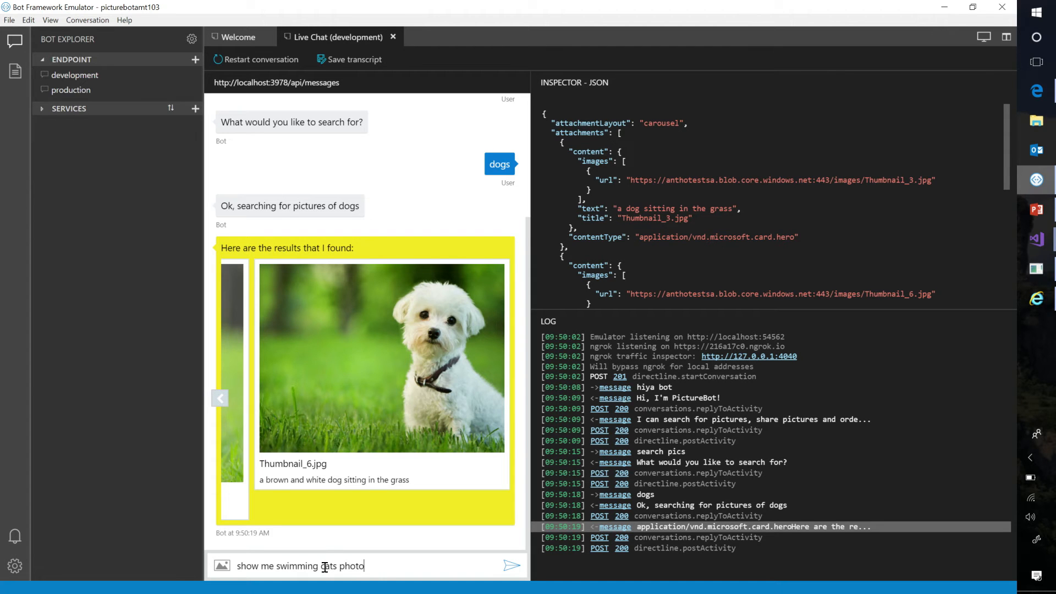
pyautogui.click(510, 566)
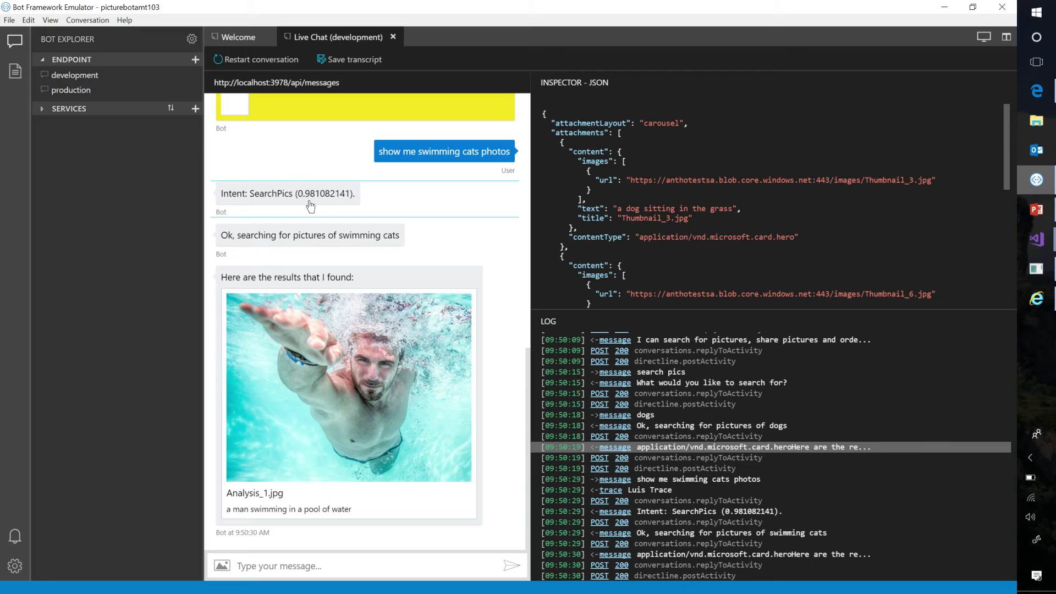
pyautogui.click(287, 193)
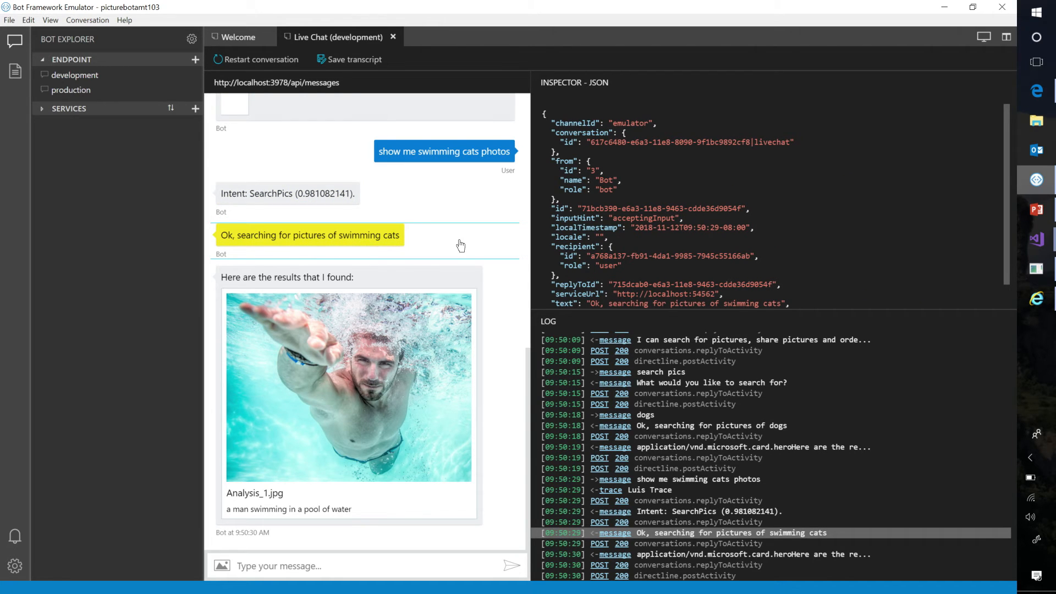
pyautogui.click(348, 404)
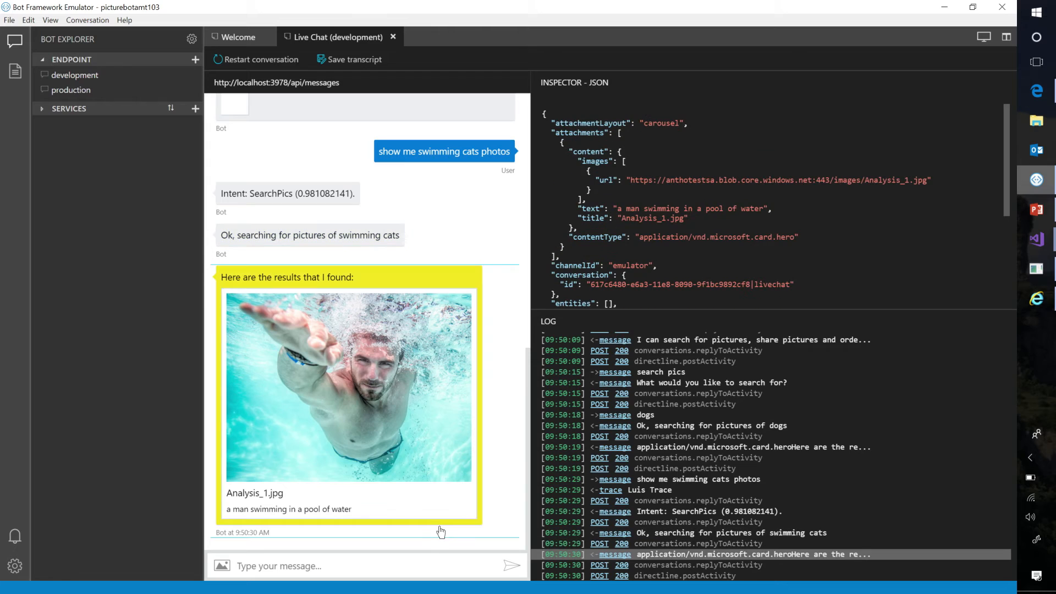
pyautogui.moveTo(437, 525)
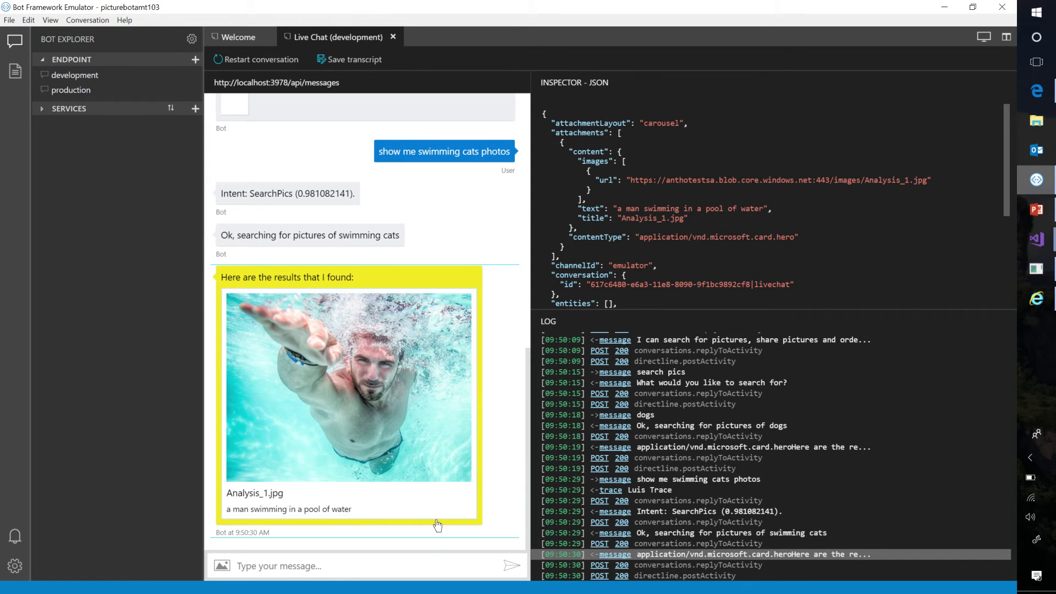
pyautogui.moveTo(358, 494)
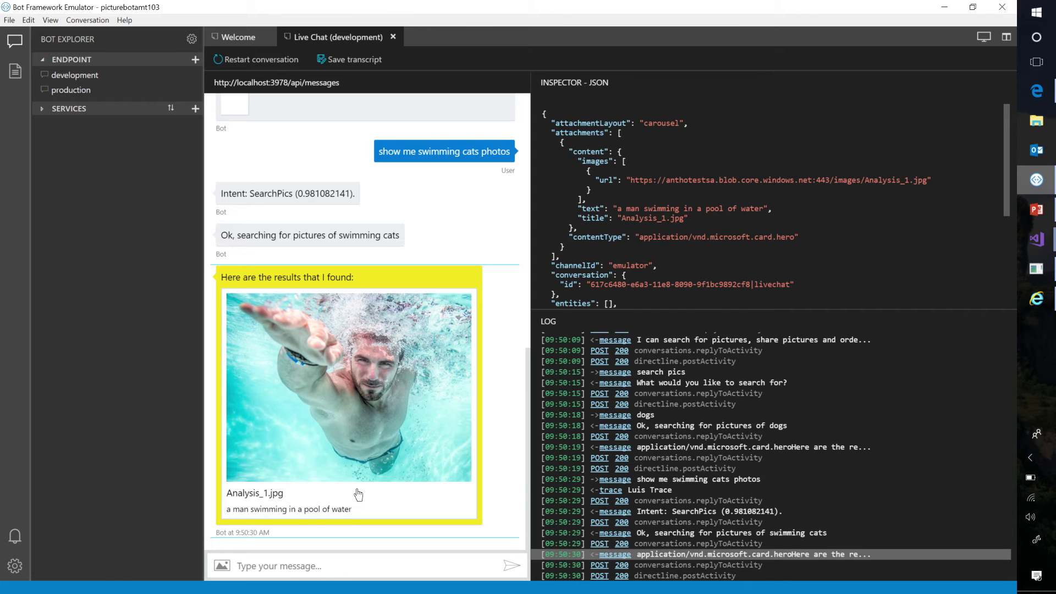
pyautogui.moveTo(1024, 337)
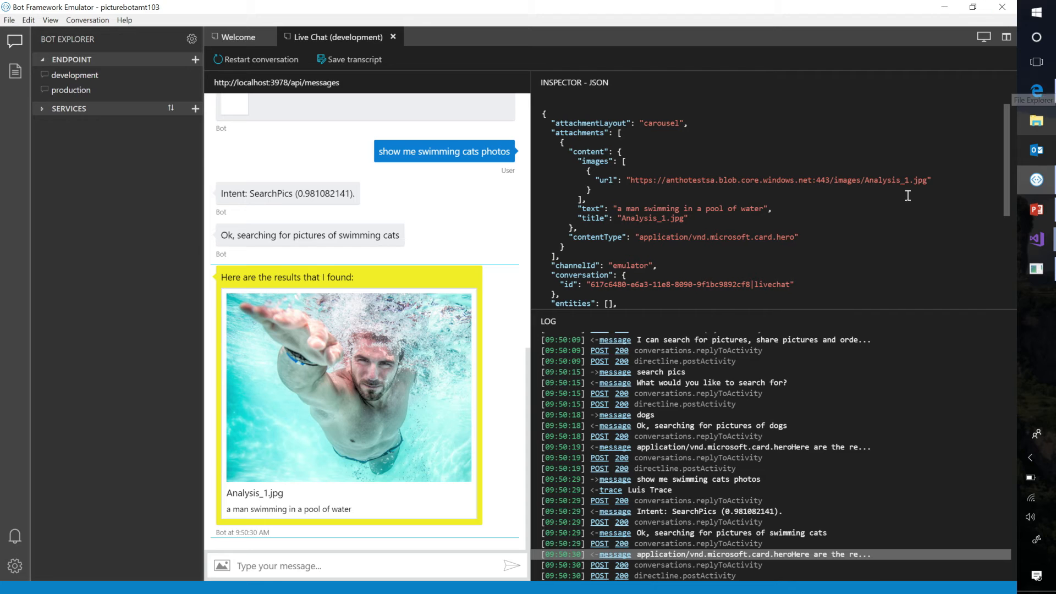
pyautogui.moveTo(1036, 239)
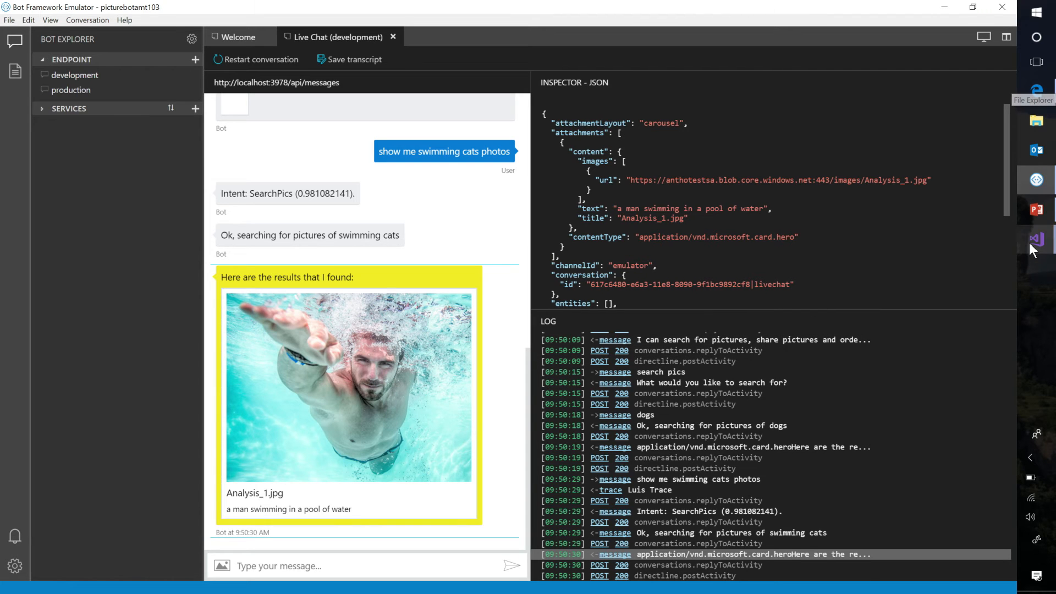
pyautogui.click(1036, 240)
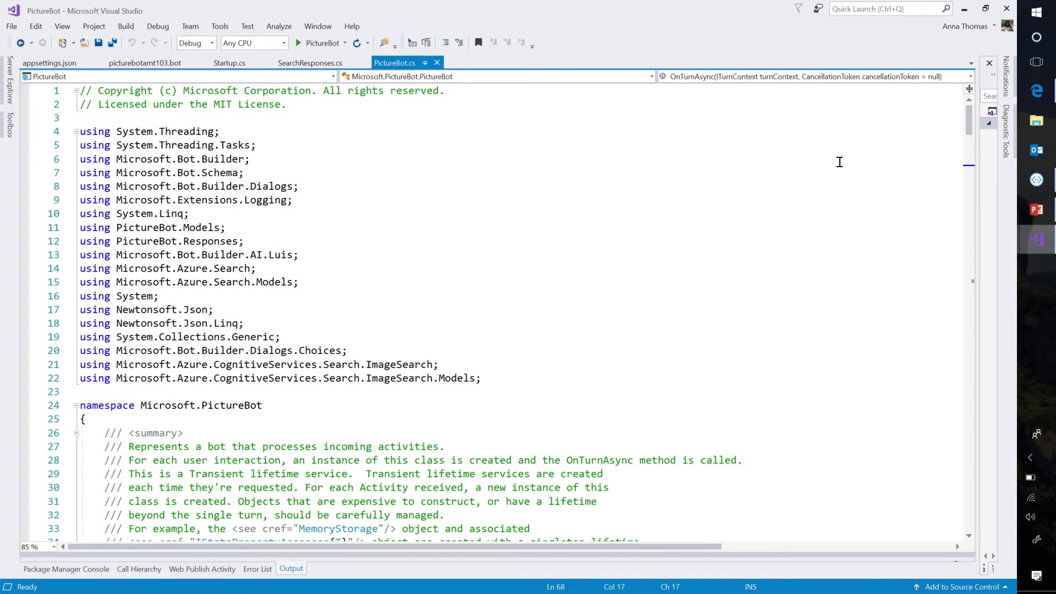
pyautogui.moveTo(722, 254)
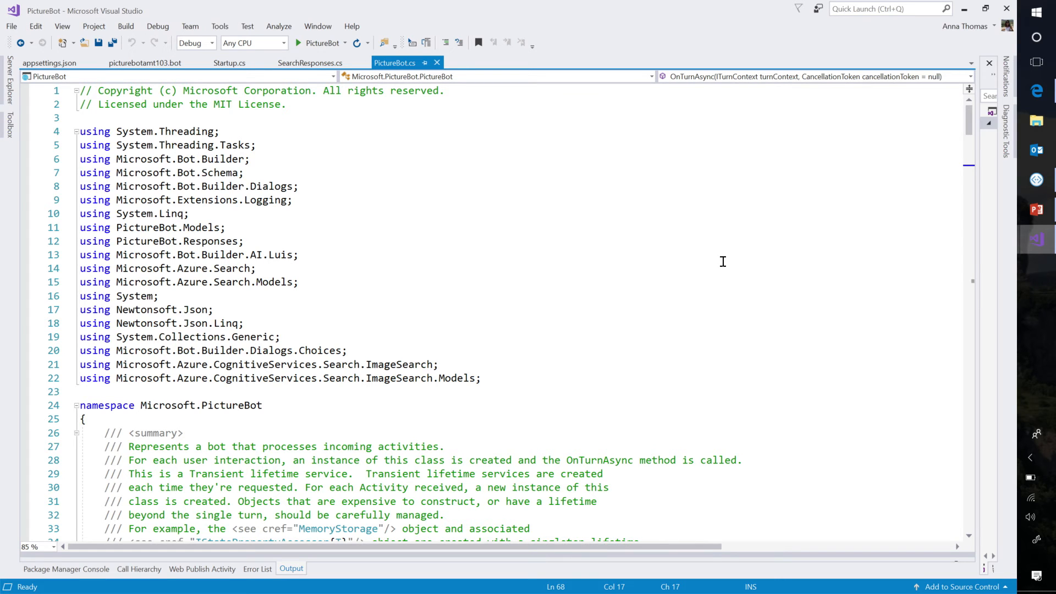
# Highlight the SearchBingAsync waterfall step and the bingPrompt dialog name in PictureBot.cs
pyautogui.scroll(-3)
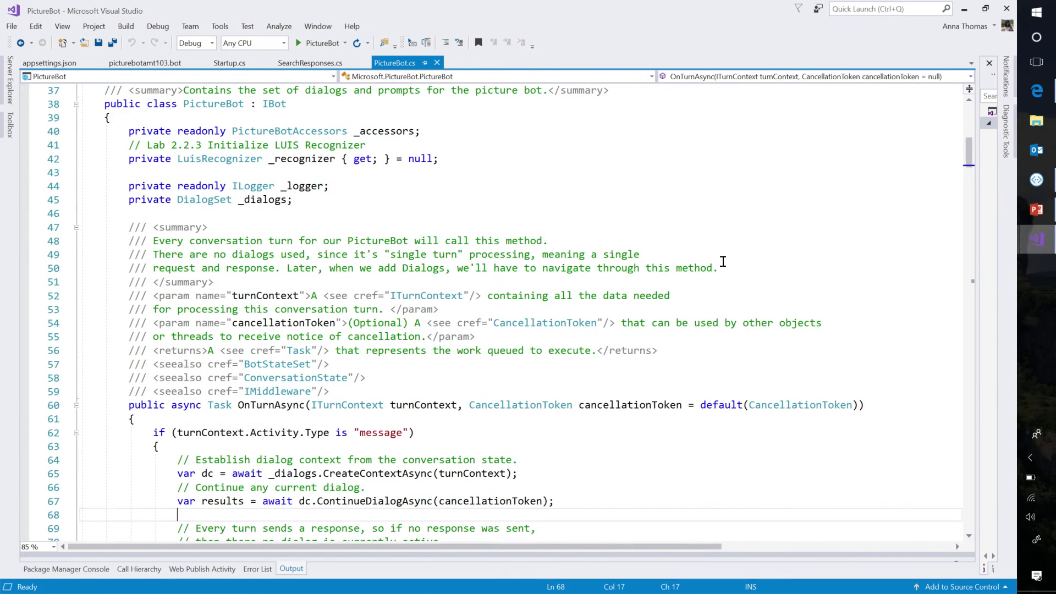
pyautogui.scroll(-3)
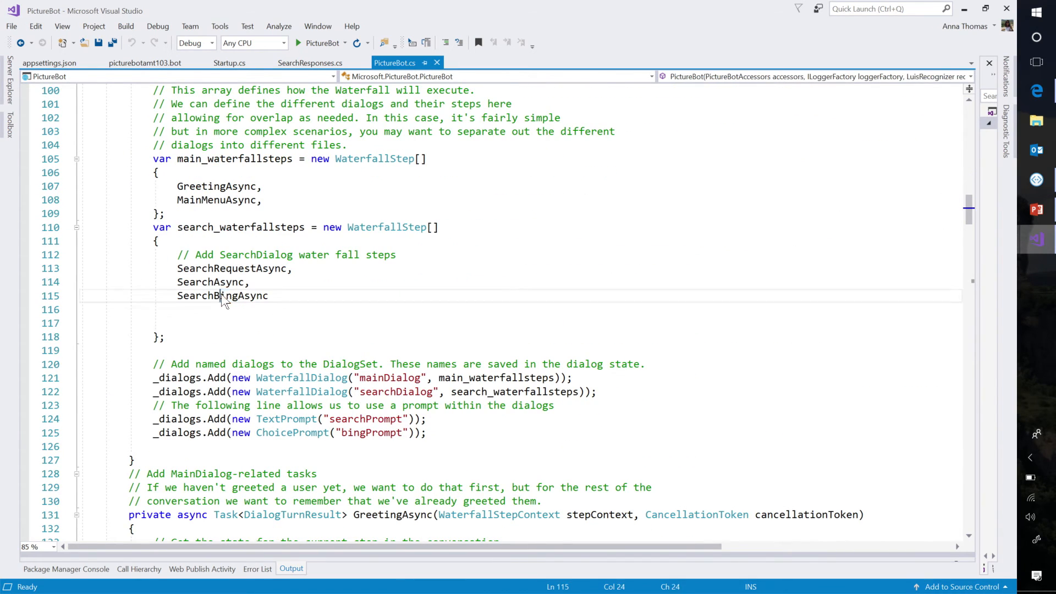
pyautogui.doubleClick(222, 296)
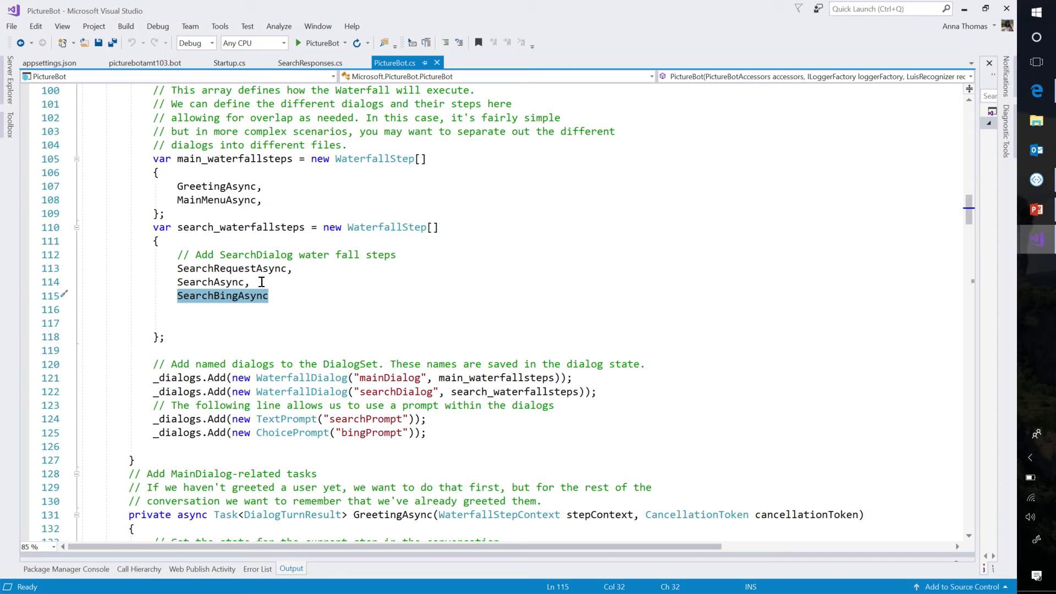
pyautogui.moveTo(263, 305)
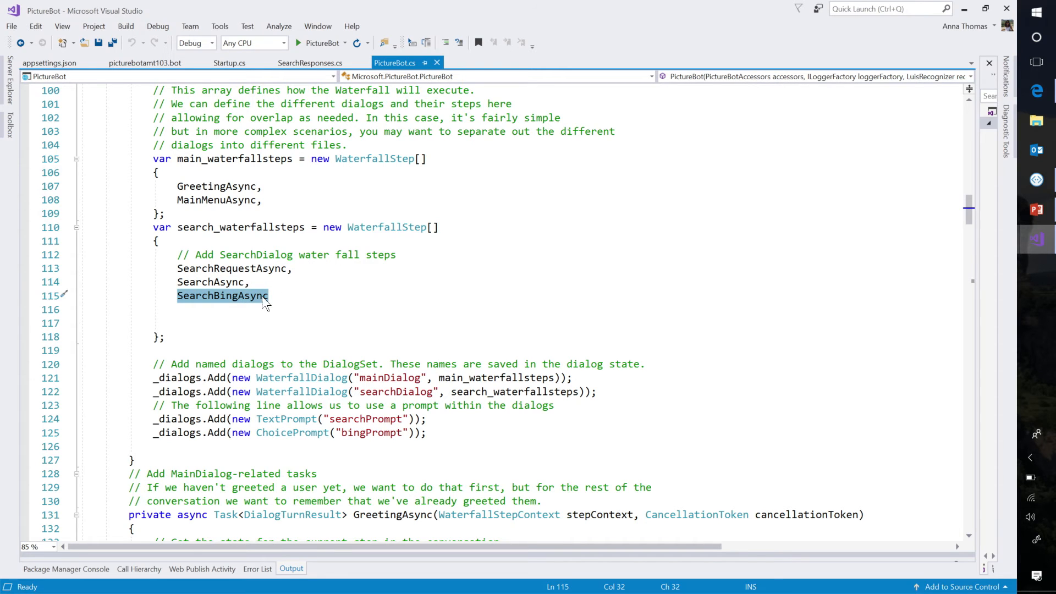
pyautogui.moveTo(304, 449)
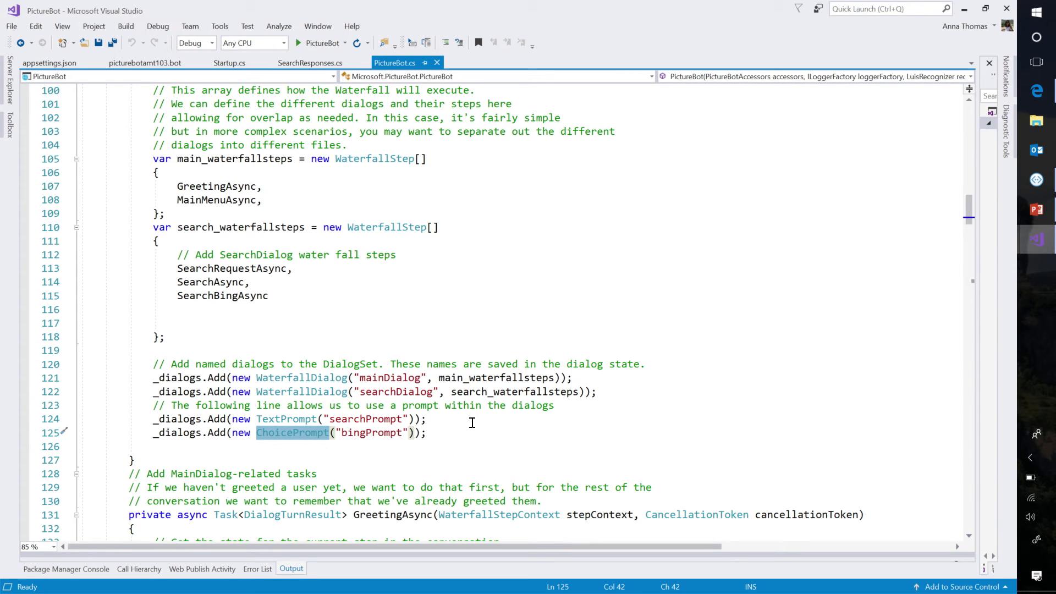
pyautogui.click(384, 433)
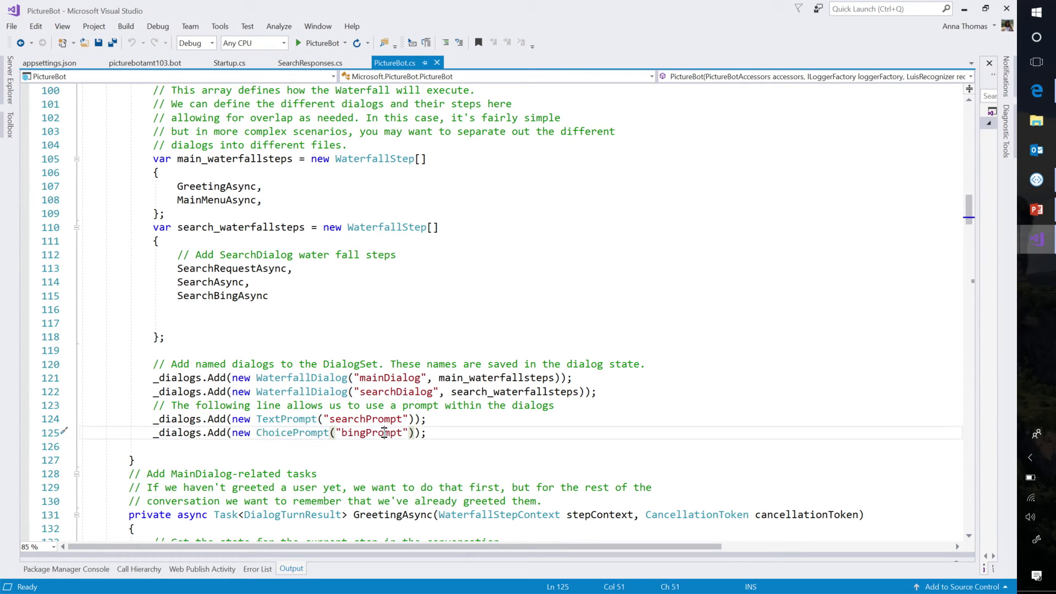
pyautogui.scroll(-3)
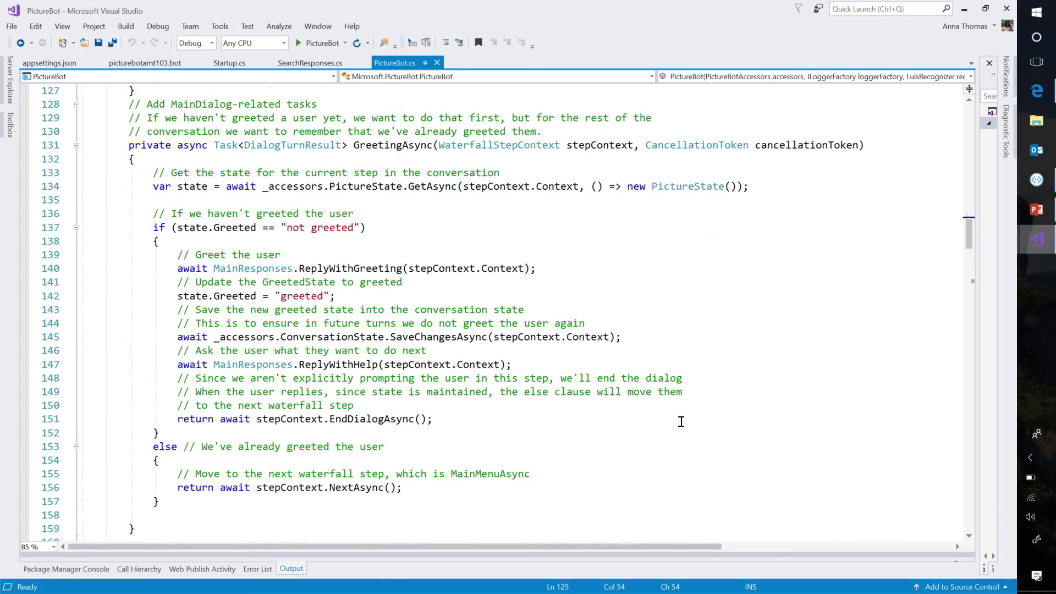
pyautogui.scroll(3)
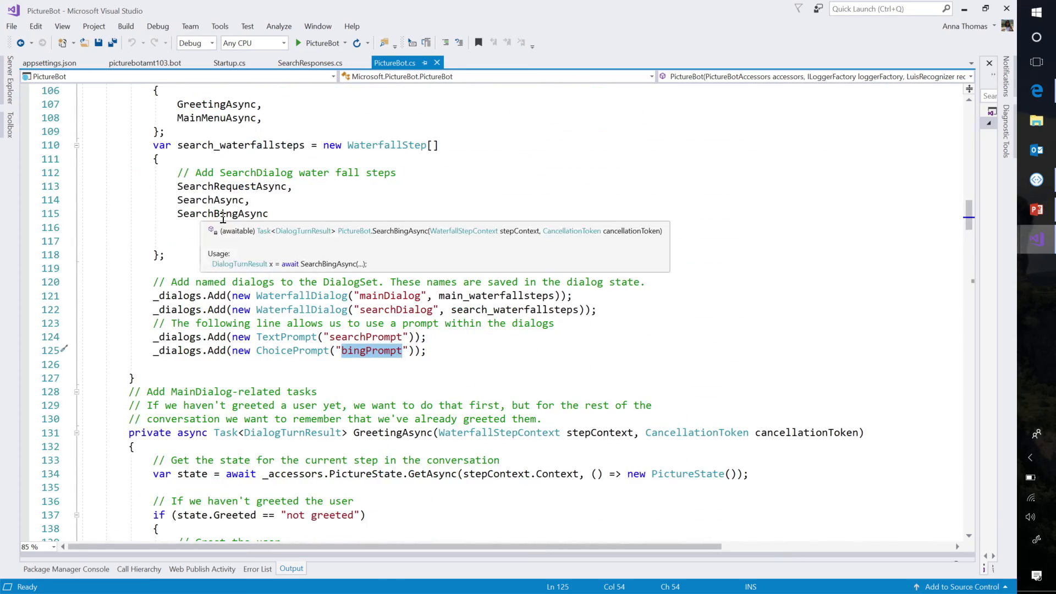
pyautogui.scroll(-3)
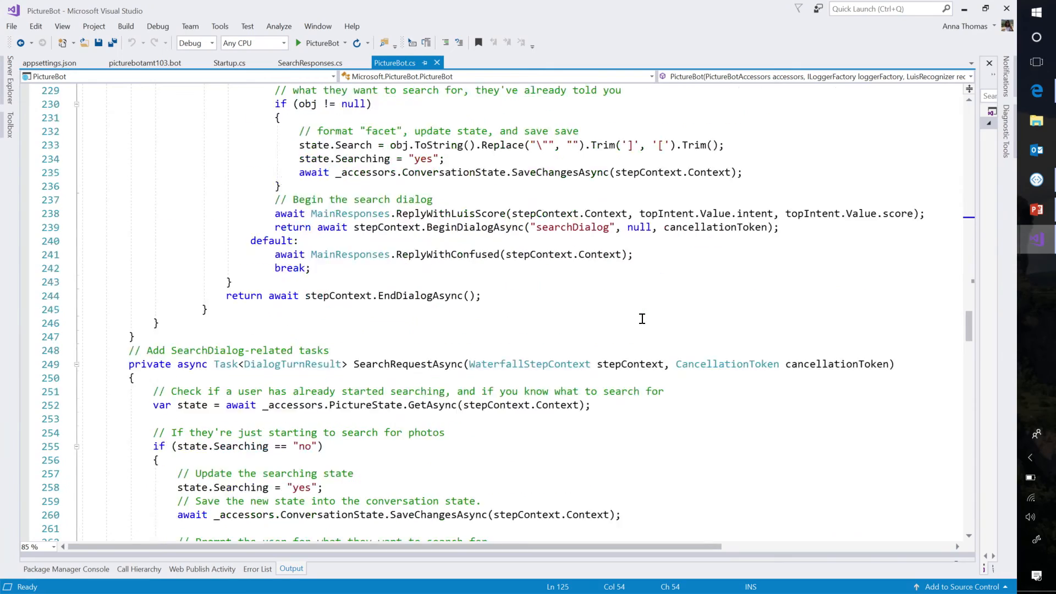
pyautogui.scroll(-3)
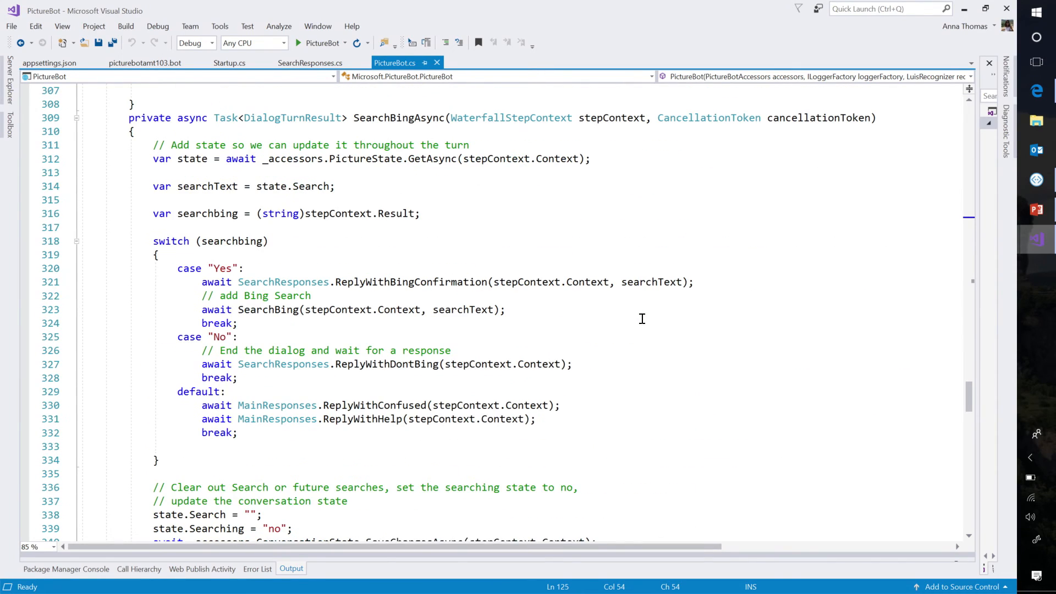
pyautogui.moveTo(431, 118)
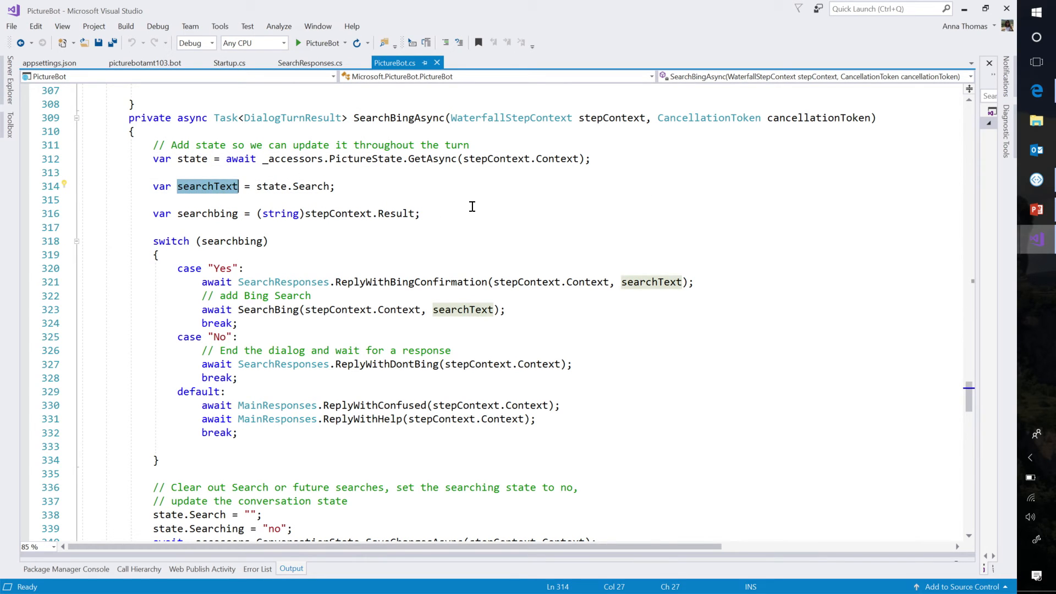
pyautogui.click(207, 213)
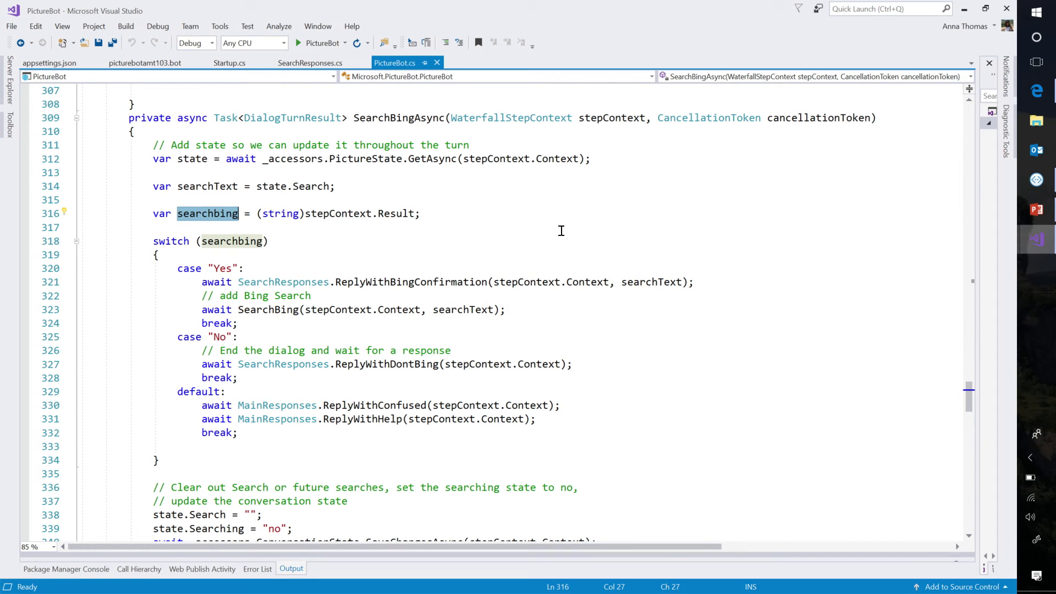
pyautogui.scroll(3)
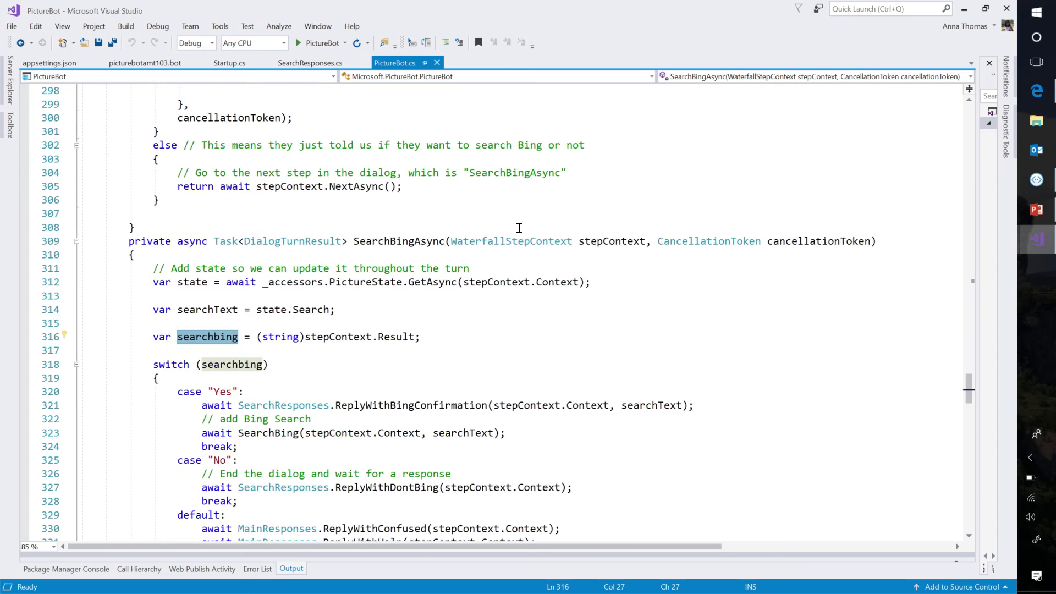
pyautogui.scroll(3)
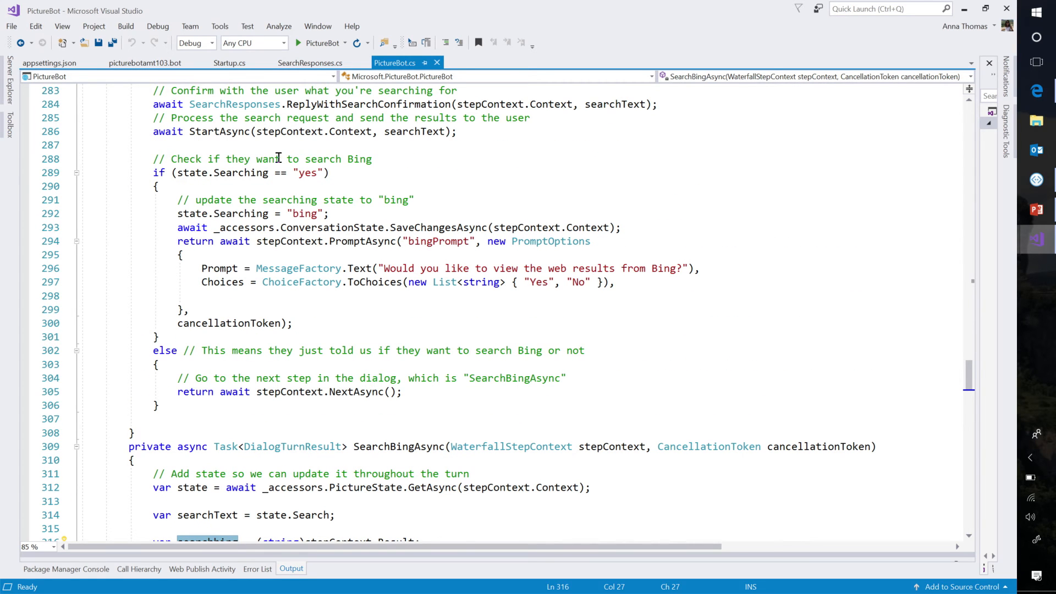
pyautogui.click(219, 131)
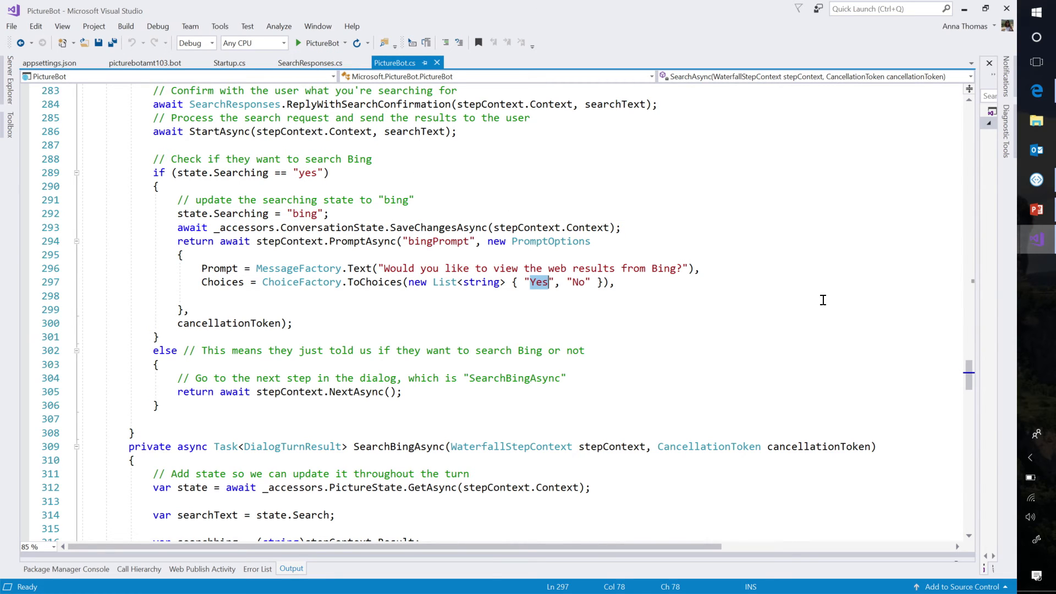
pyautogui.scroll(-3)
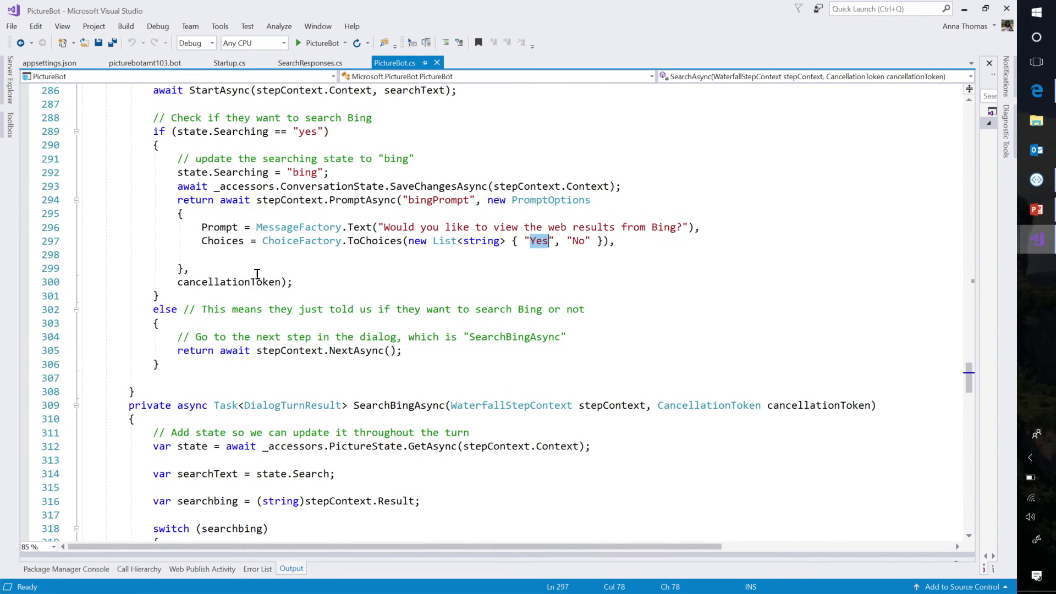
pyautogui.scroll(-3)
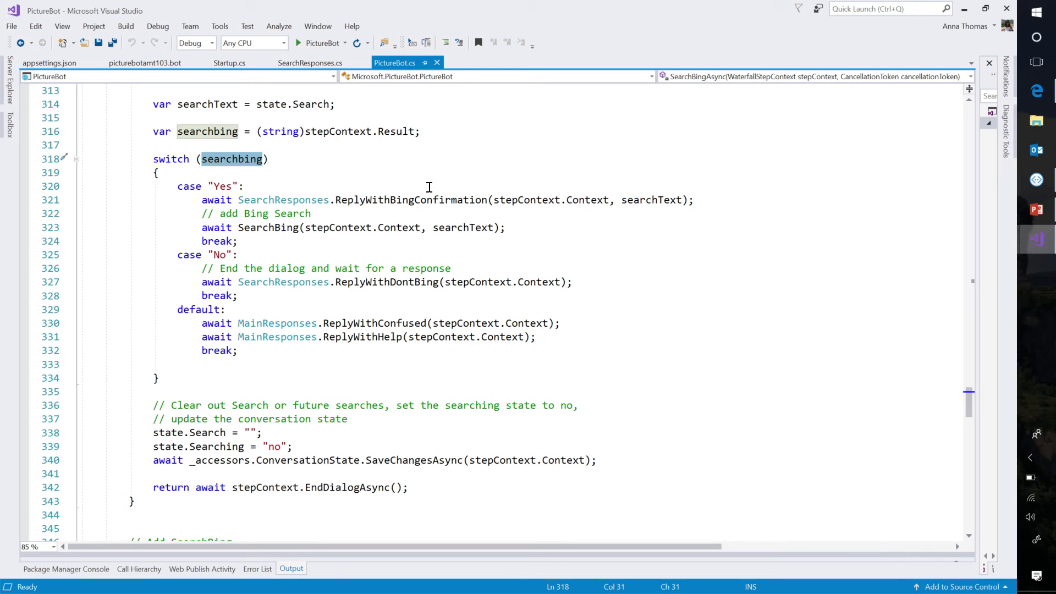
pyautogui.moveTo(224, 186)
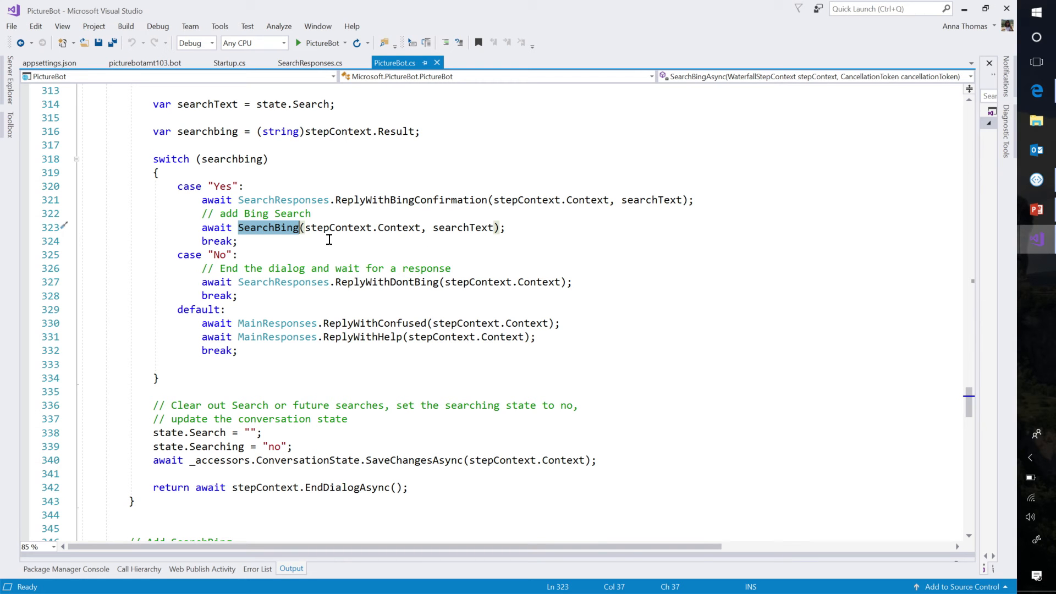
pyautogui.scroll(-3)
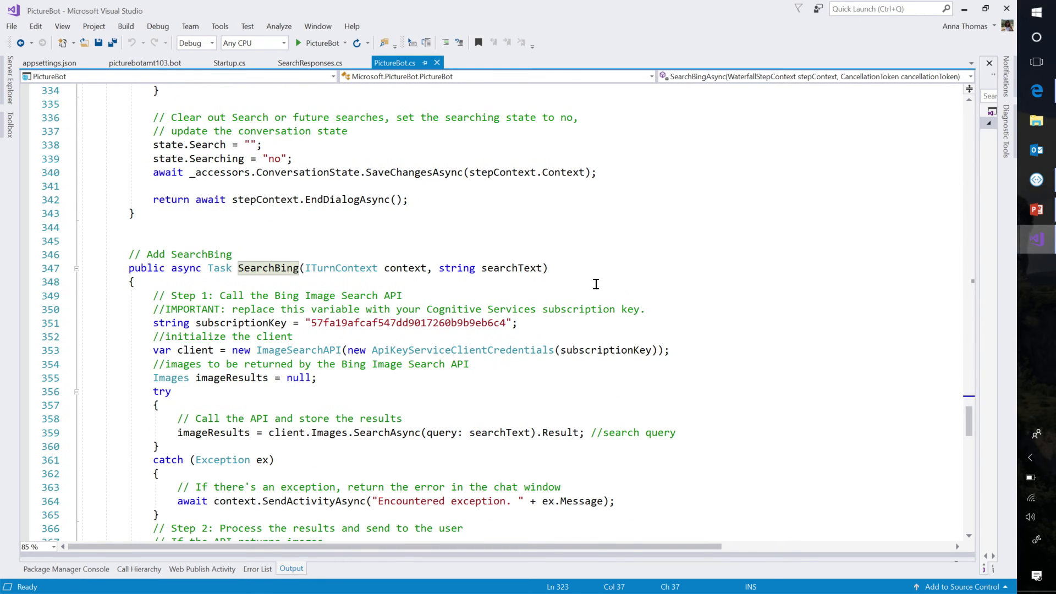
pyautogui.scroll(-3)
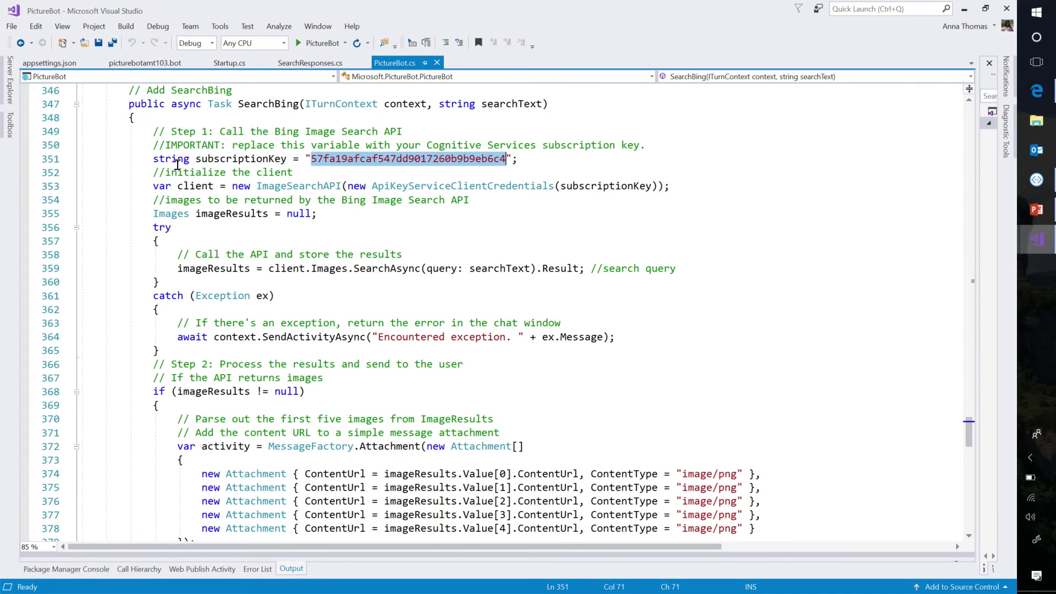
pyautogui.click(577, 186)
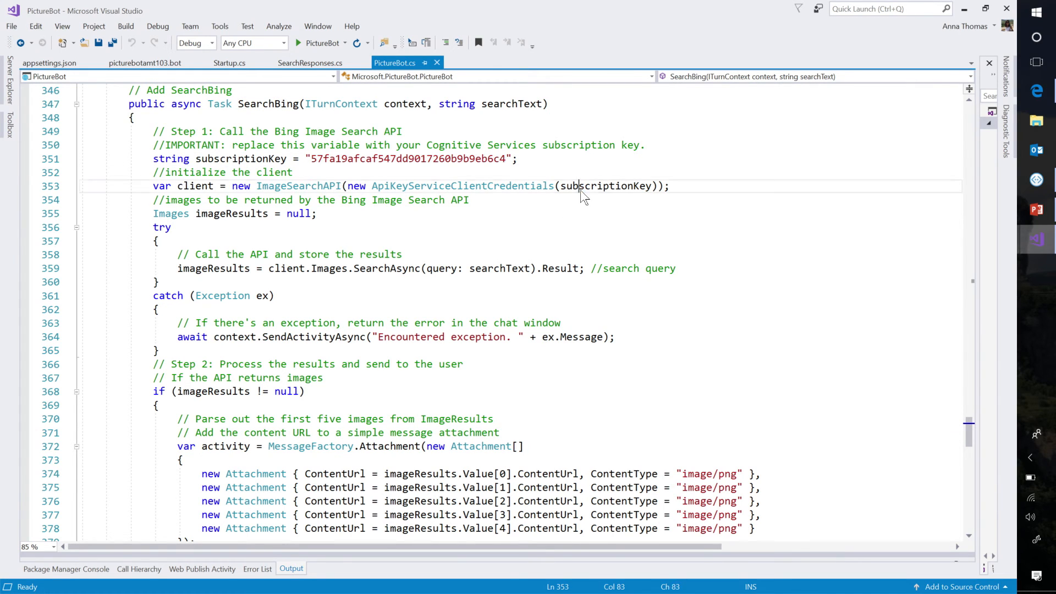
pyautogui.doubleClick(604, 185)
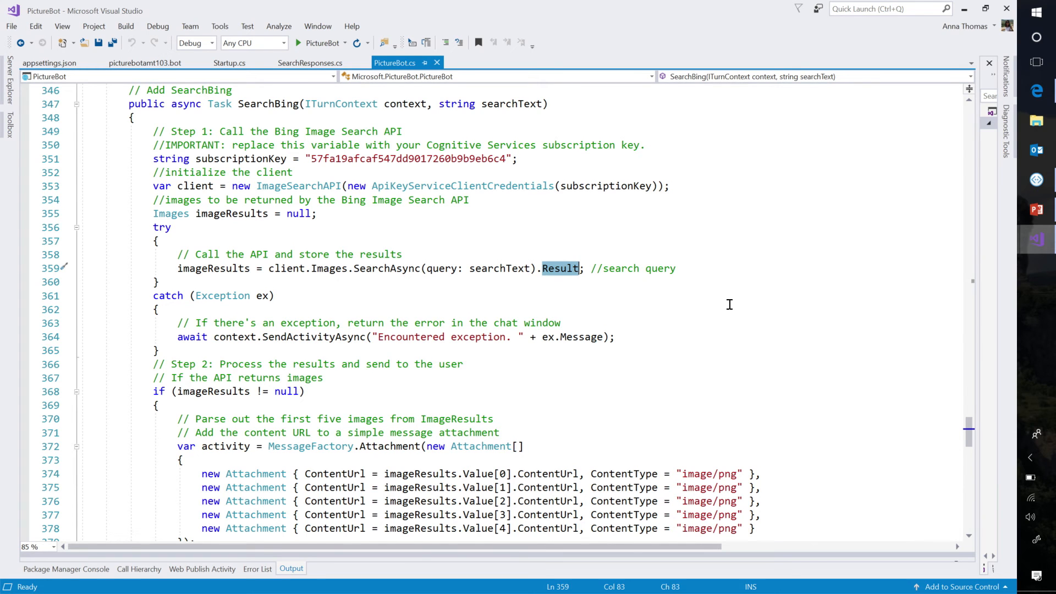
pyautogui.scroll(-3)
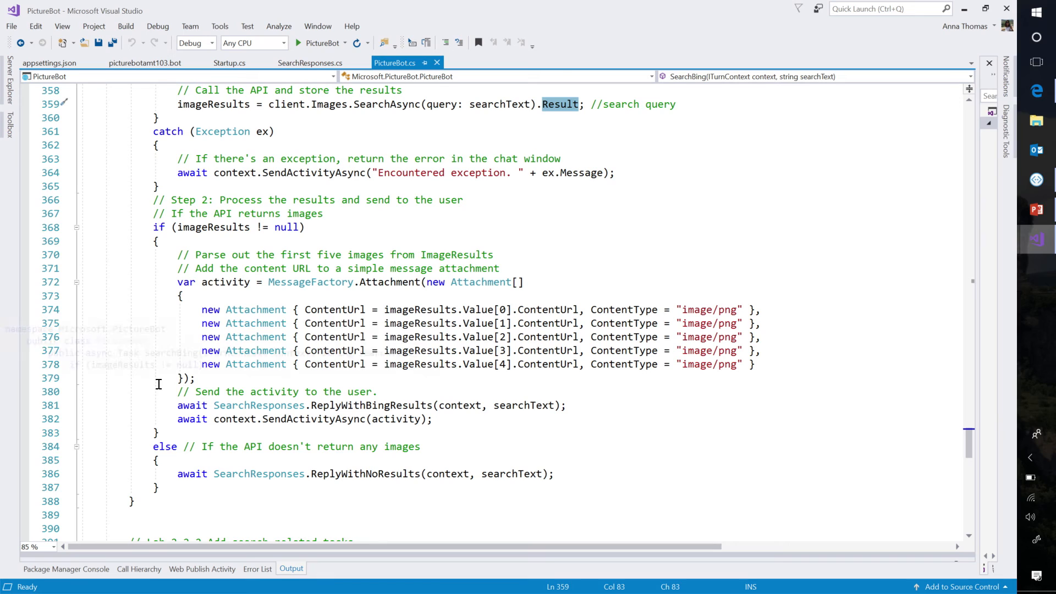
pyautogui.moveTo(139, 298)
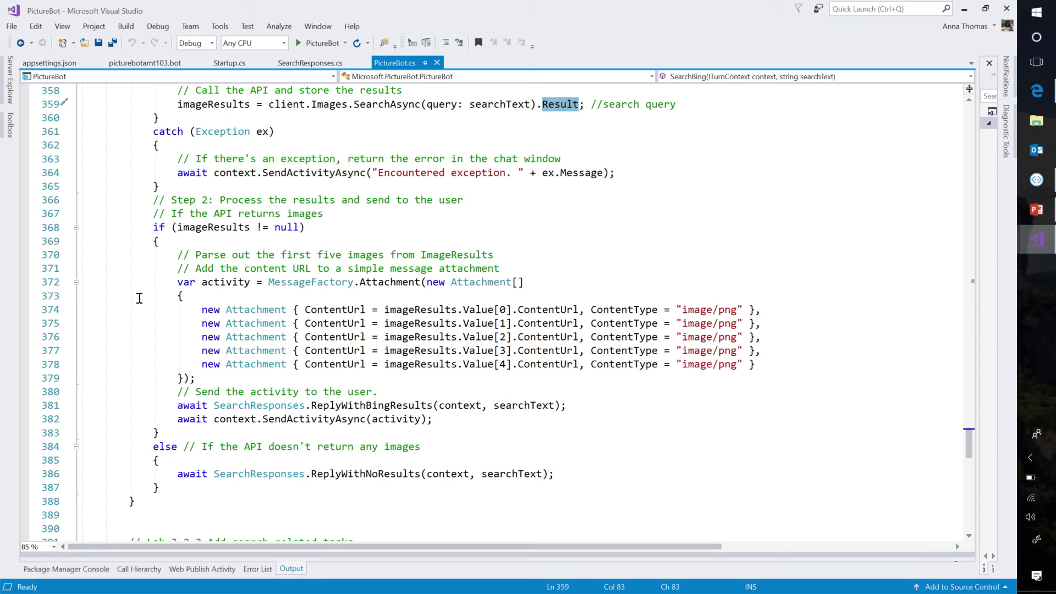
pyautogui.moveTo(275, 350)
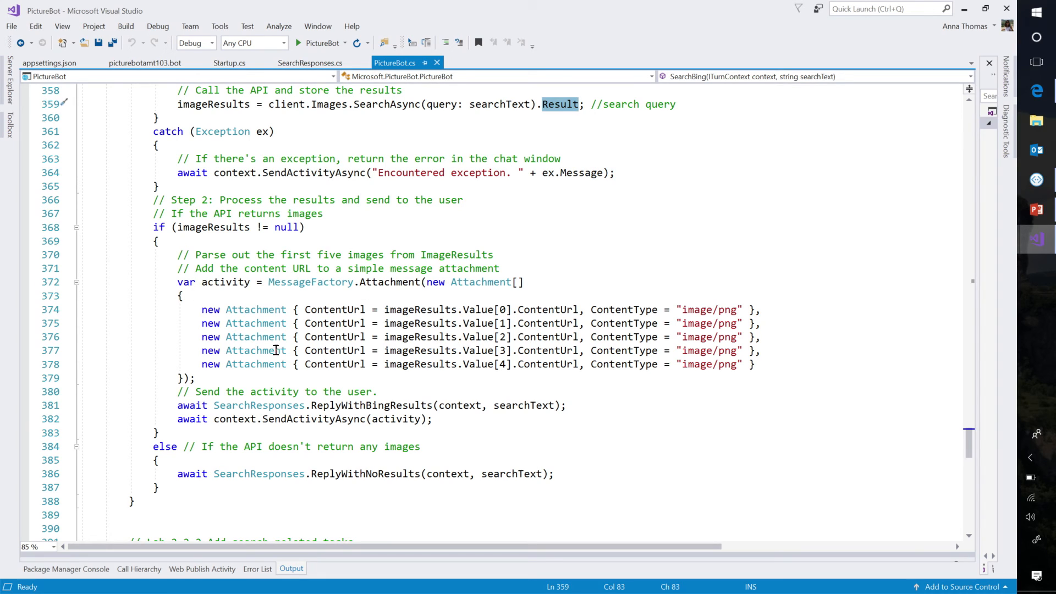
pyautogui.moveTo(705, 409)
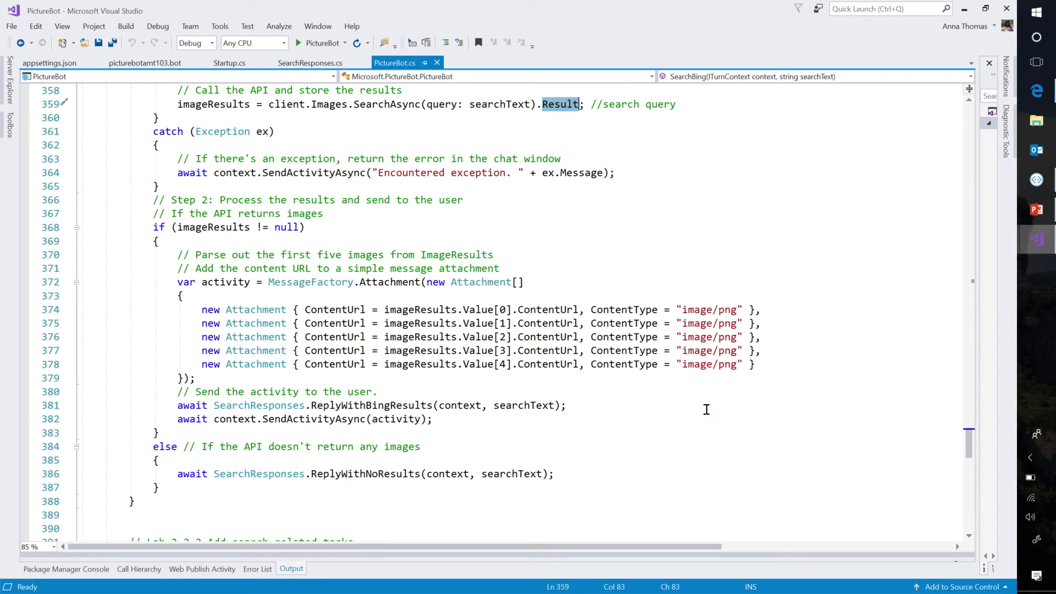
pyautogui.moveTo(707, 363)
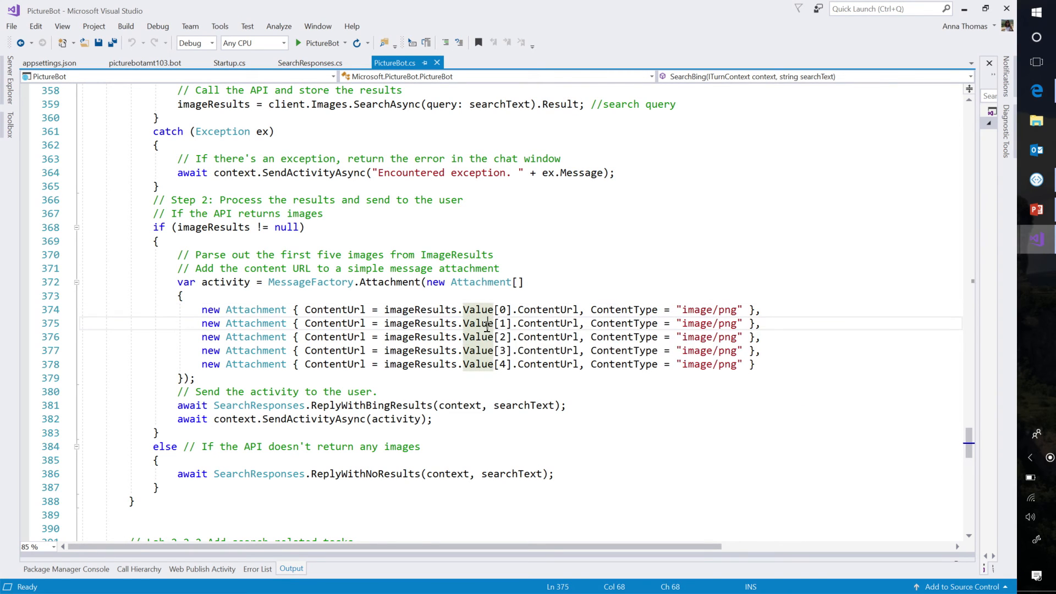
# Review the ReplyWithBingResults call and its activity, then run PictureBot in the Emulator
pyautogui.click(665, 402)
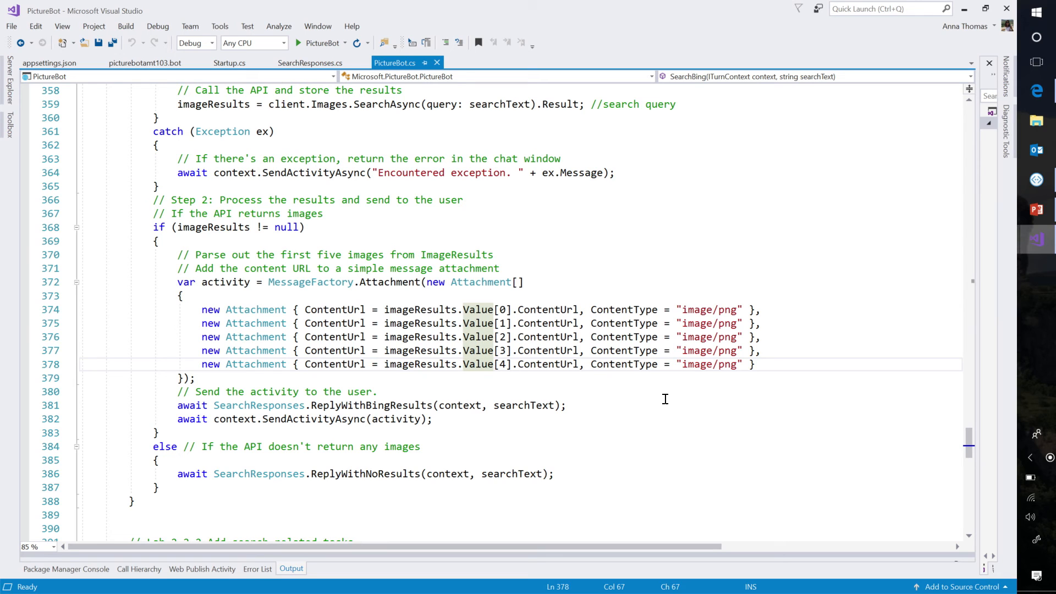
pyautogui.scroll(-3)
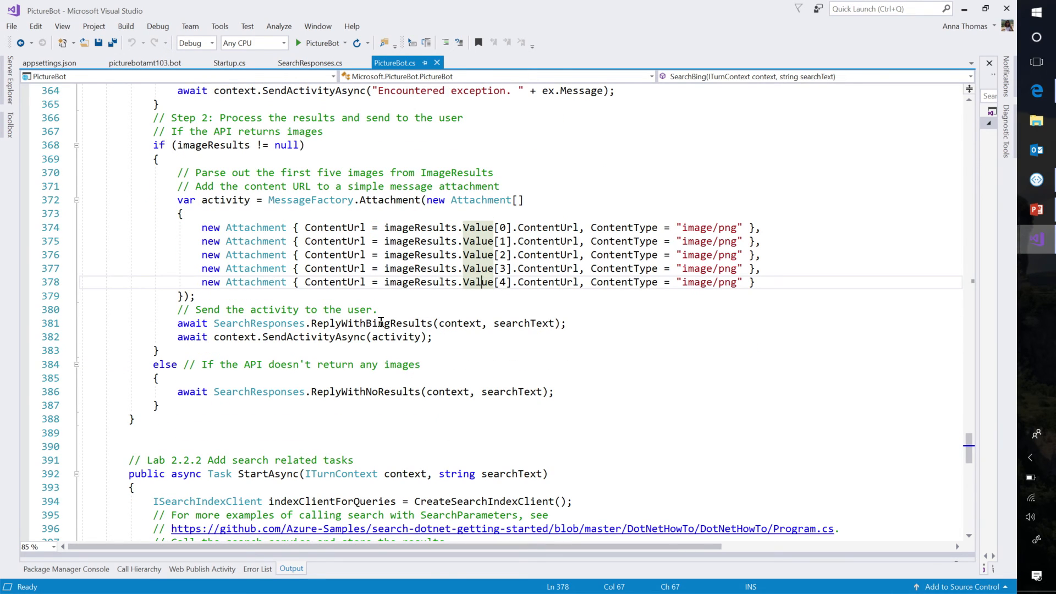
pyautogui.doubleClick(370, 323)
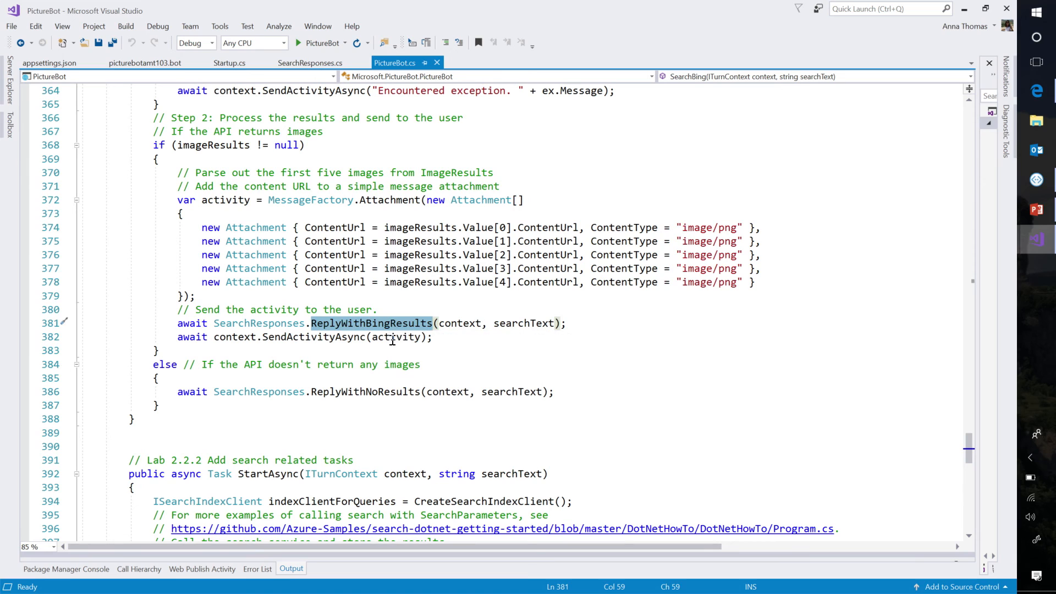
pyautogui.doubleClick(396, 337)
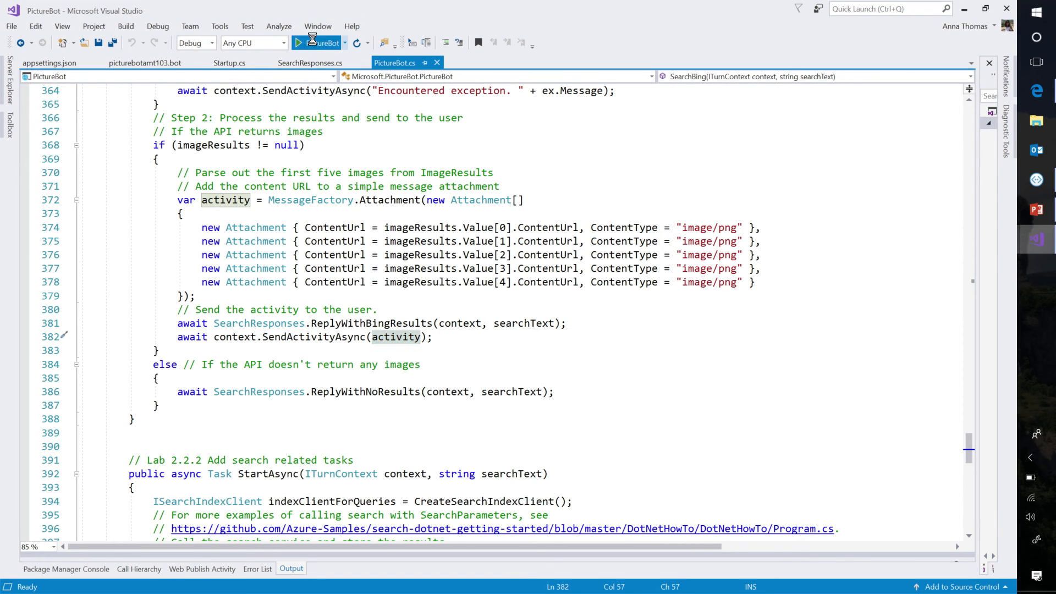
pyautogui.click(300, 42)
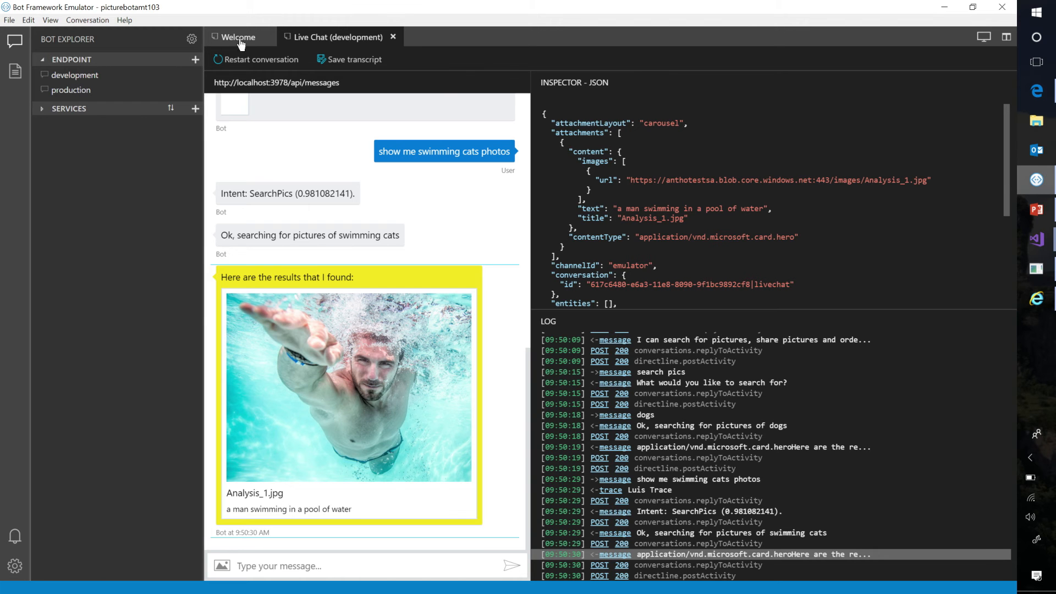
# Greet PictureBot with 'whattup bot' and request swimming cats photos
pyautogui.click(261, 60)
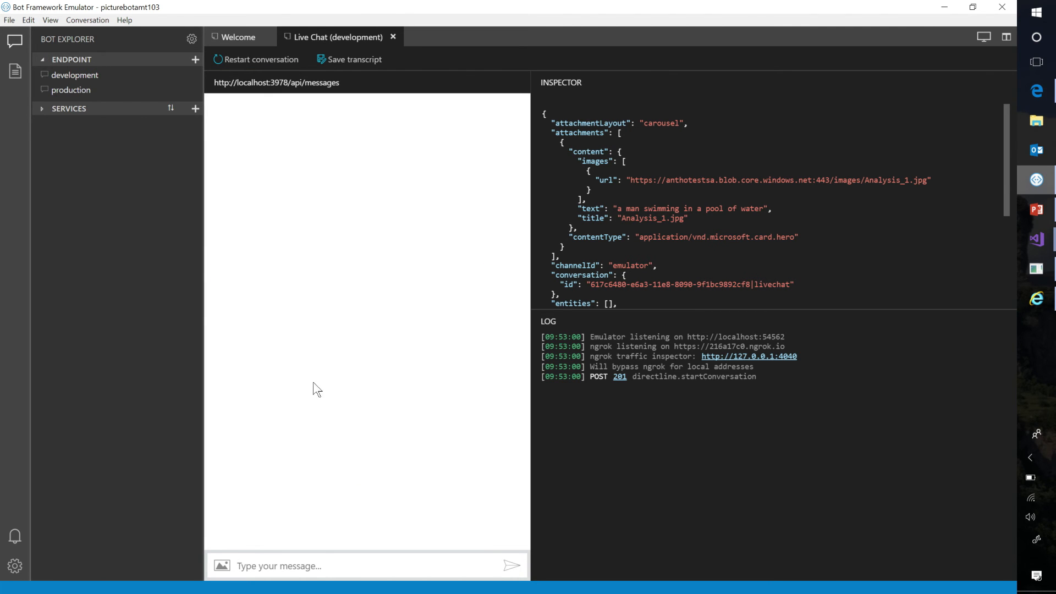
pyautogui.moveTo(273, 555)
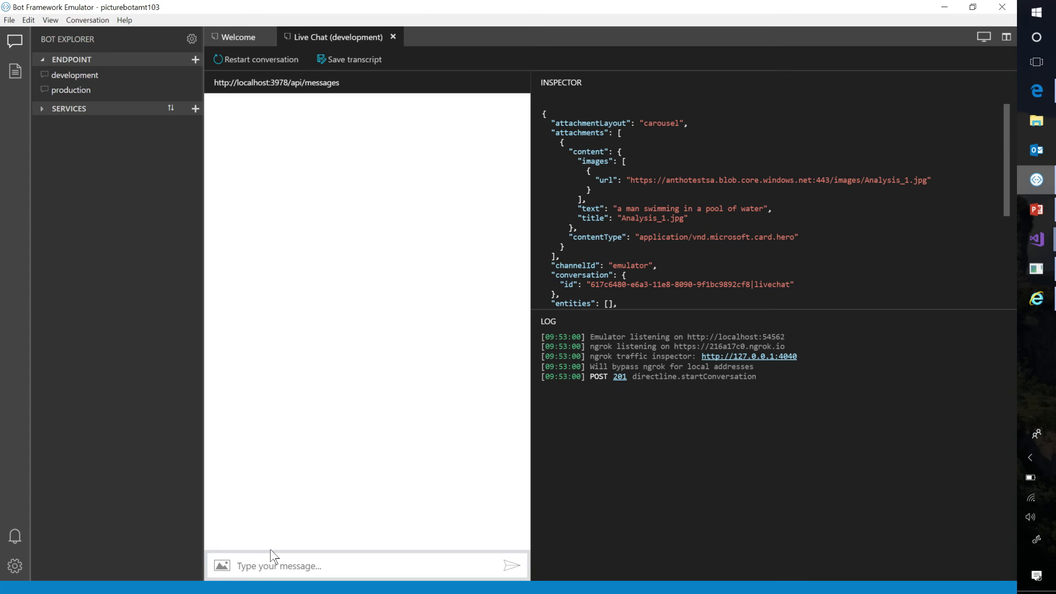
pyautogui.write('whattup bo')
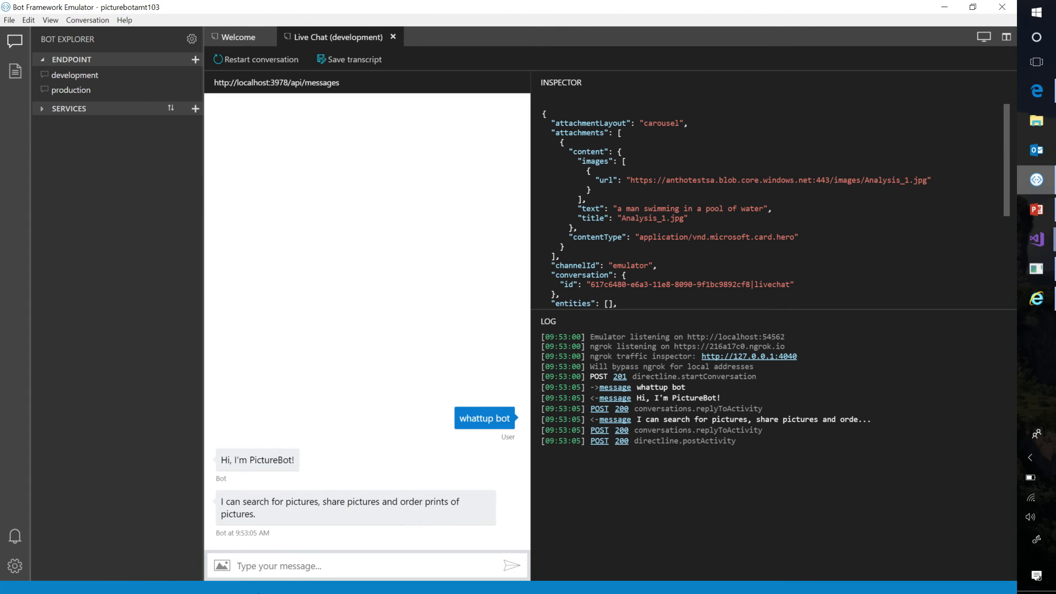
pyautogui.write('show me')
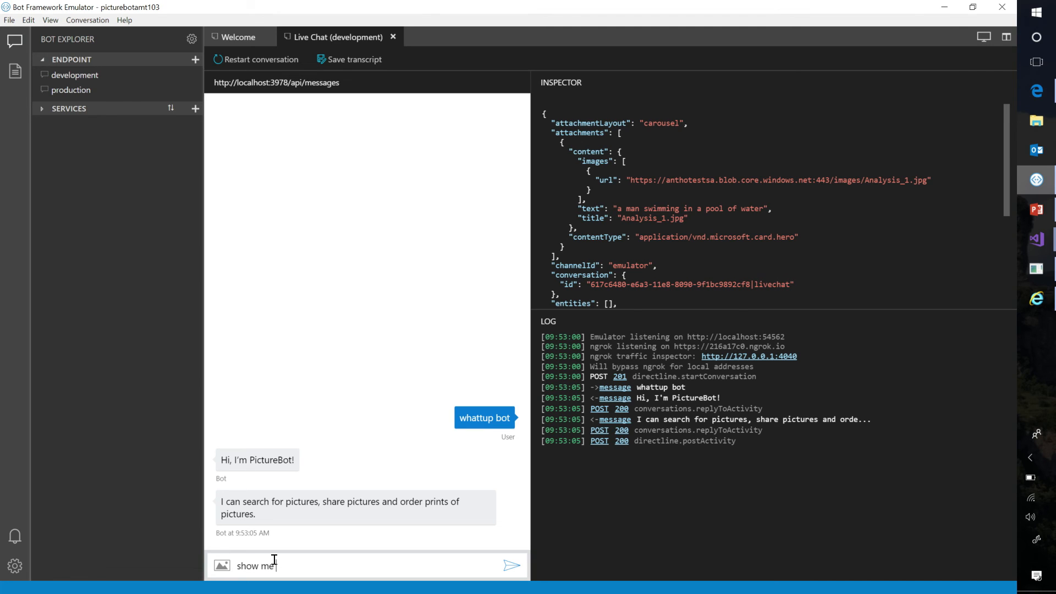
pyautogui.write('cat swi')
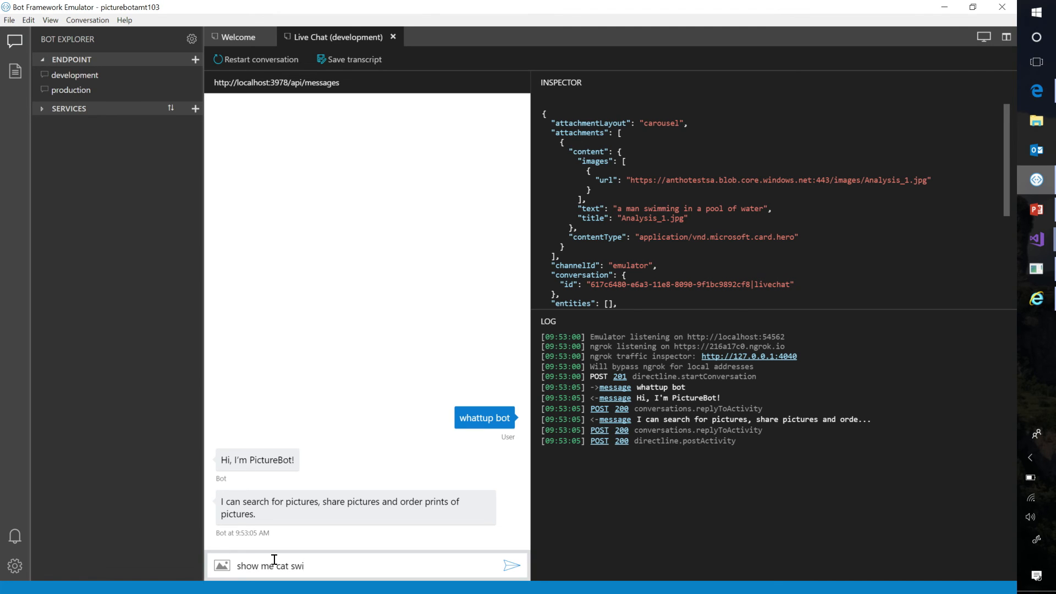
pyautogui.write('swimming')
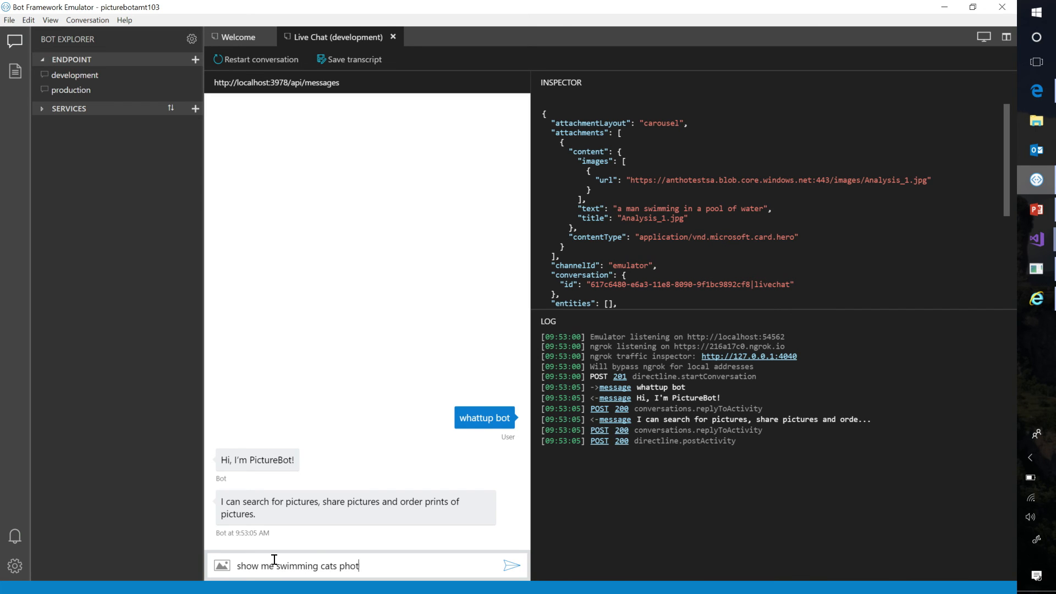
pyautogui.click(510, 565)
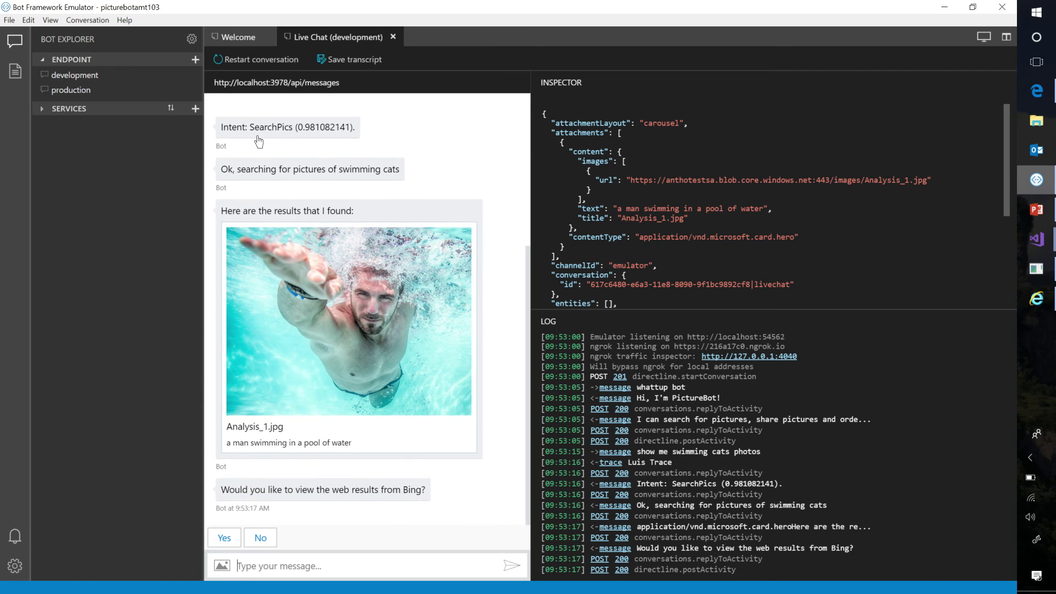
pyautogui.moveTo(292, 181)
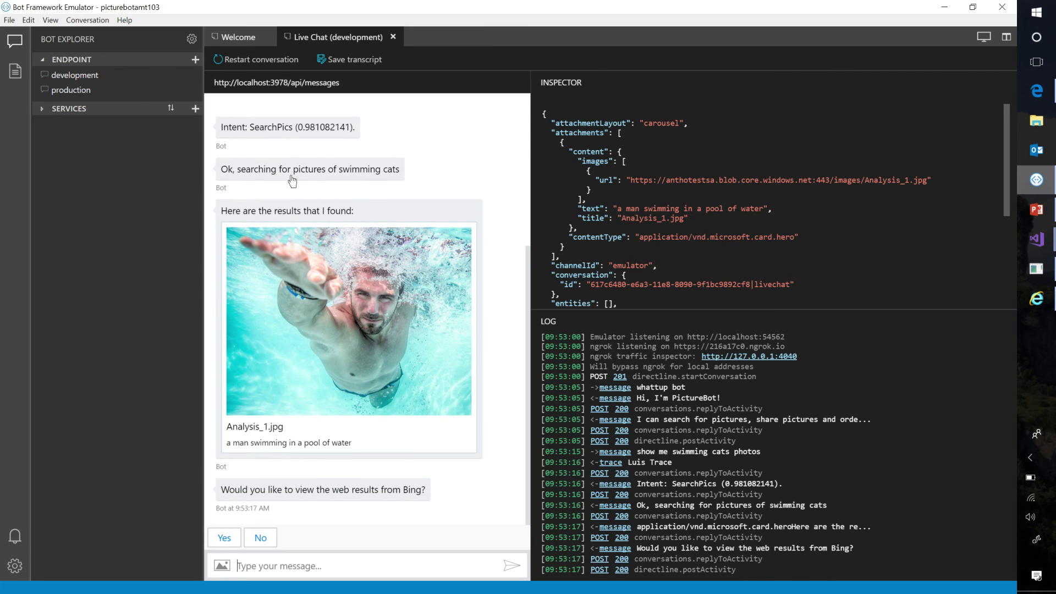
pyautogui.moveTo(231, 243)
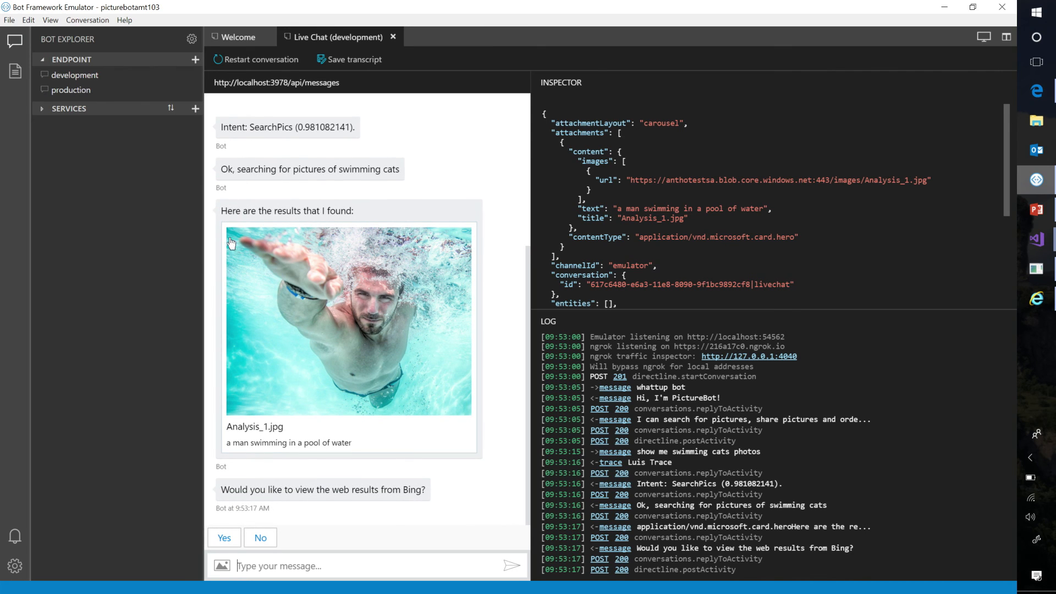
pyautogui.moveTo(245, 506)
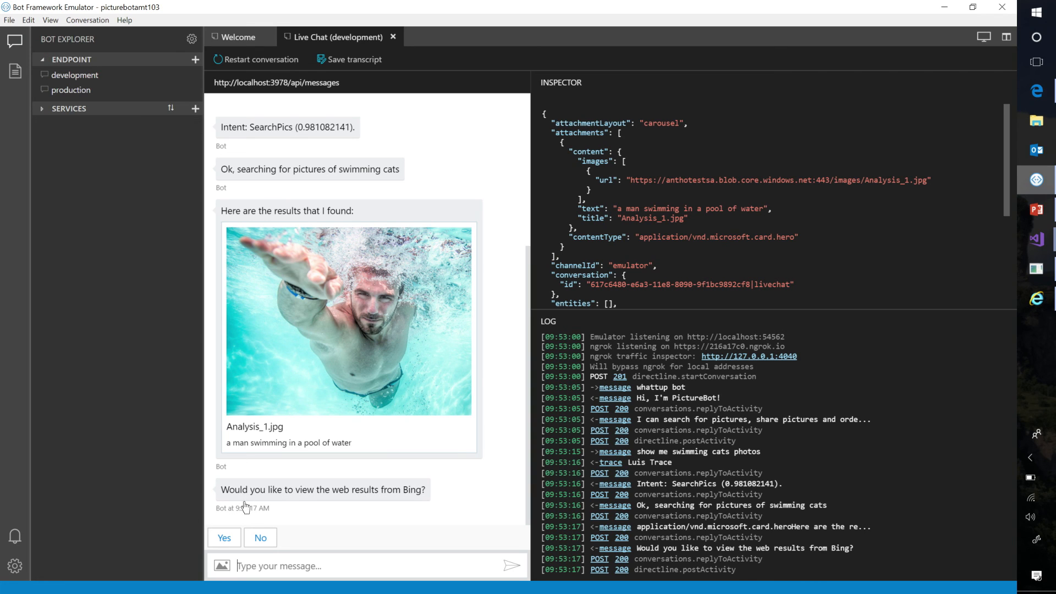
pyautogui.moveTo(283, 501)
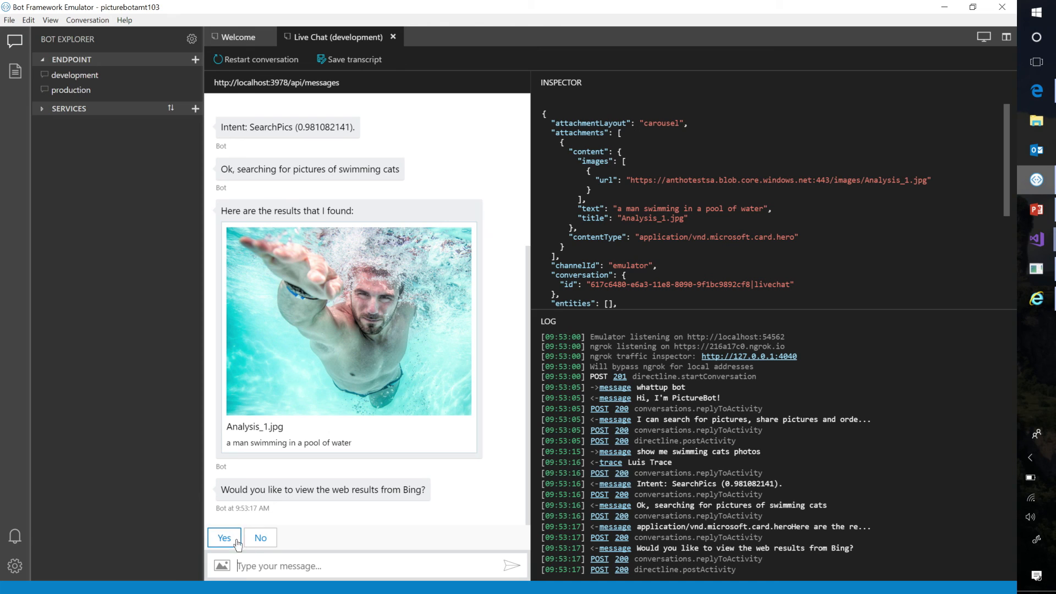
pyautogui.moveTo(260, 537)
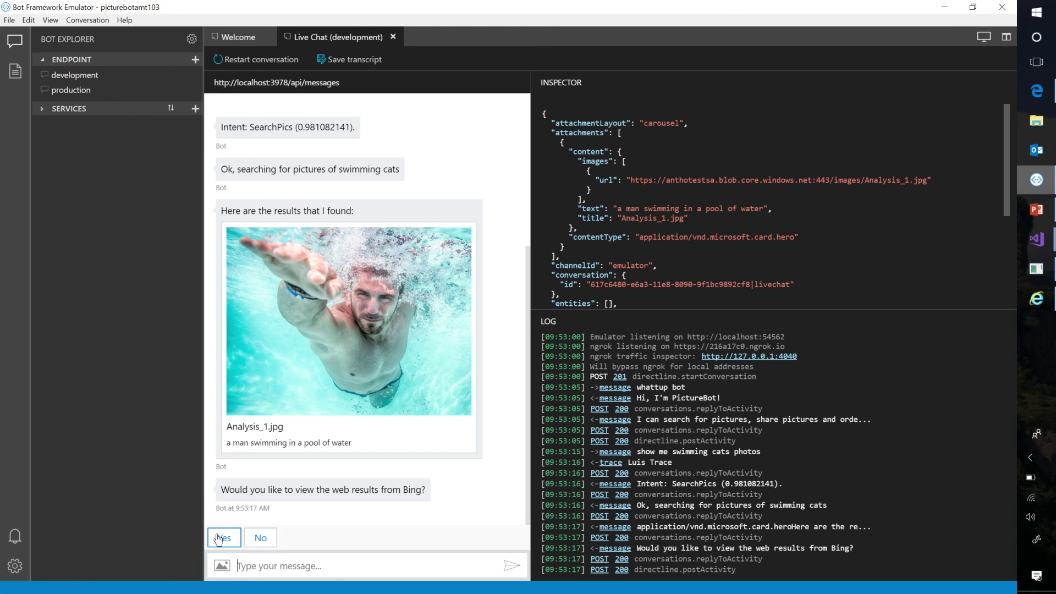
# Answer Yes to the Bing offer and scroll through the five swimming cat images
pyautogui.click(222, 537)
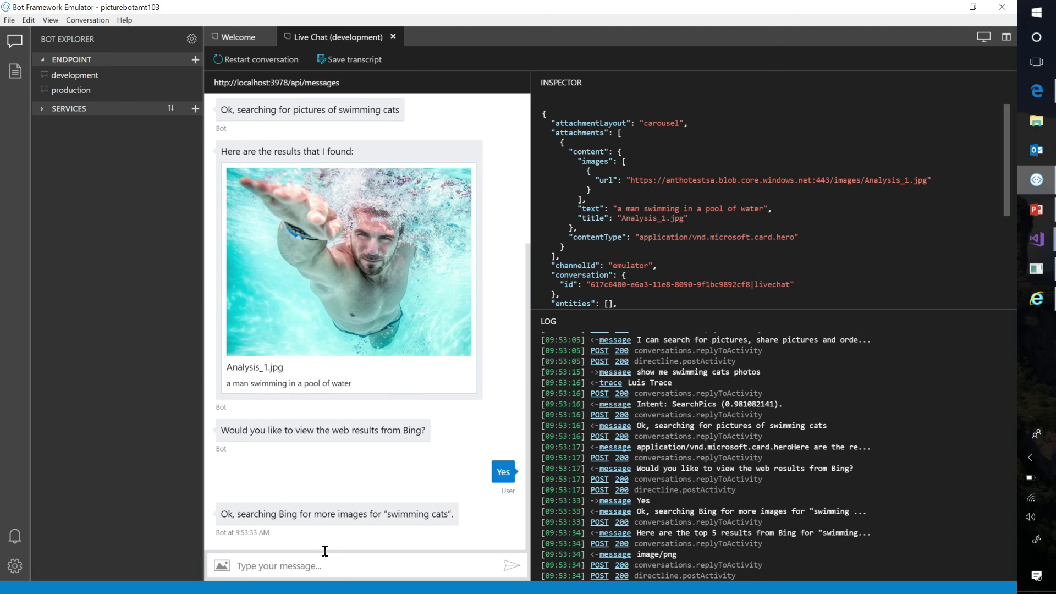
pyautogui.scroll(-3)
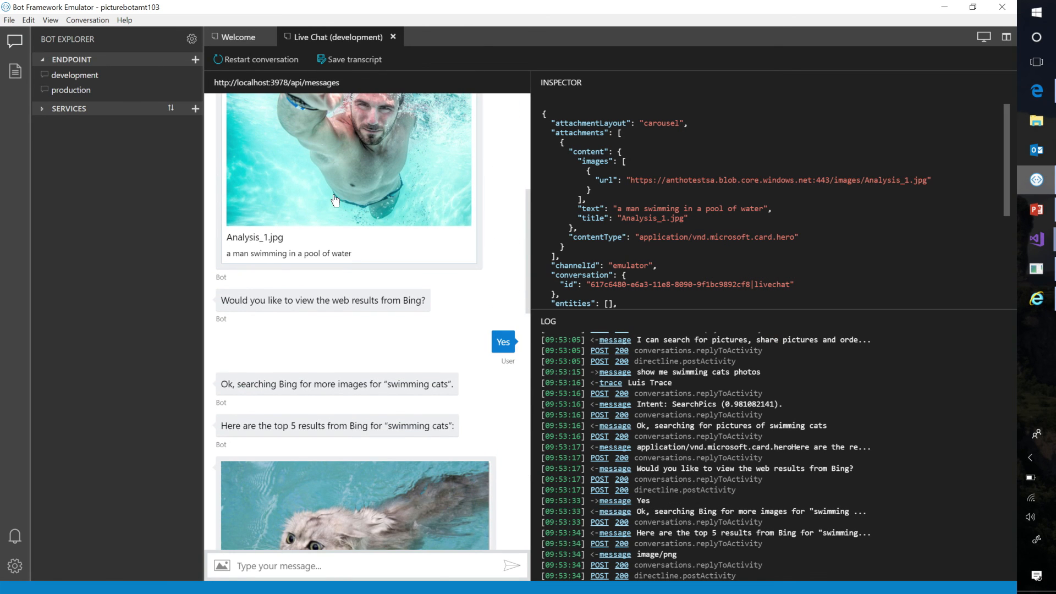
pyautogui.moveTo(377, 393)
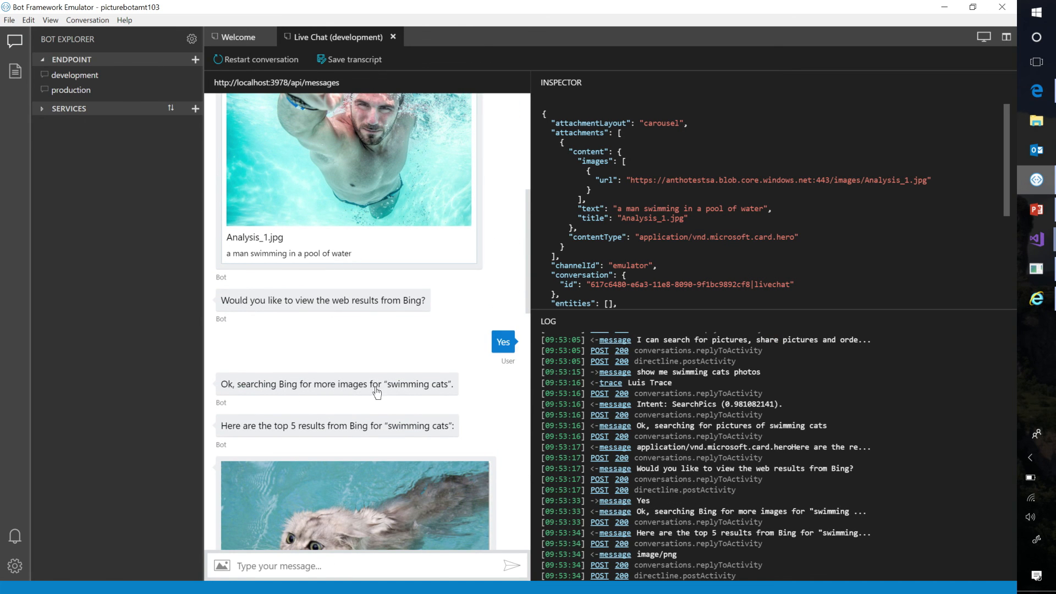
pyautogui.moveTo(254, 431)
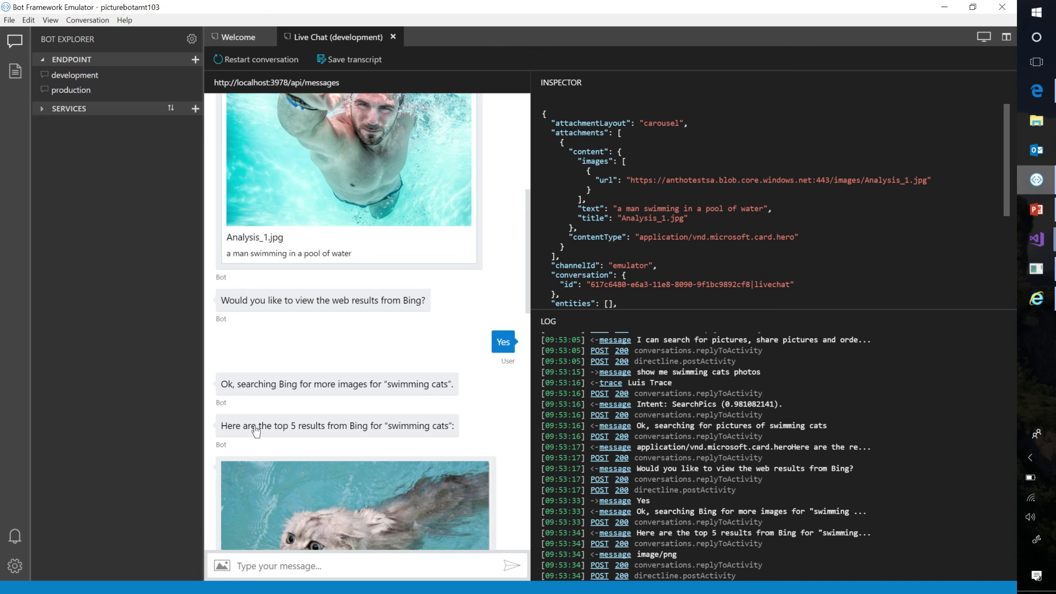
pyautogui.moveTo(443, 426)
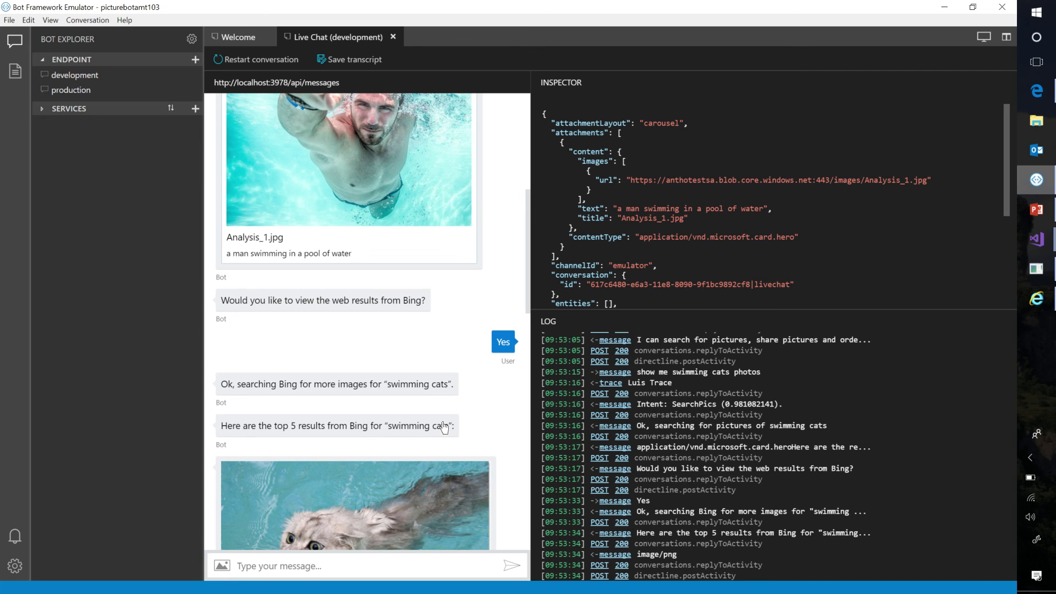
pyautogui.scroll(-3)
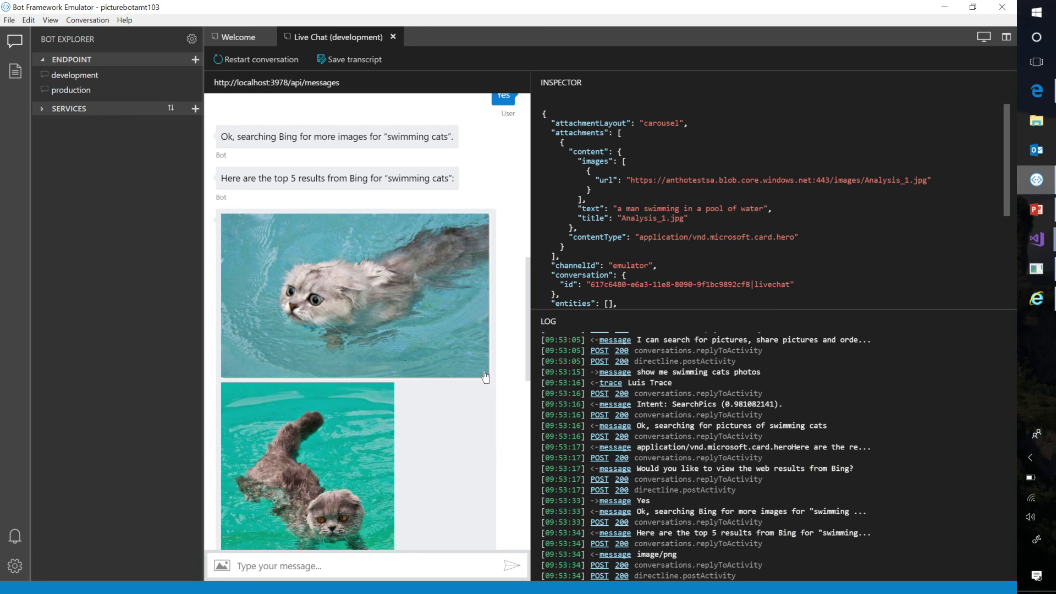
pyautogui.scroll(-3)
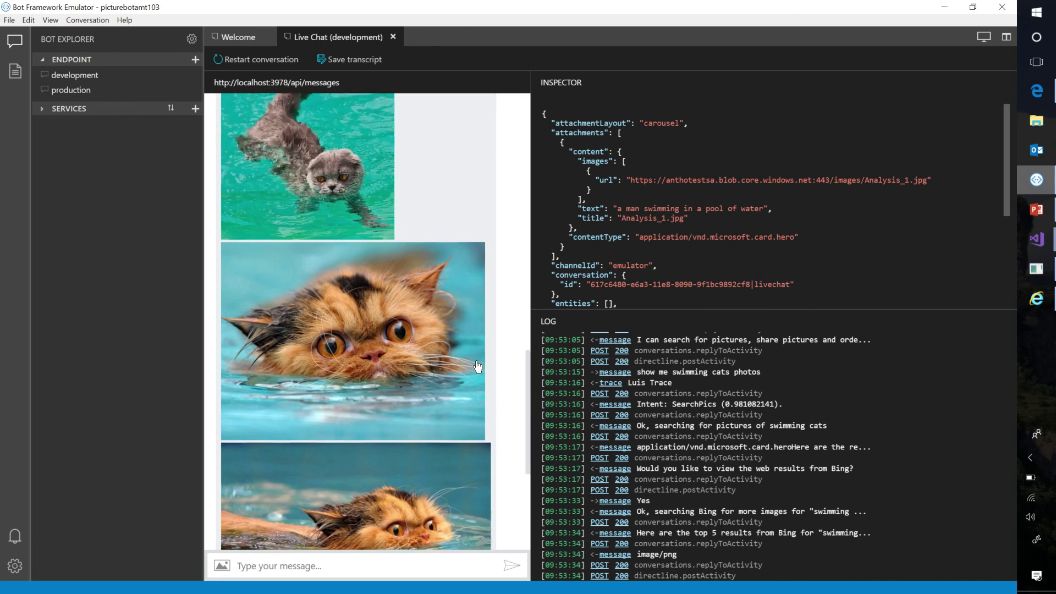
pyautogui.scroll(-3)
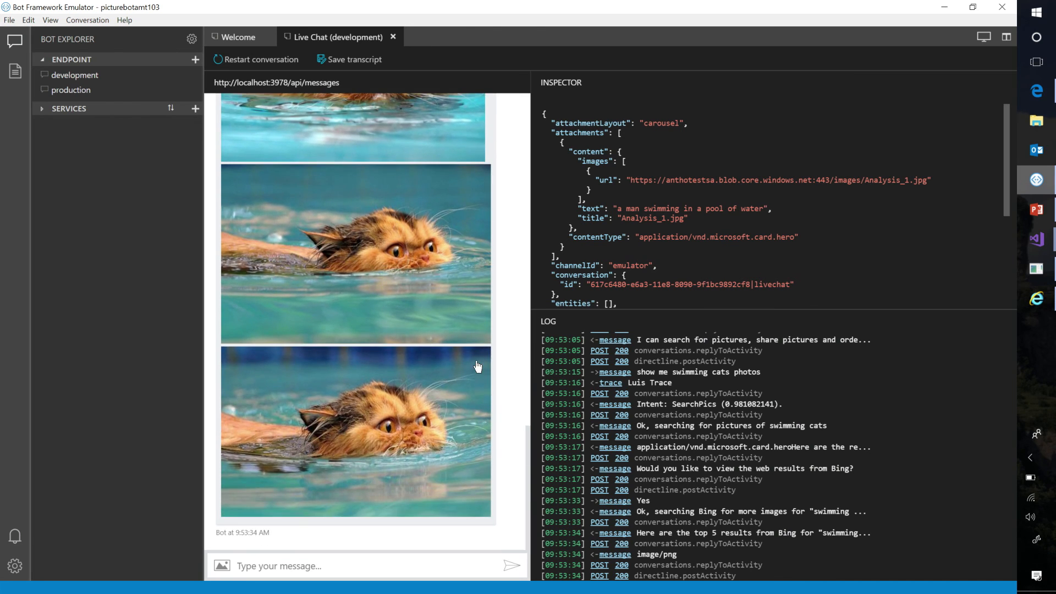
pyautogui.moveTo(515, 427)
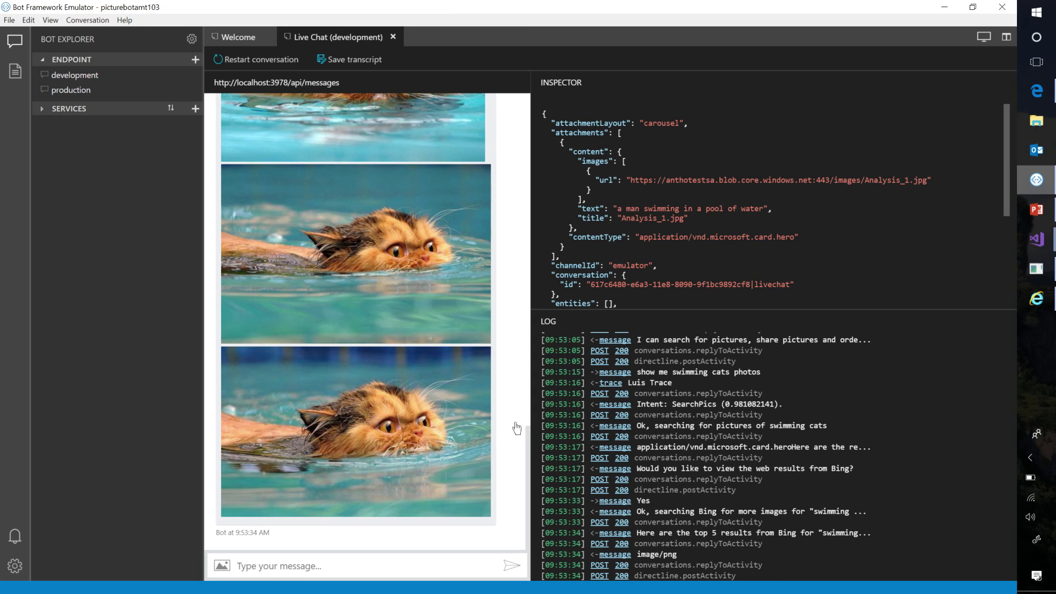
pyautogui.moveTo(936, 182)
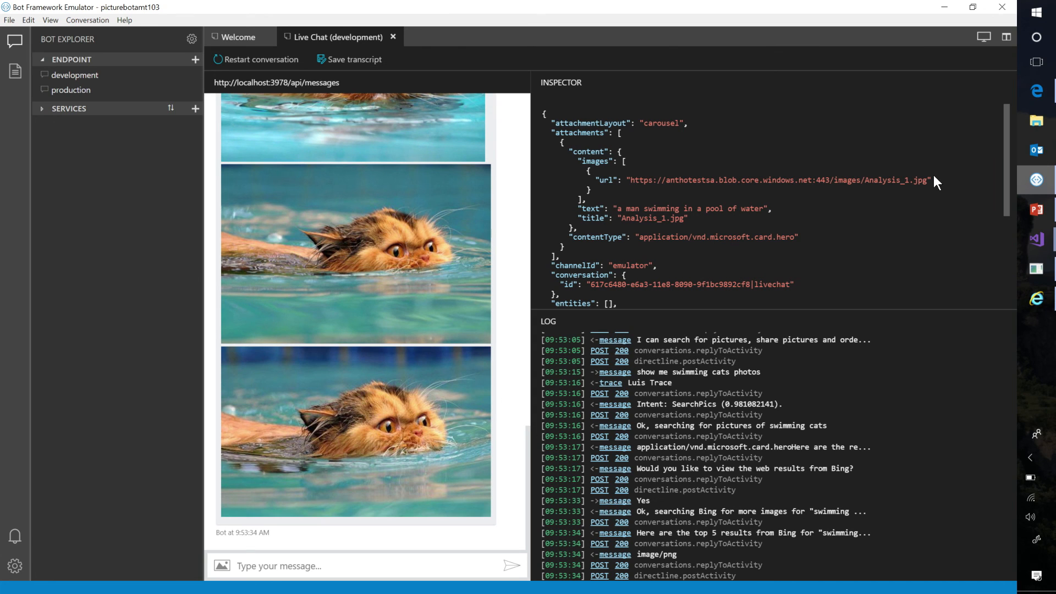
pyautogui.moveTo(945, 187)
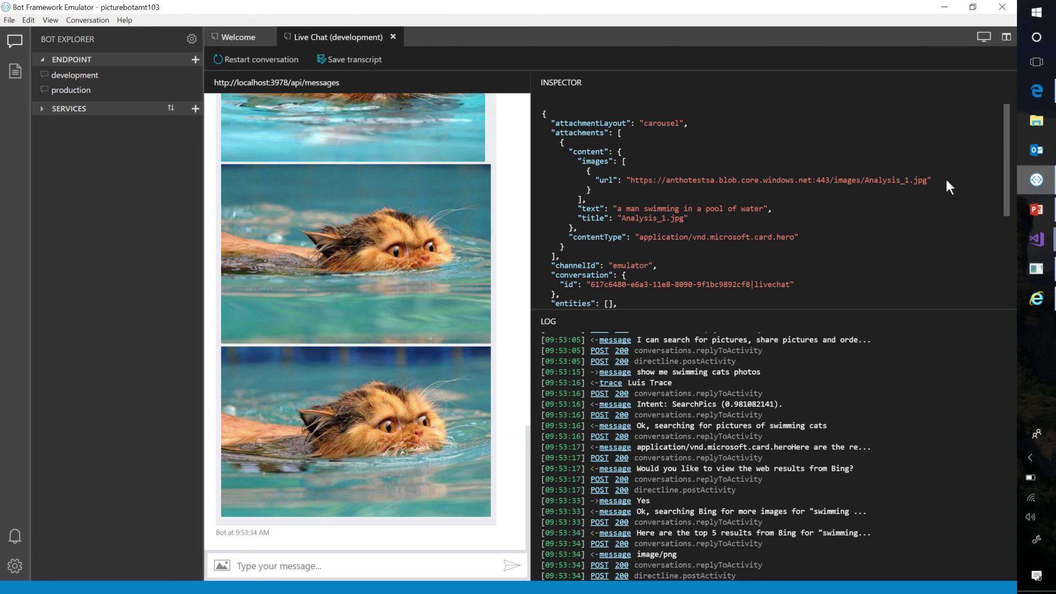